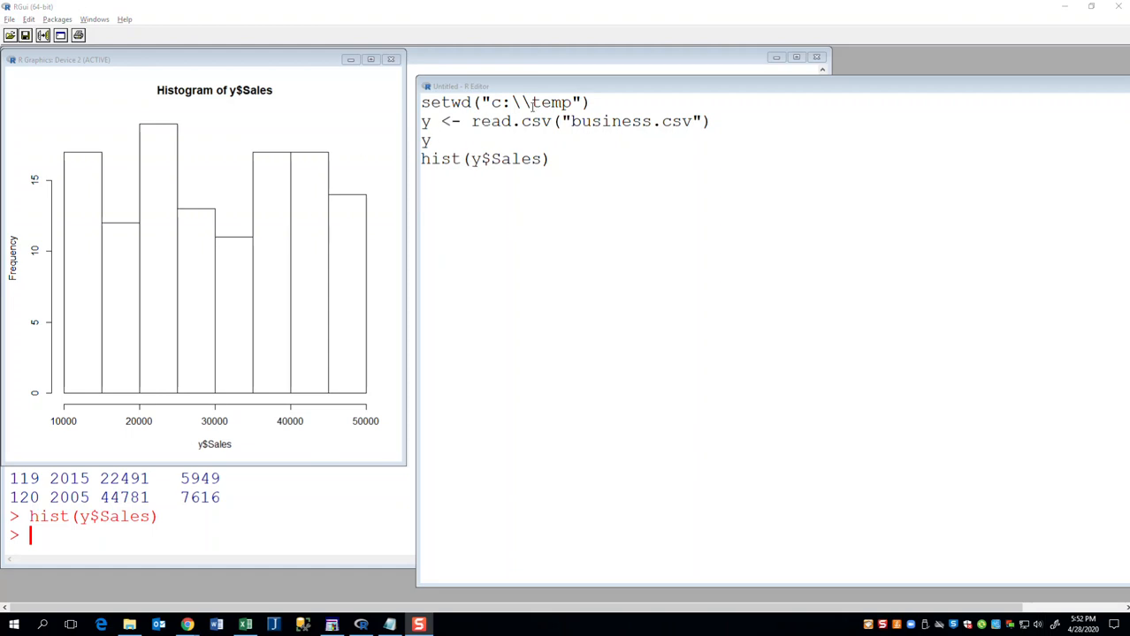
{"action": "mouse_move", "coordinate": [389, 624]}
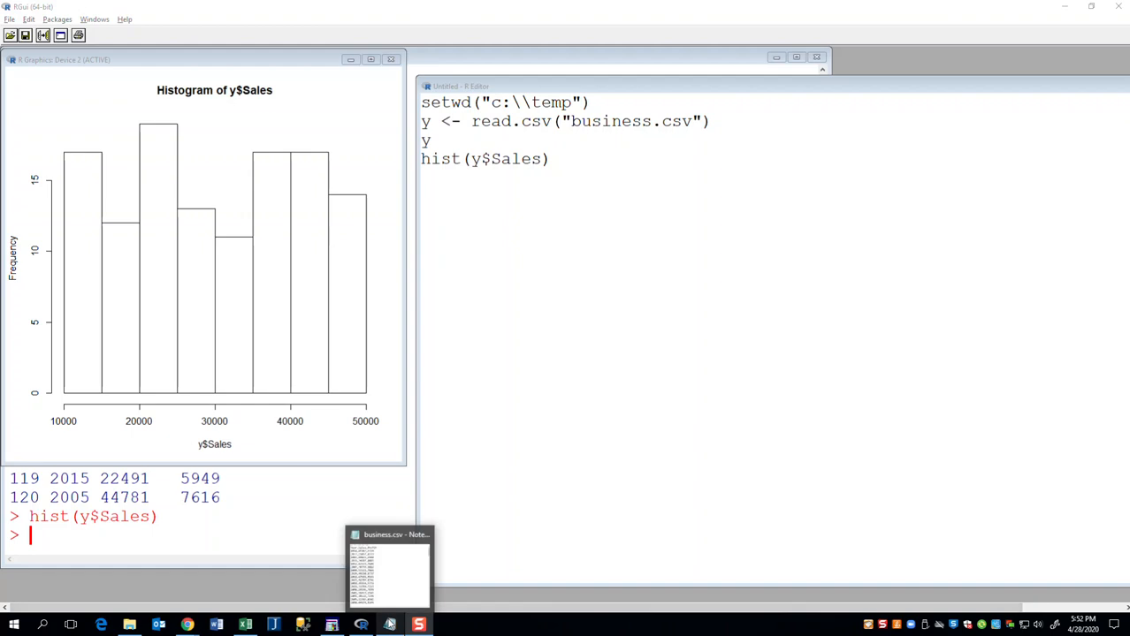
Step: Put the cursor before the closing parenthesis of hist(y$Sales) to make room for arguments
{"action": "left_click", "coordinate": [389, 566]}
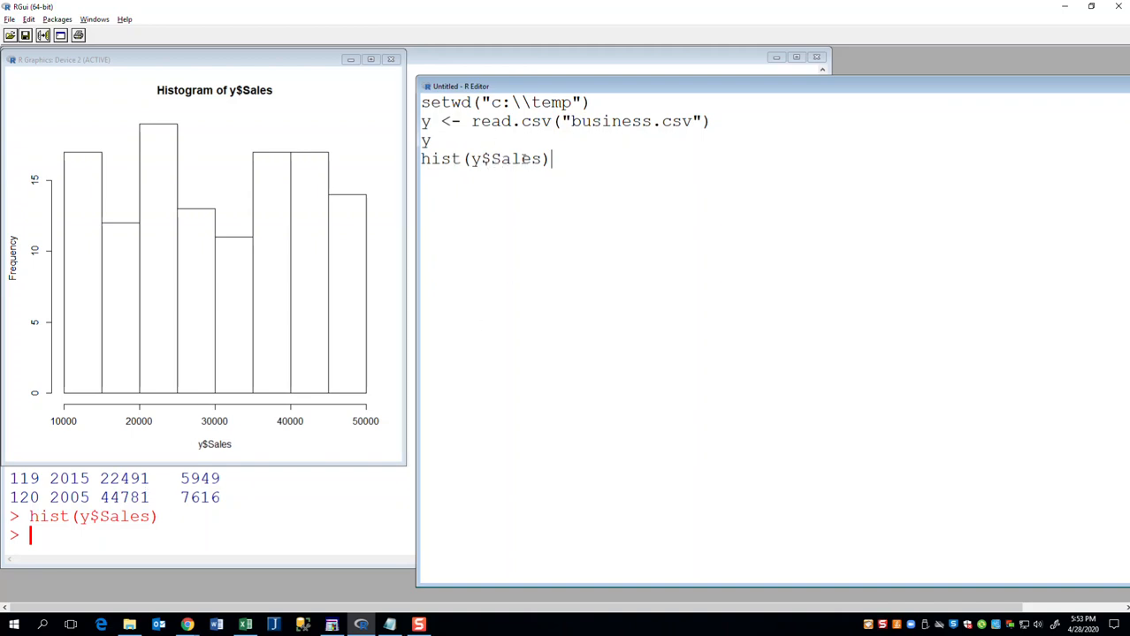
{"action": "double_click", "coordinate": [515, 158]}
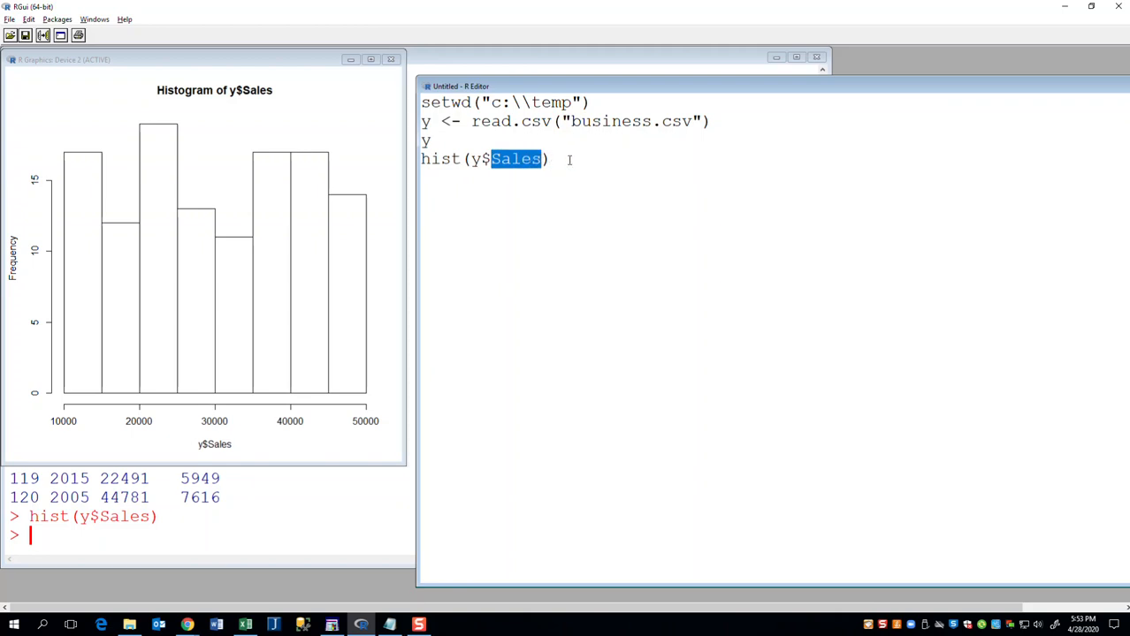
{"action": "left_click", "coordinate": [530, 159]}
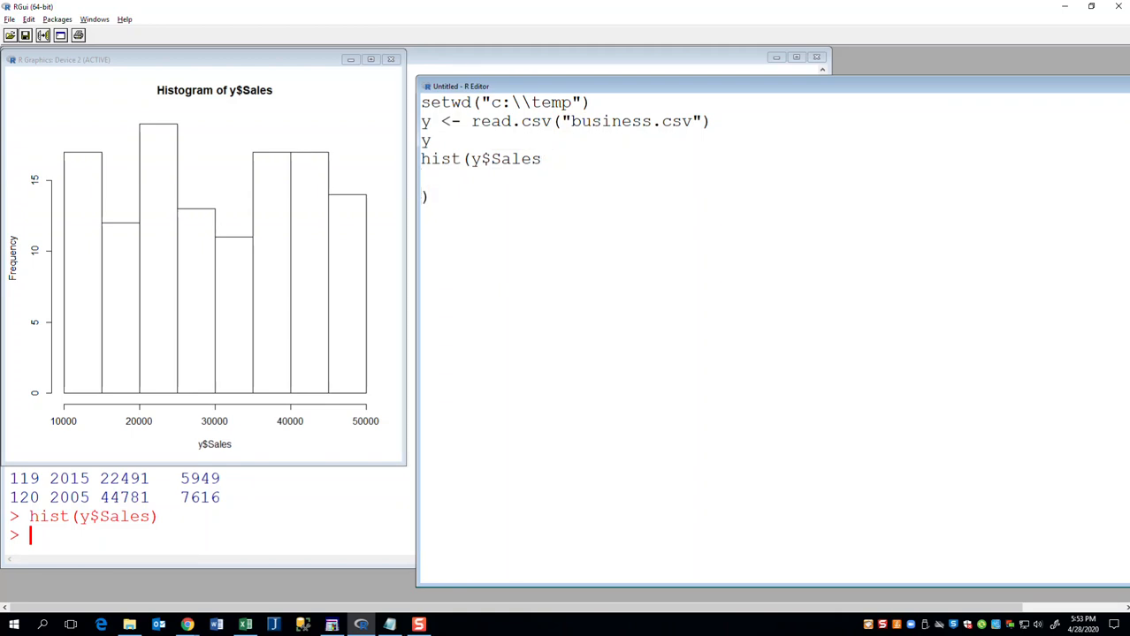
Step: Add main="Sales for XYZ Company" to the hist call and rerun to show the title
{"action": "type", "text": ","}
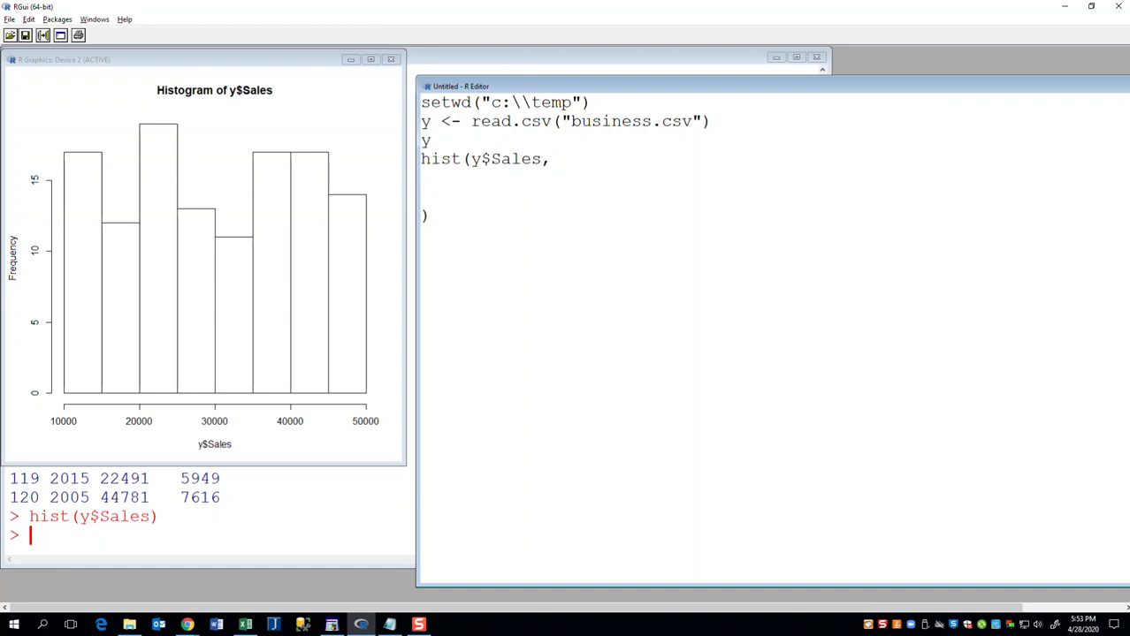
{"action": "type", "text": "main"}
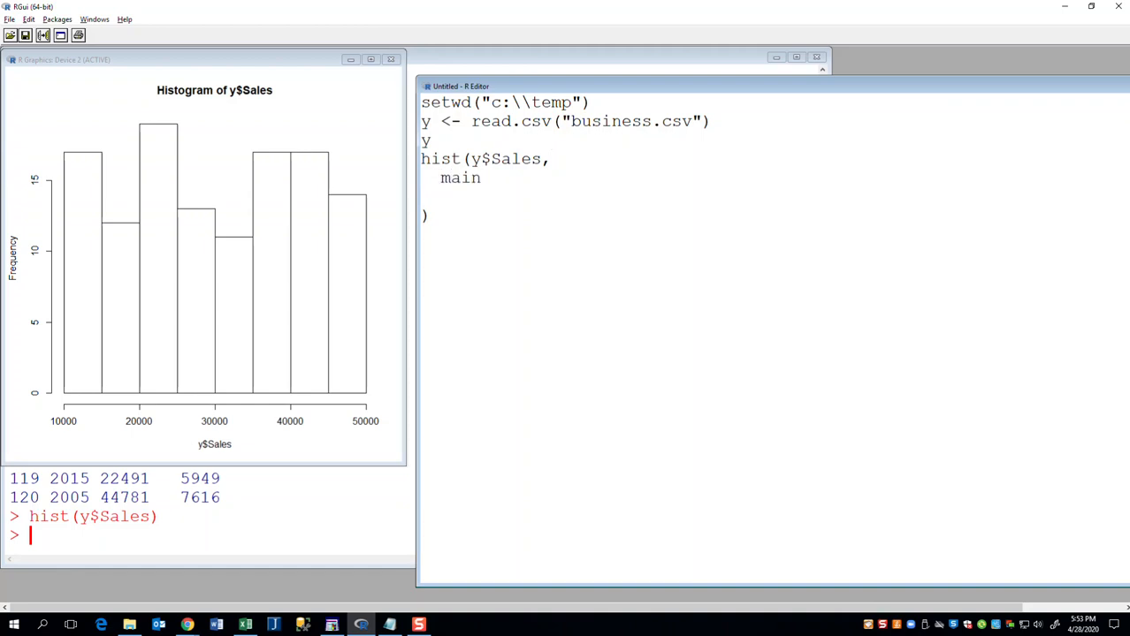
{"action": "type", "text": "=\"Sales"}
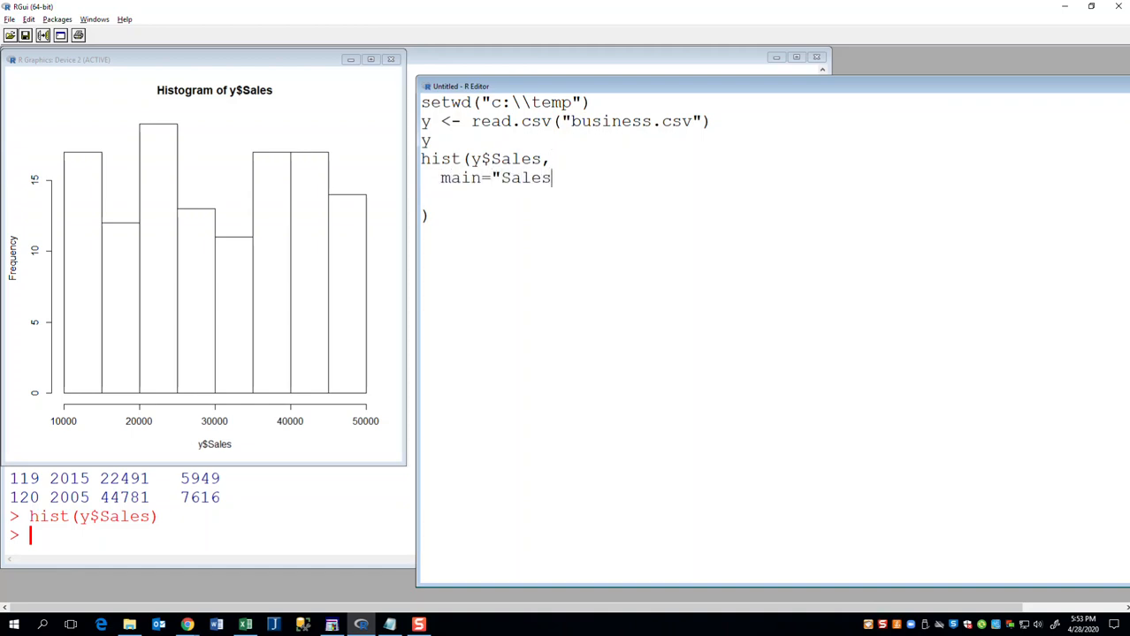
{"action": "type", "text": "for XY"}
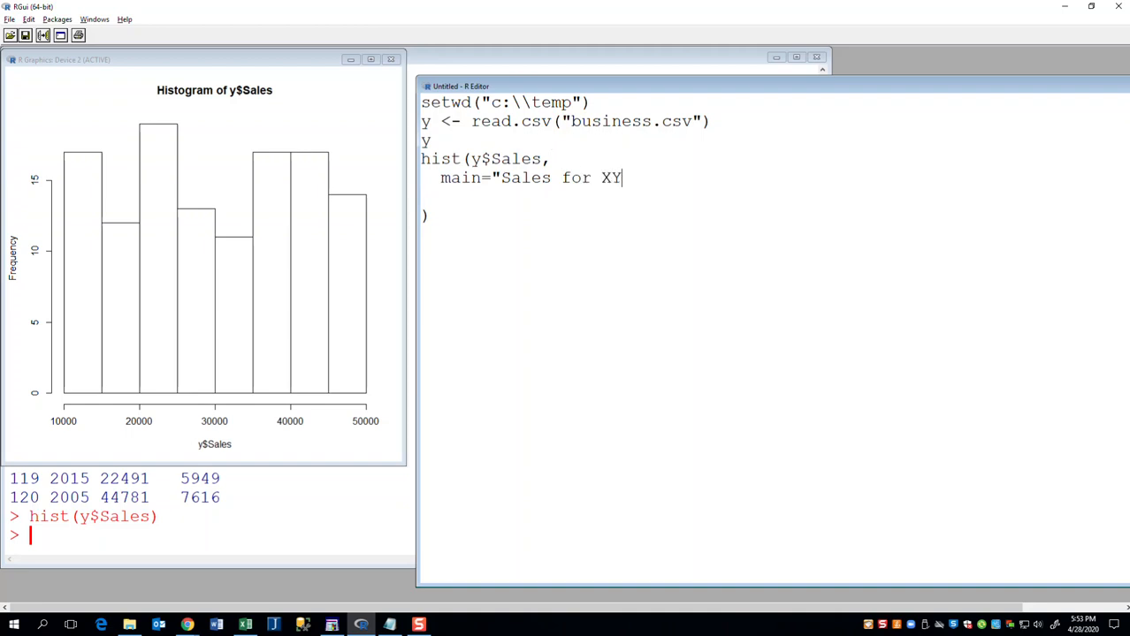
{"action": "type", "text": "Z Company"}
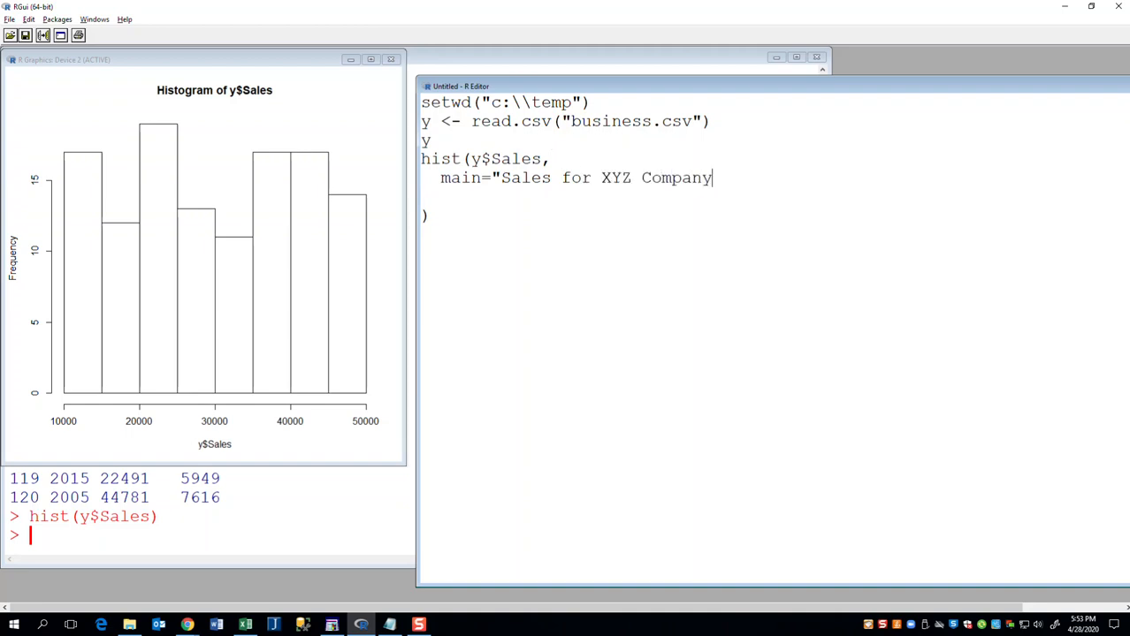
{"action": "type", "text": "\""}
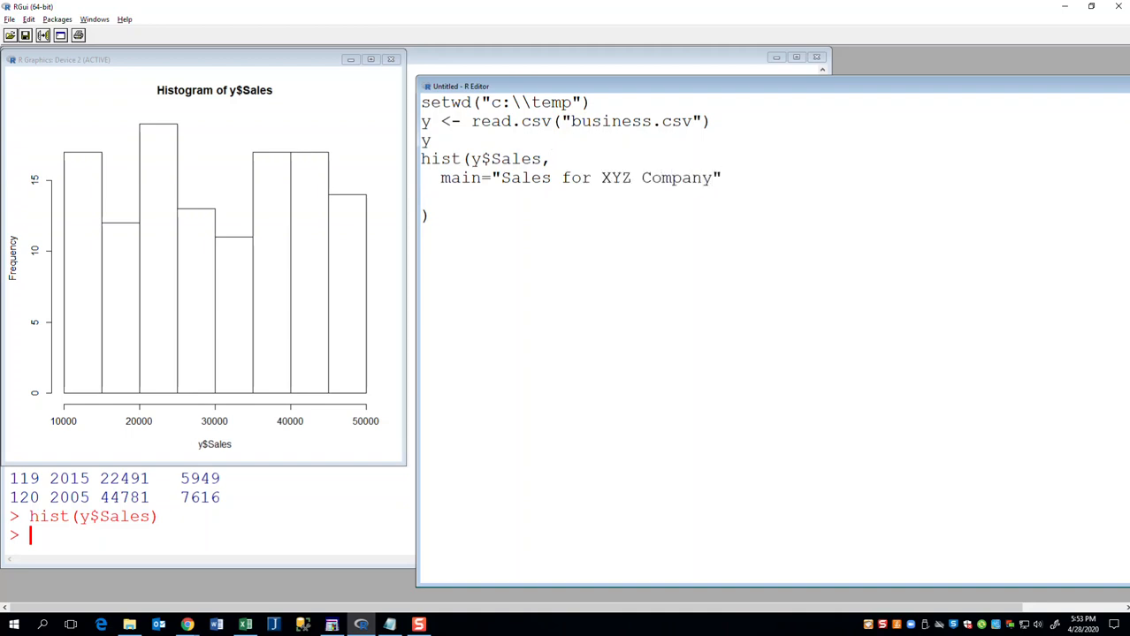
{"action": "left_click", "coordinate": [28, 18]}
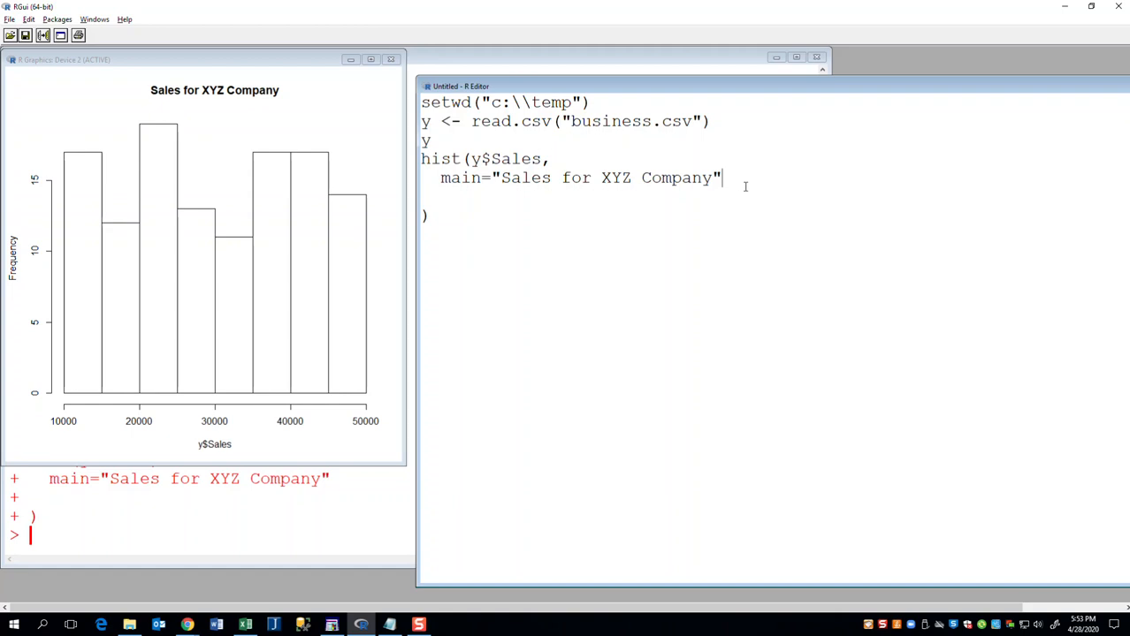
Step: Add xlab="Sales" to the hist call, rerun it, and start a new argument line
{"action": "type", "text": ","}
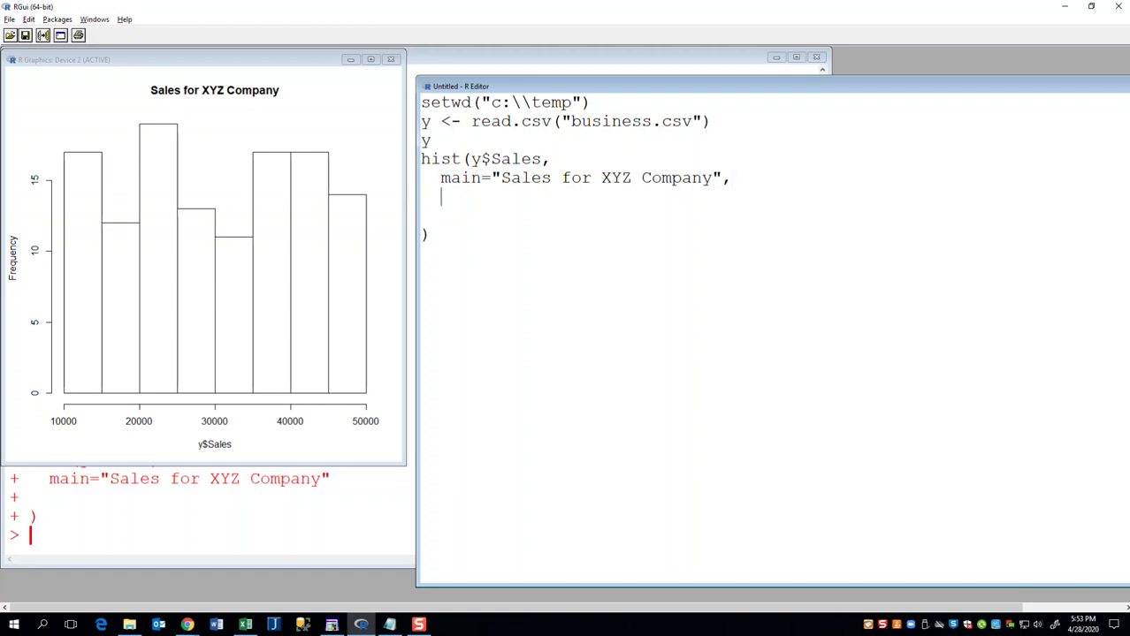
{"action": "type", "text": "xl"}
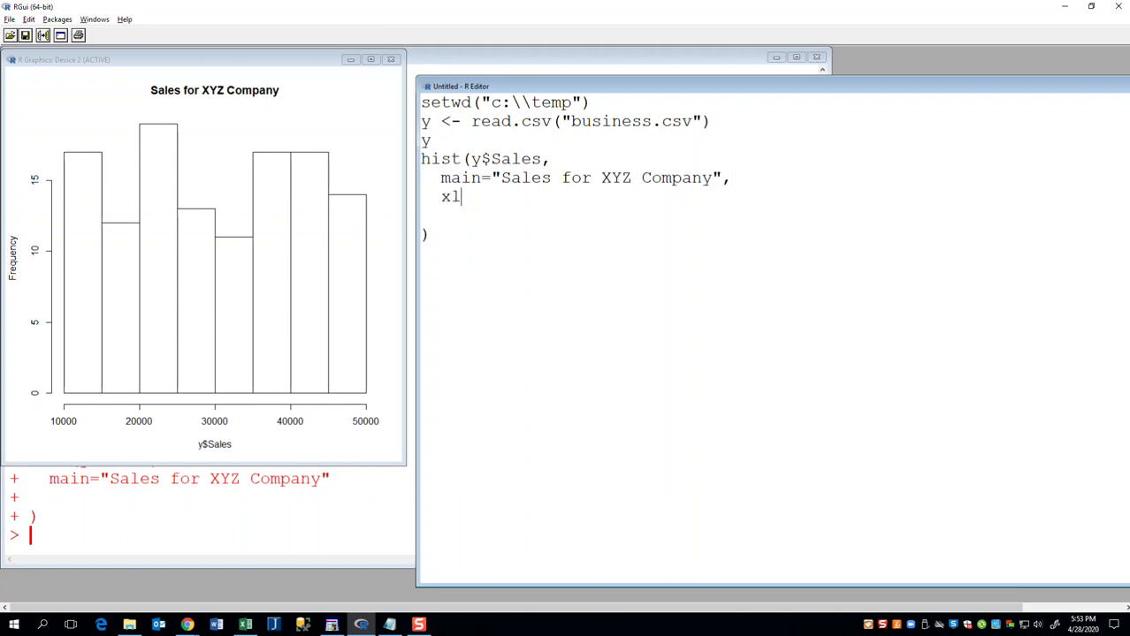
{"action": "type", "text": "ab="}
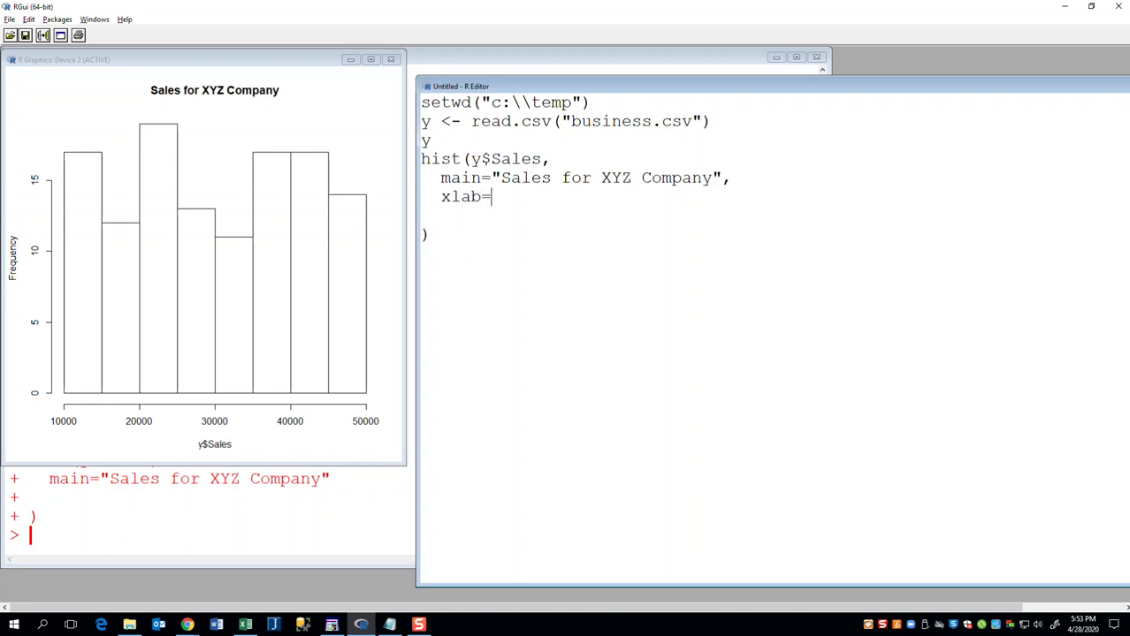
{"action": "type", "text": "\"Sales\""}
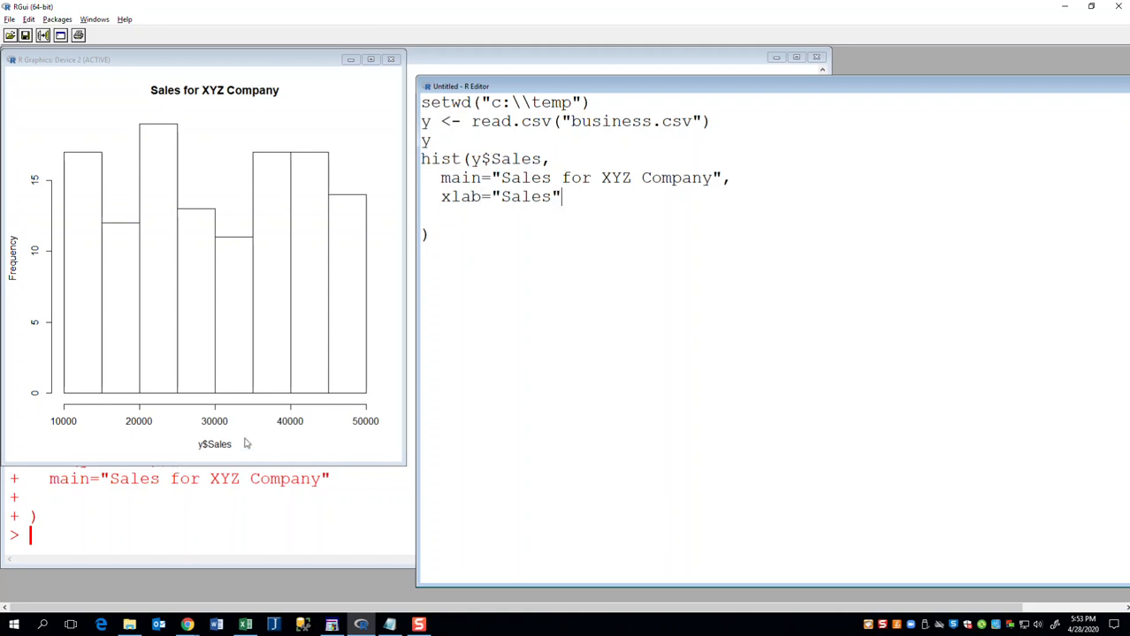
{"action": "left_click", "coordinate": [28, 19]}
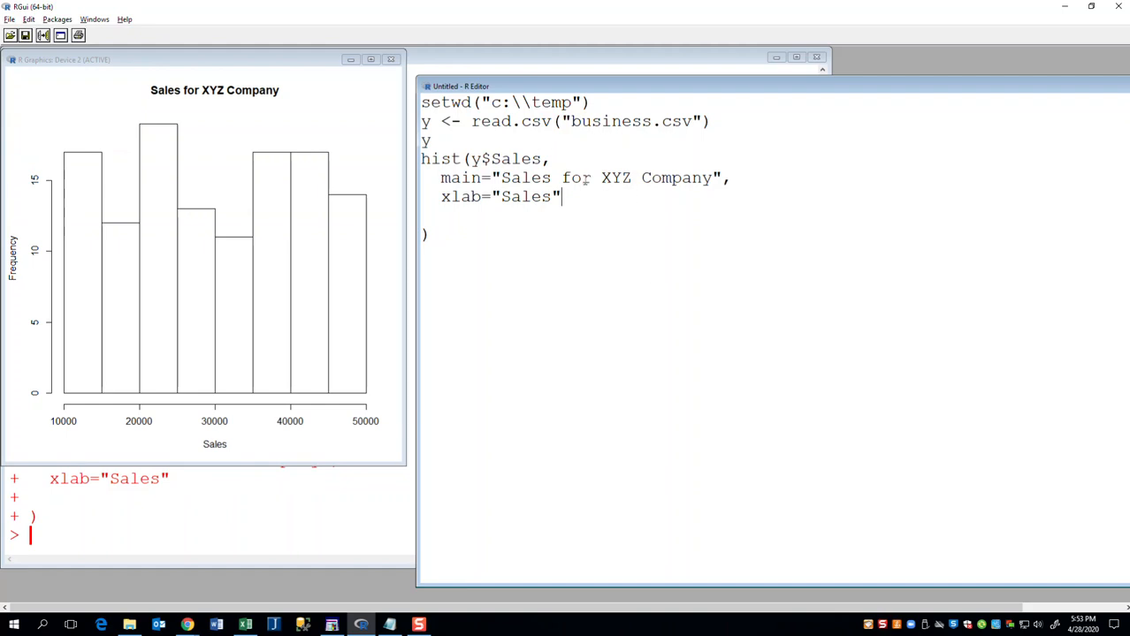
{"action": "key", "text": "Return"}
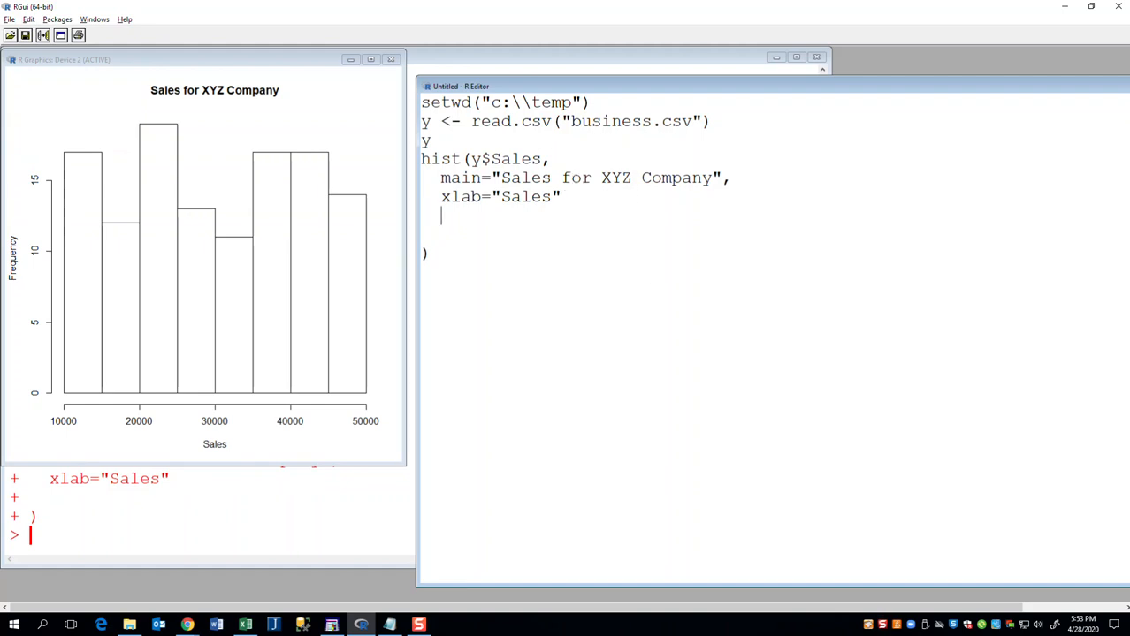
{"action": "mouse_move", "coordinate": [39, 212]}
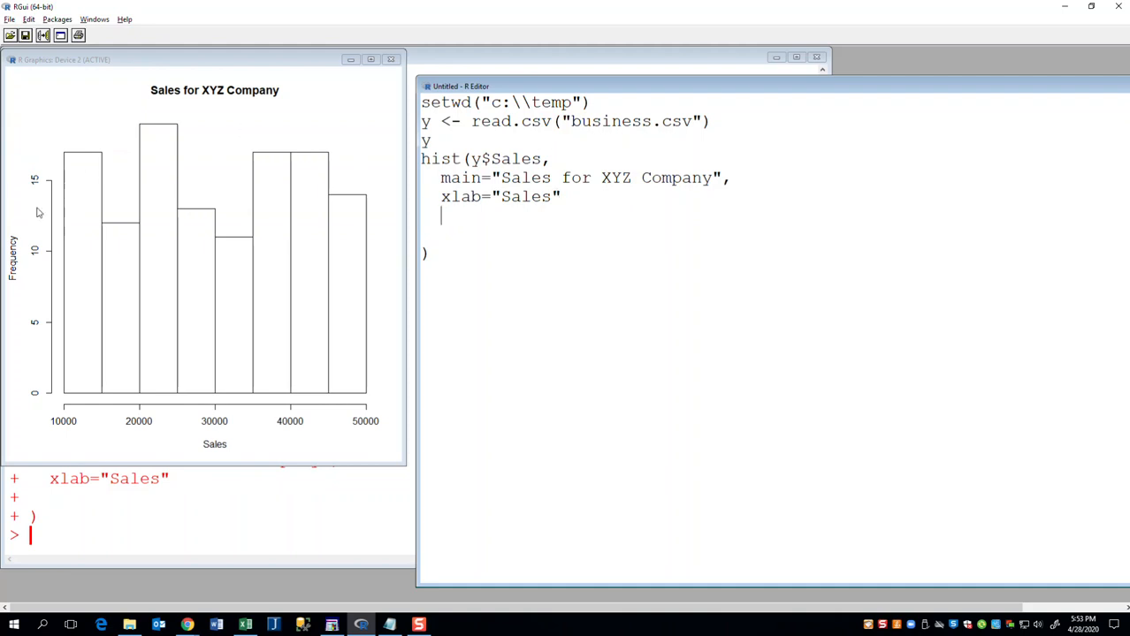
{"action": "mouse_move", "coordinate": [49, 124]}
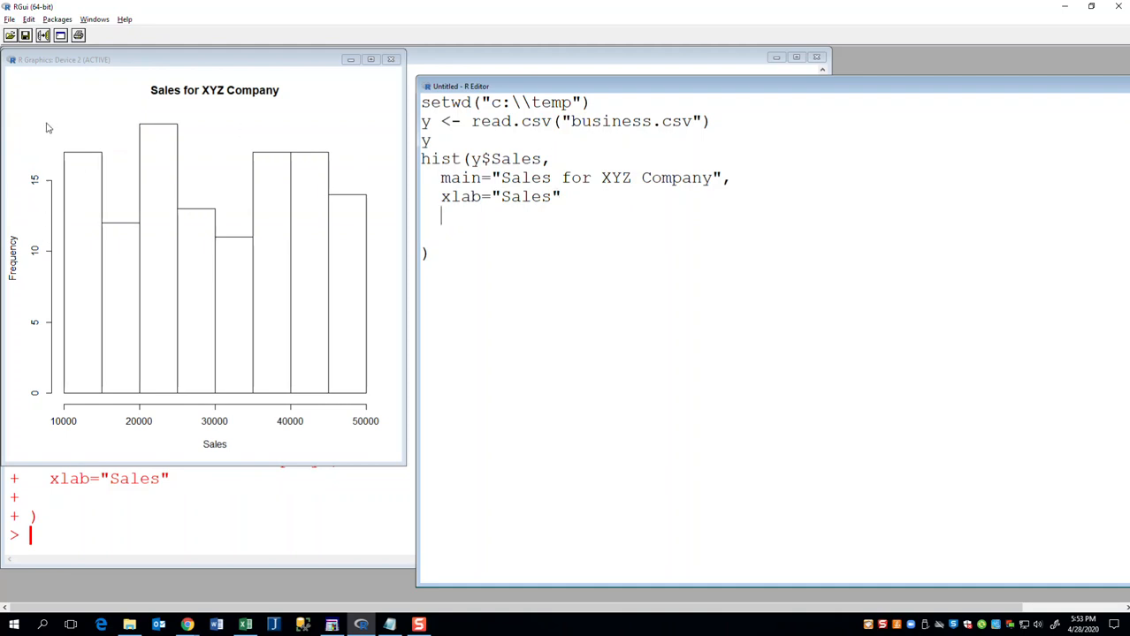
{"action": "mouse_move", "coordinate": [149, 141]}
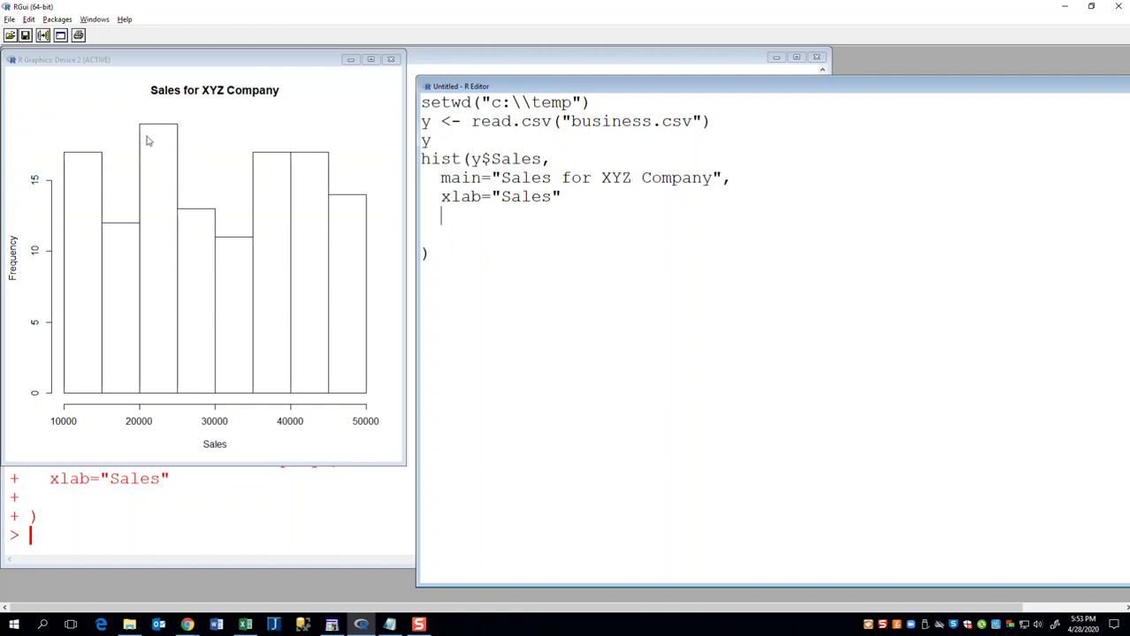
{"action": "mouse_move", "coordinate": [201, 219]}
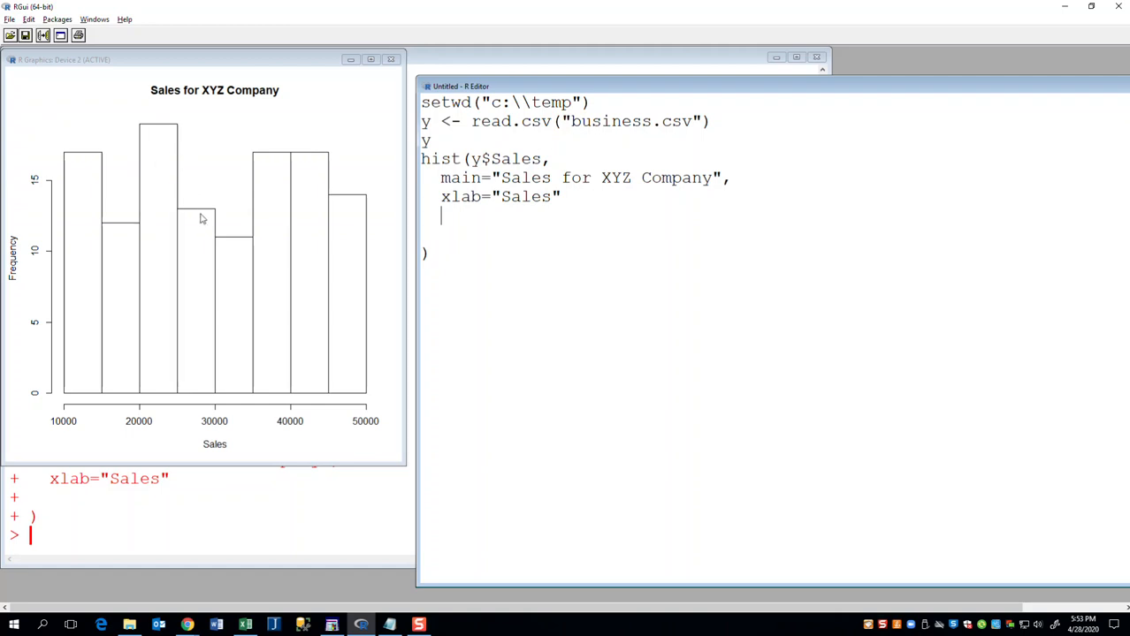
{"action": "mouse_move", "coordinate": [414, 199]}
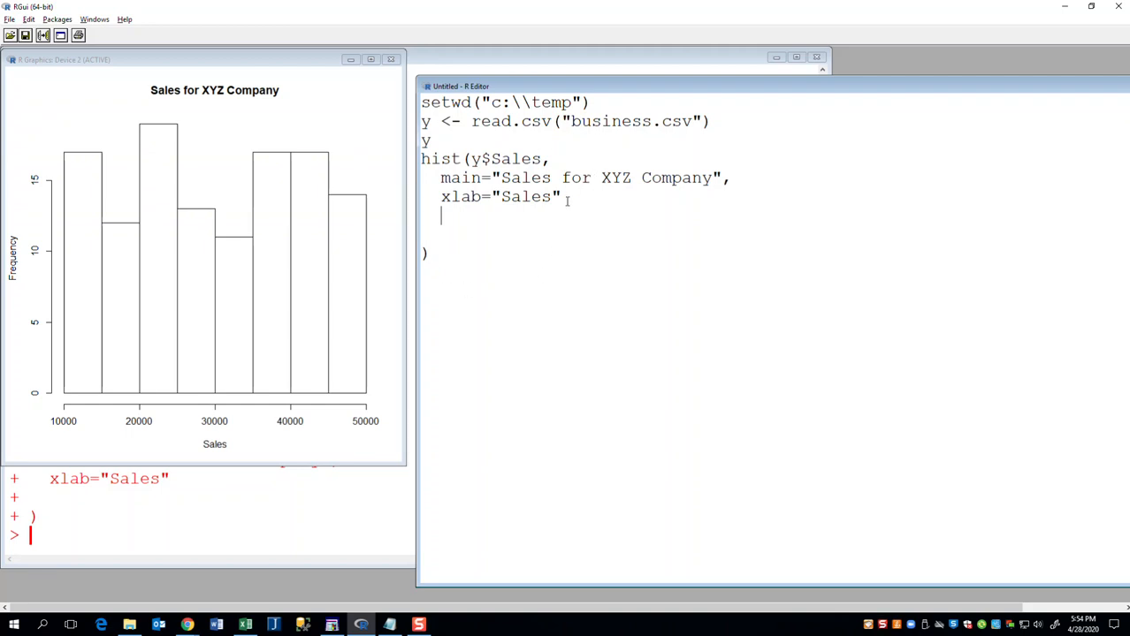
Step: Add labels = TRUE to the hist() call to print counts above the bars
{"action": "type", "text": ","}
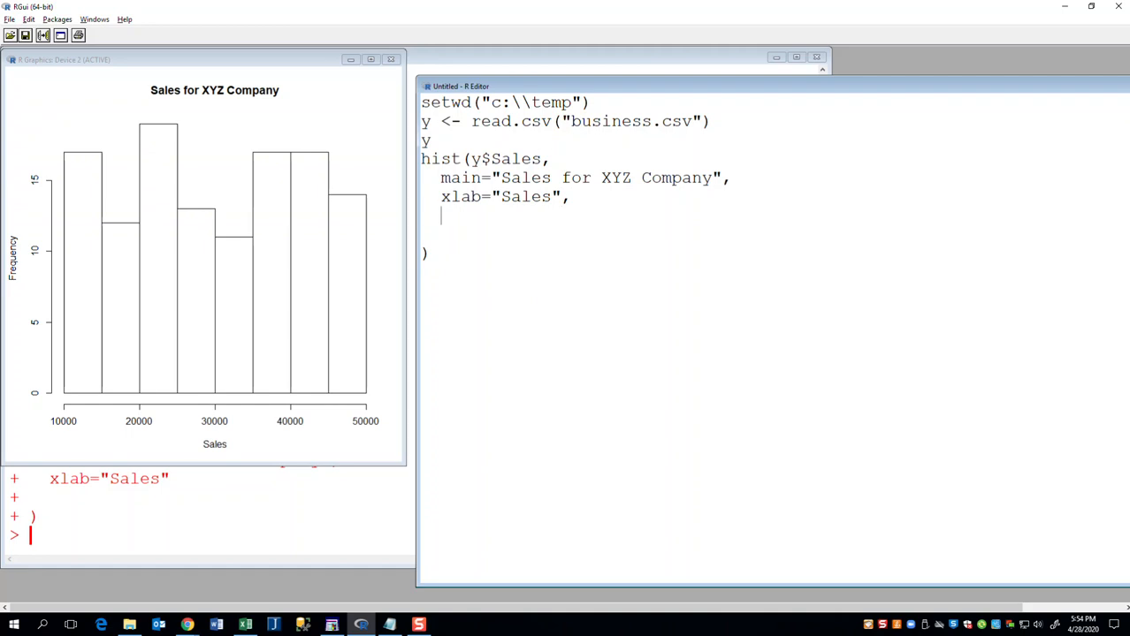
{"action": "type", "text": "label"}
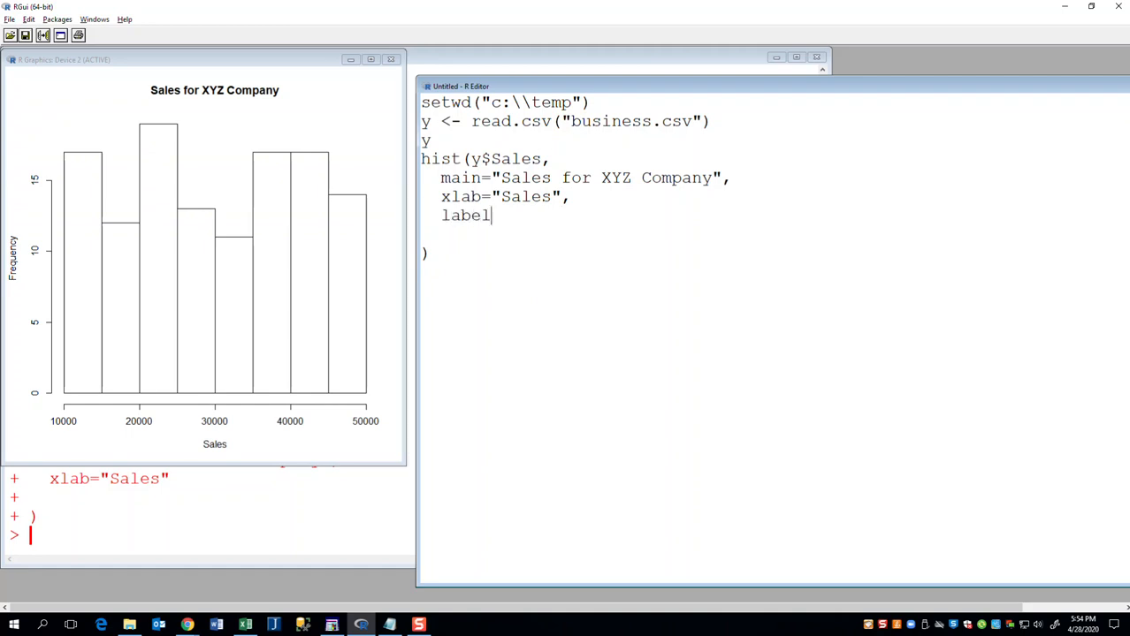
{"action": "type", "text": "s"}
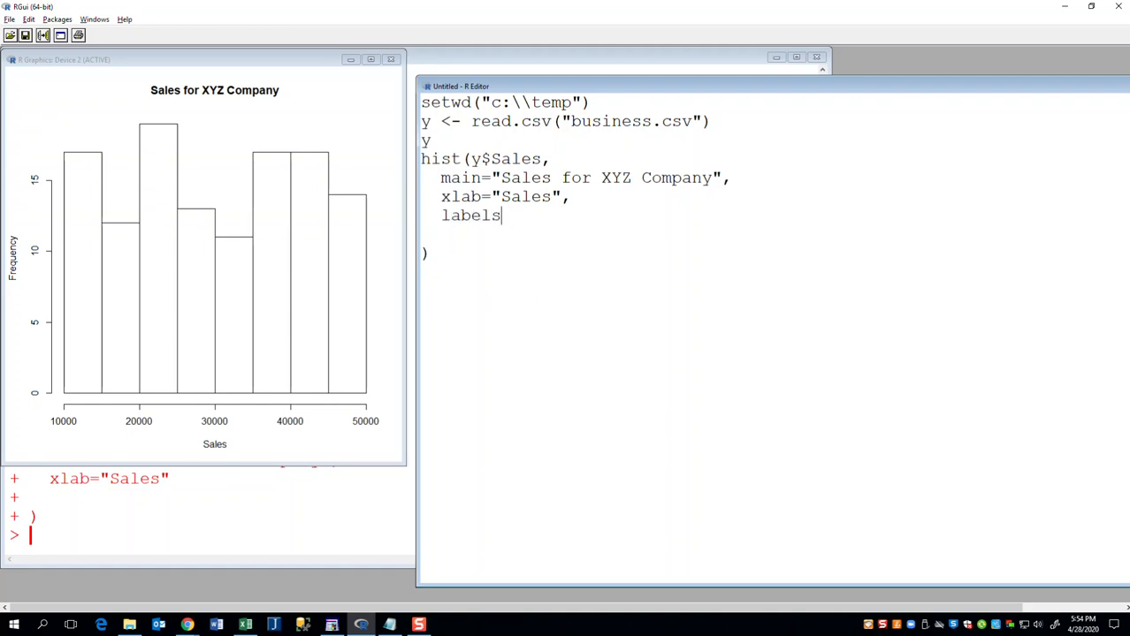
{"action": "type", "text": "= TRUE"}
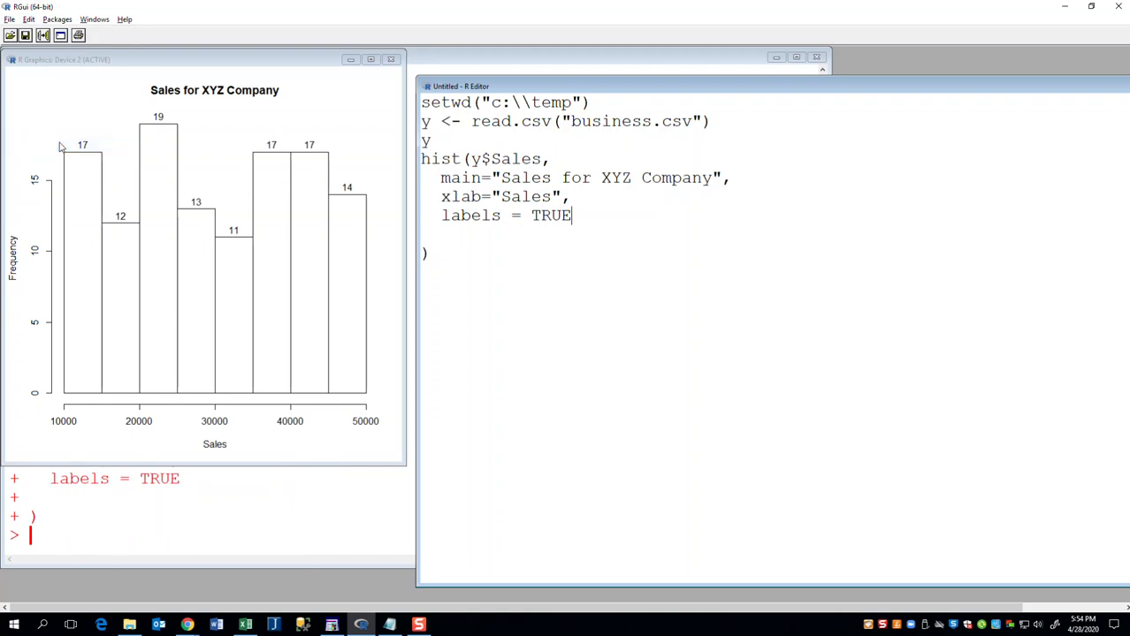
{"action": "mouse_move", "coordinate": [231, 210]}
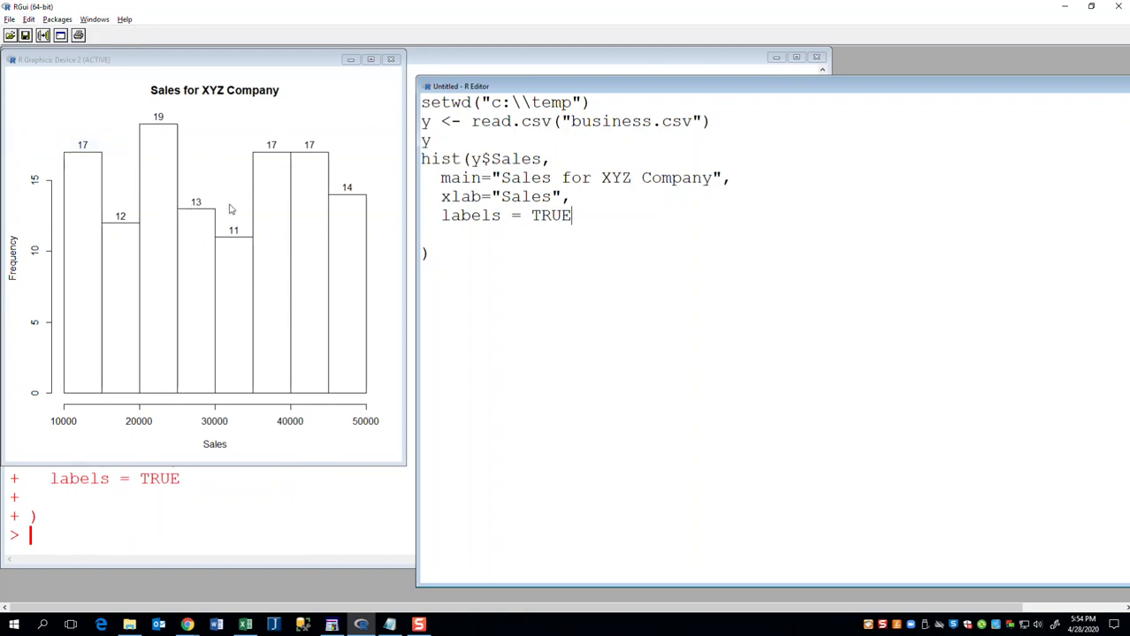
{"action": "mouse_move", "coordinate": [138, 126]}
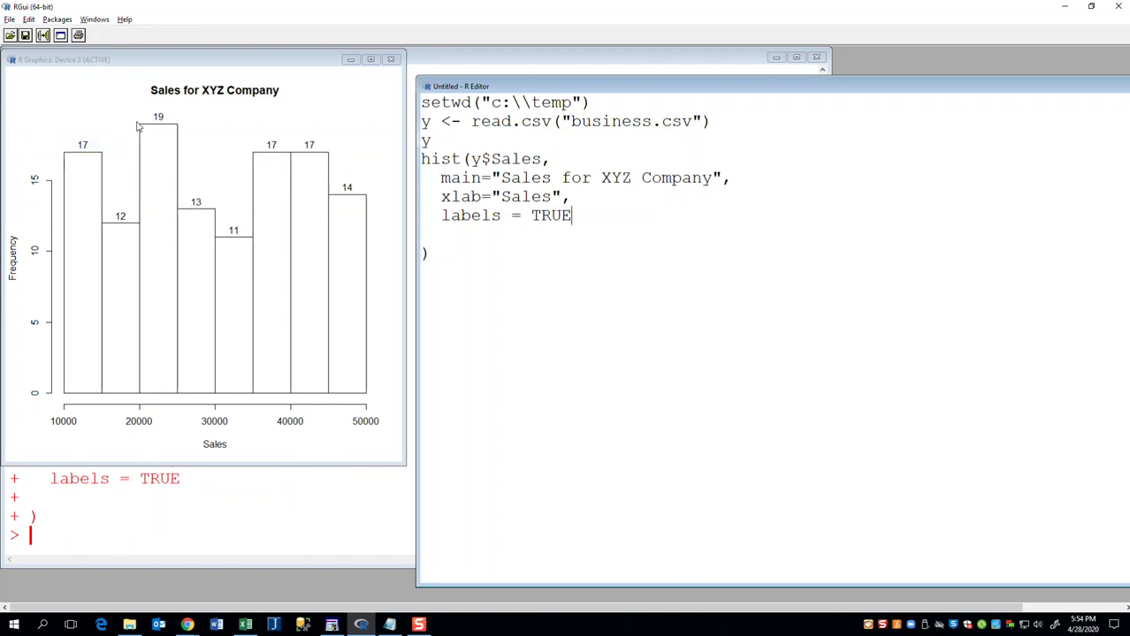
{"action": "mouse_move", "coordinate": [36, 186]}
{"action": "type", "text": ","}
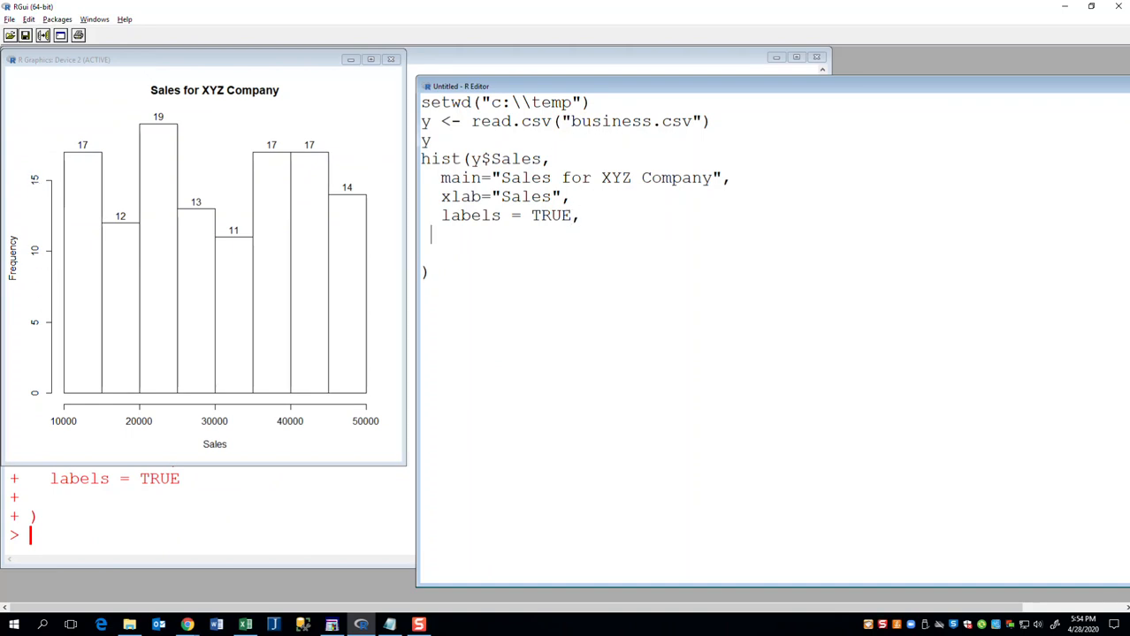
Step: Add ylim = c(0,20) to hist() and run the whole script
{"action": "type", "text": "y"}
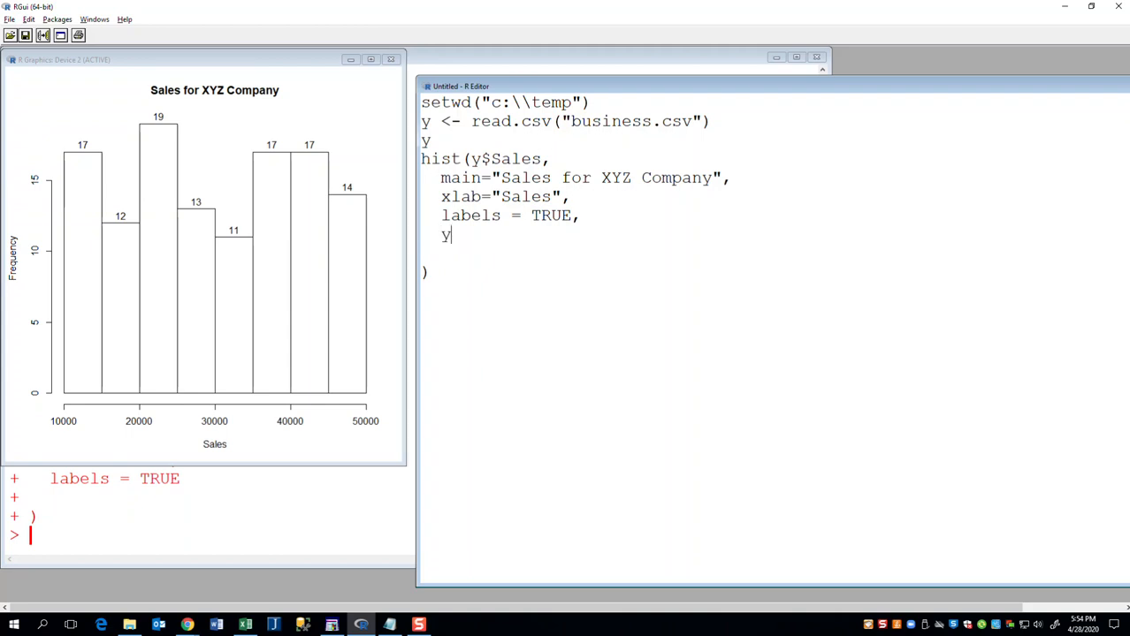
{"action": "type", "text": "lim"}
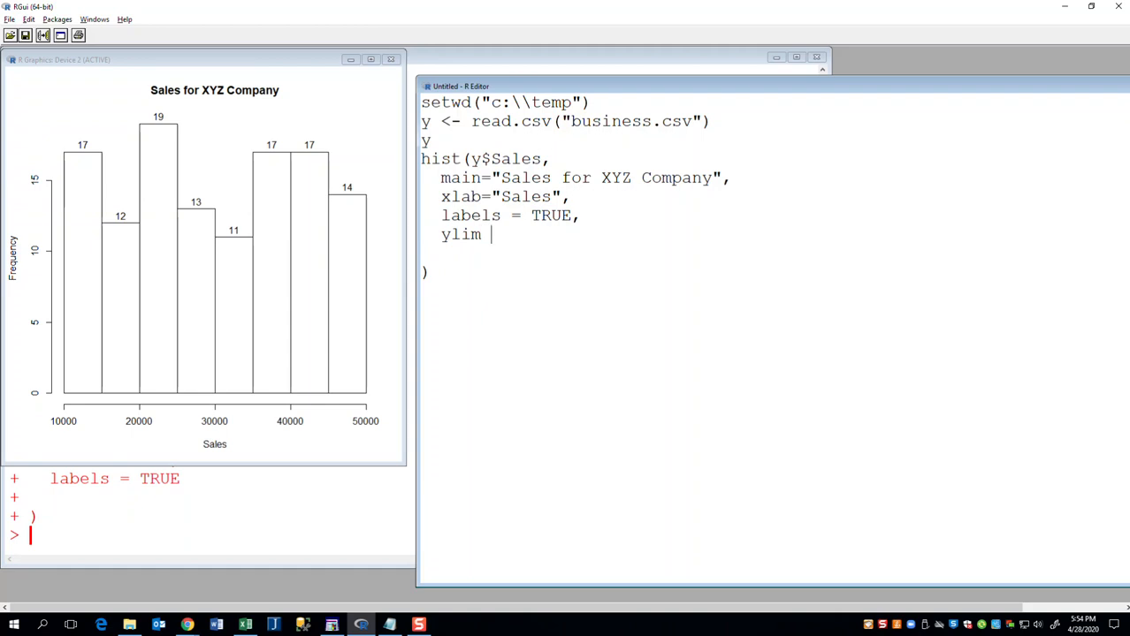
{"action": "type", "text": "= c("}
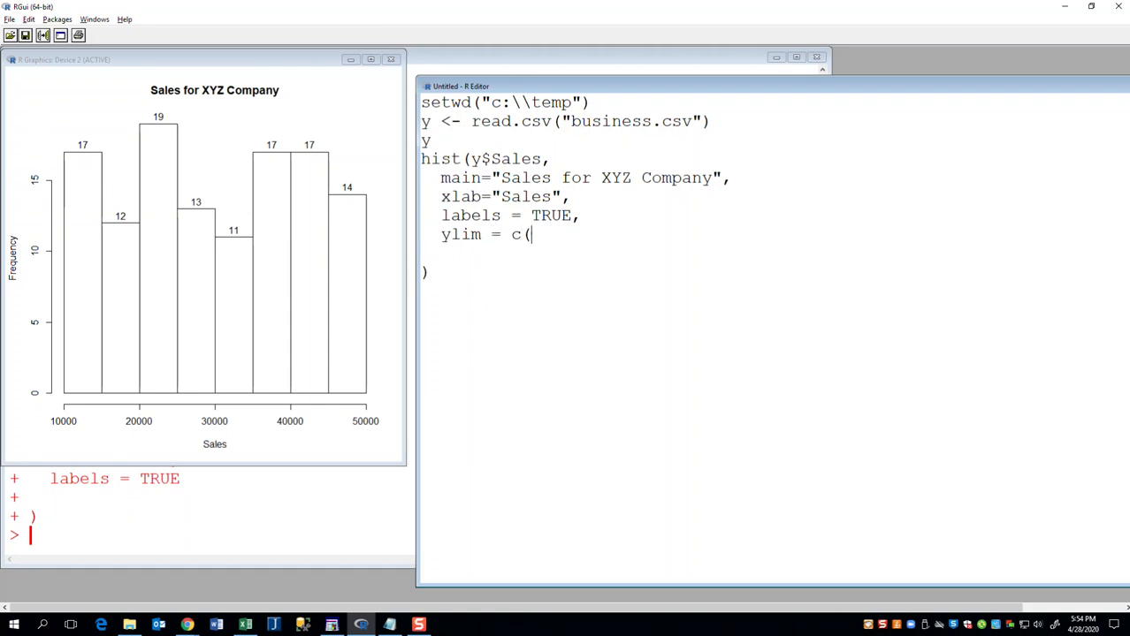
{"action": "type", "text": "0,"}
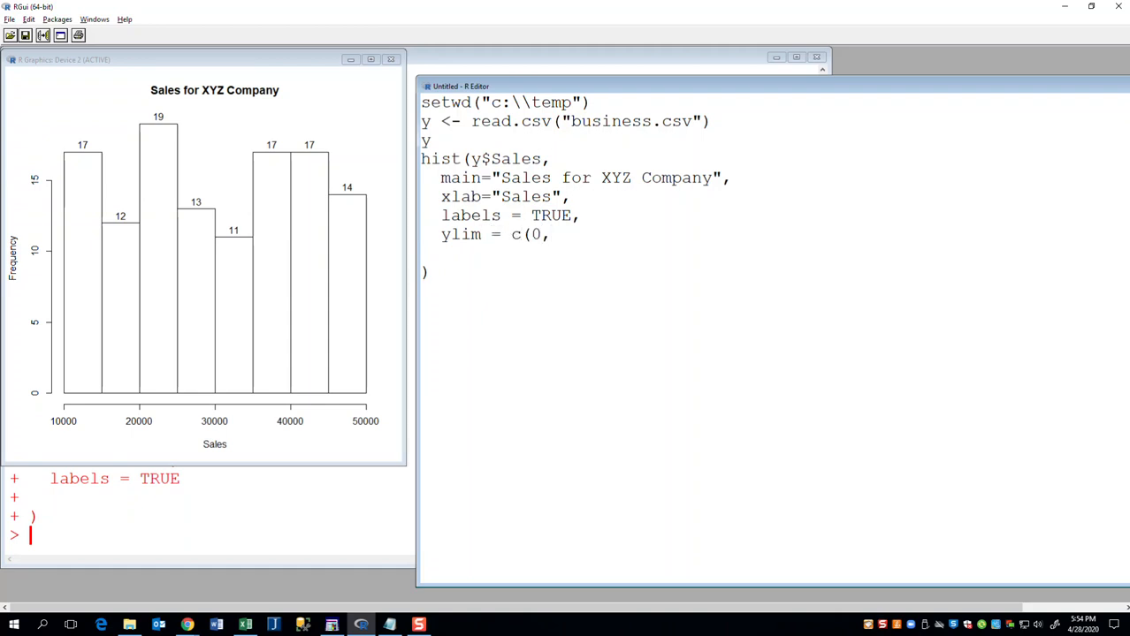
{"action": "type", "text": "20)"}
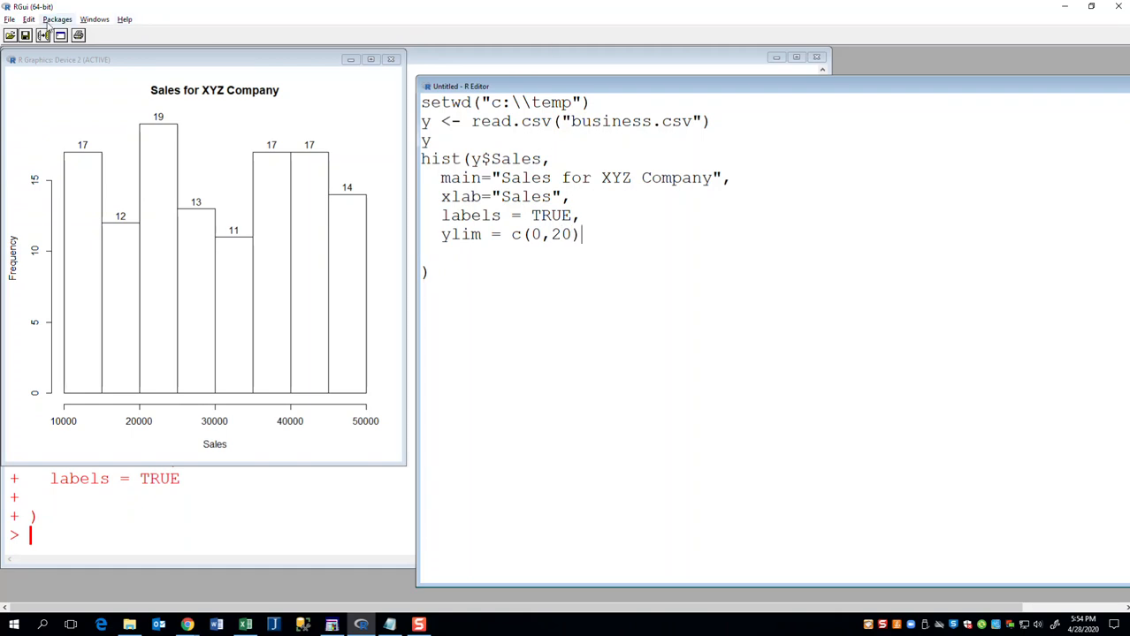
{"action": "left_click", "coordinate": [29, 18]}
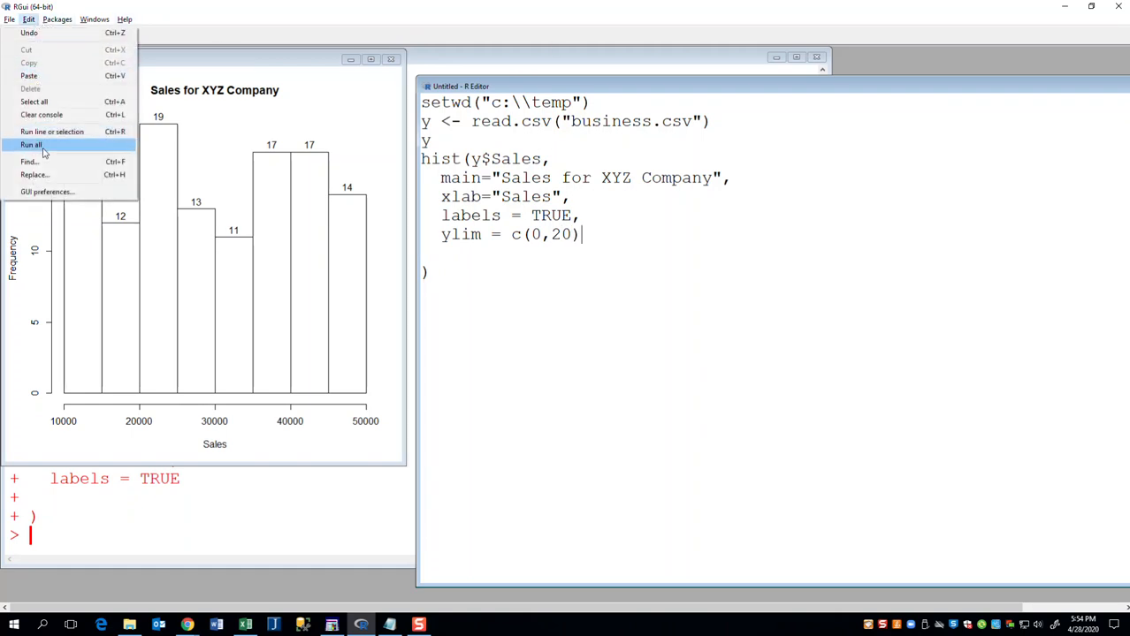
{"action": "left_click", "coordinate": [31, 144]}
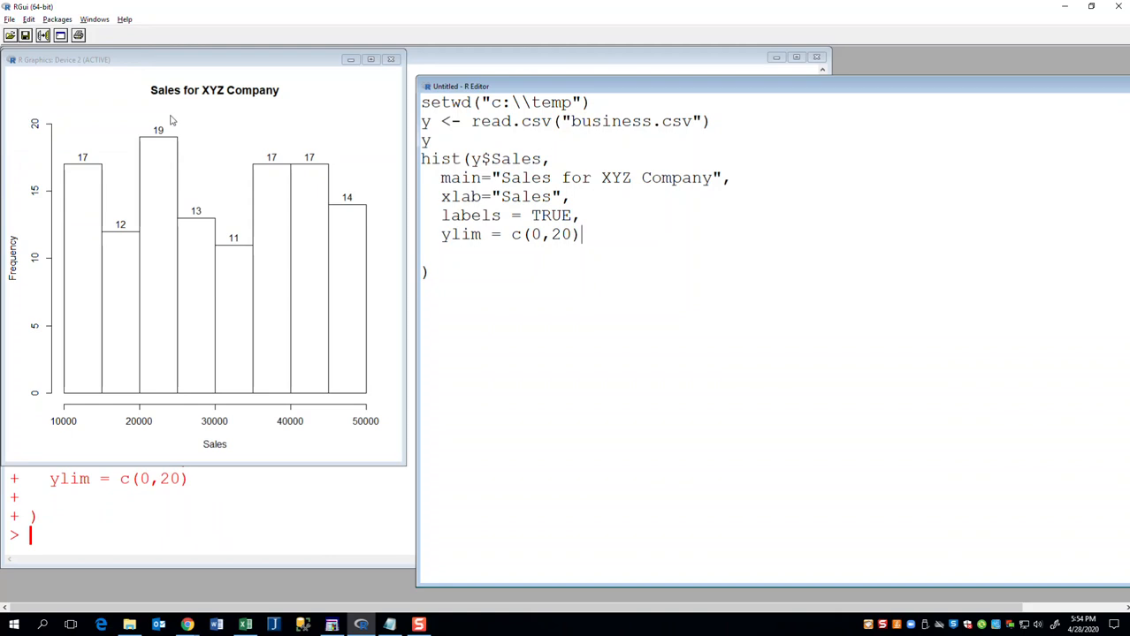
{"action": "mouse_move", "coordinate": [214, 223]}
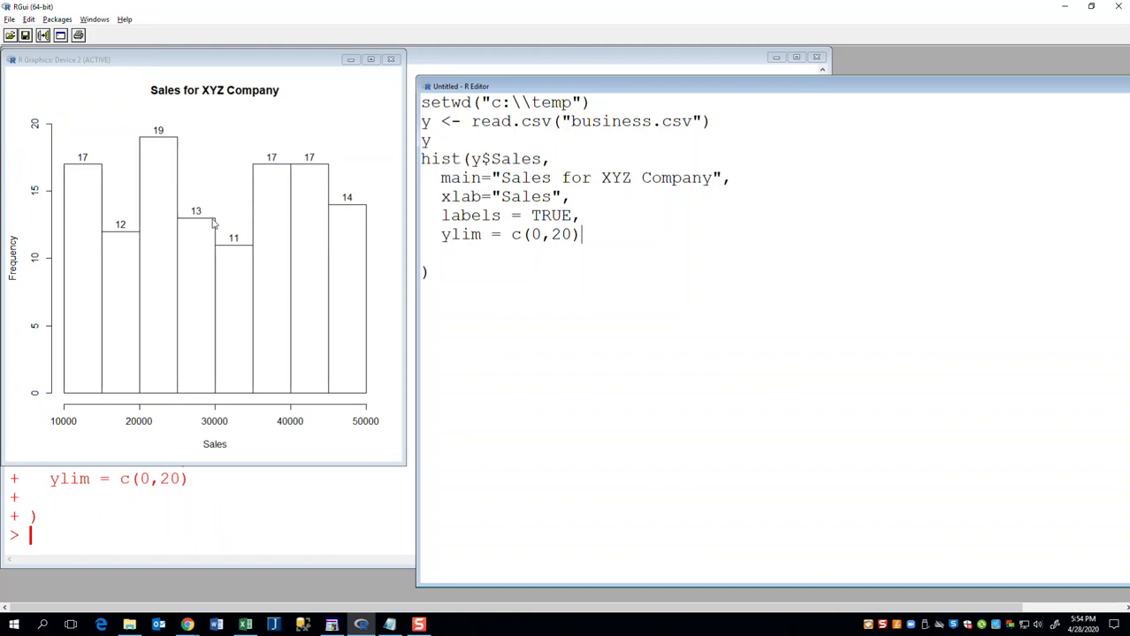
{"action": "mouse_move", "coordinate": [361, 192]}
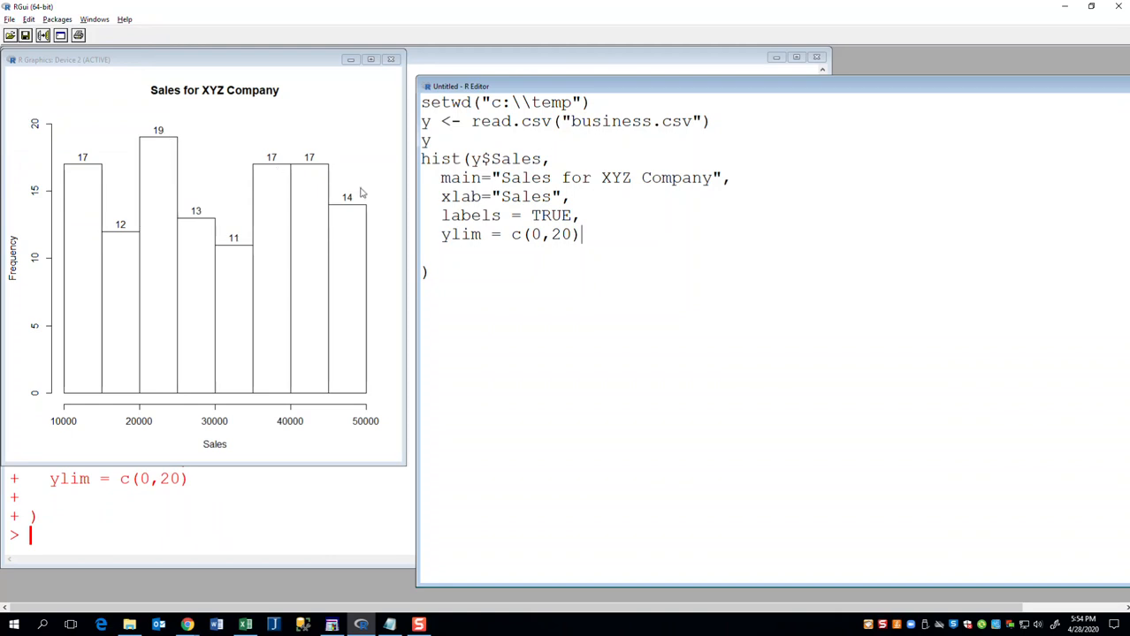
{"action": "mouse_move", "coordinate": [64, 422]}
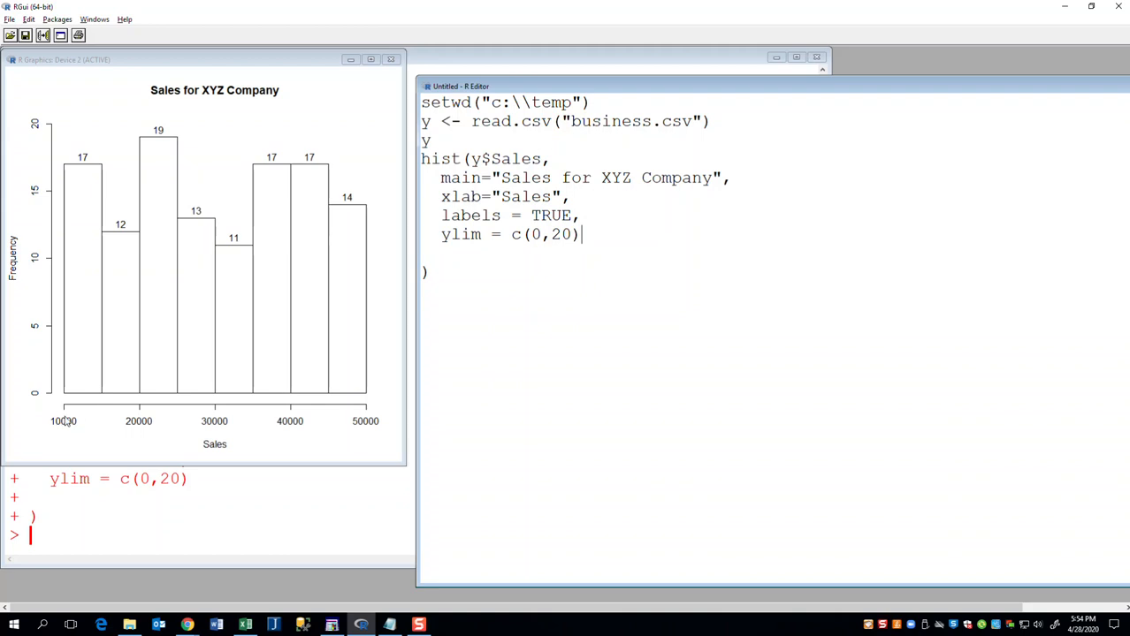
{"action": "mouse_move", "coordinate": [186, 434]}
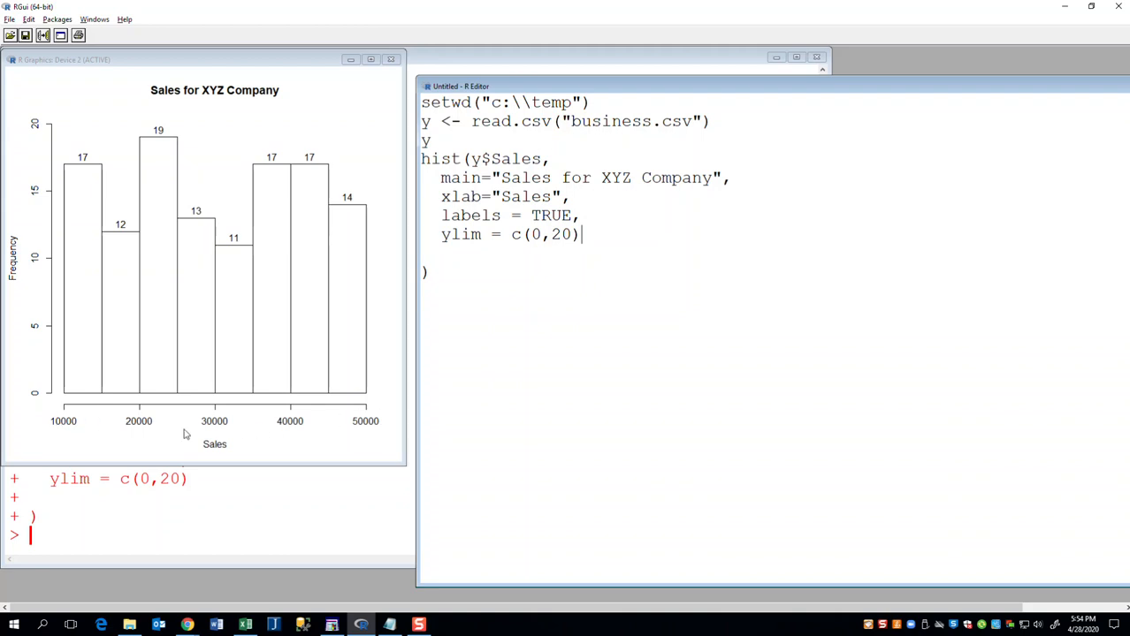
{"action": "mouse_move", "coordinate": [139, 424]}
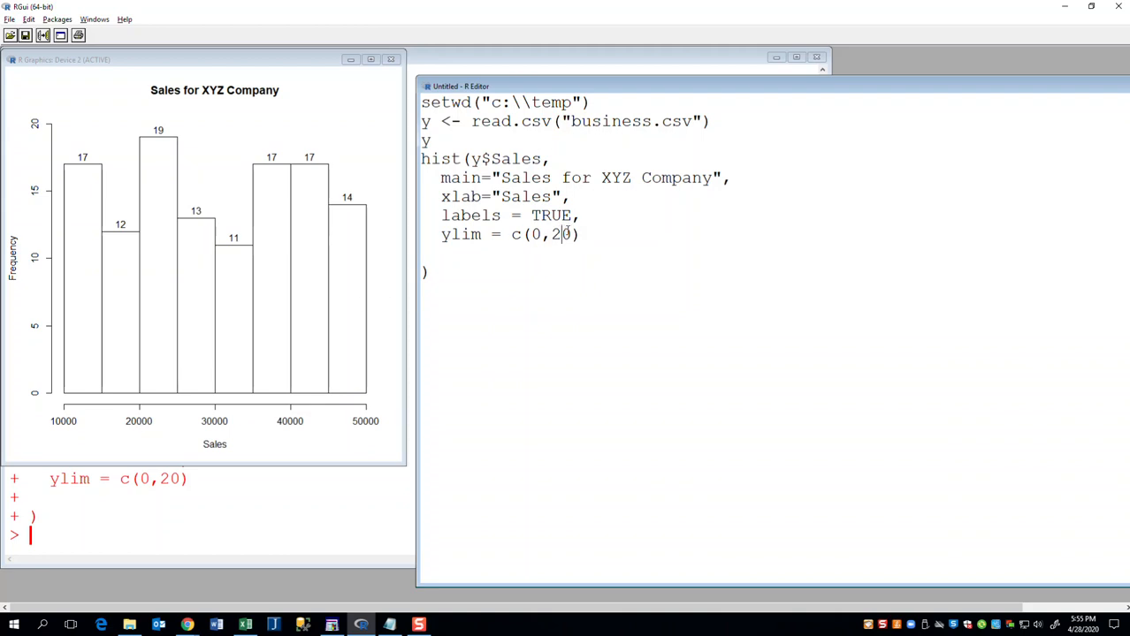
Step: Try an upper y-limit of 21, then rerun with it back at 20
{"action": "type", "text": "1"}
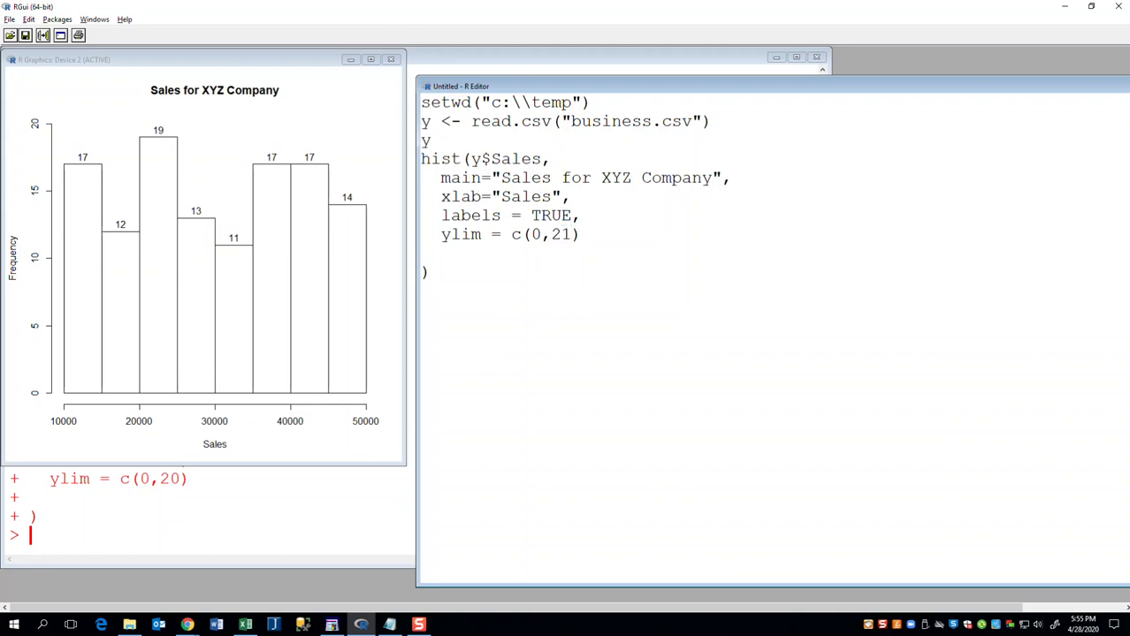
{"action": "left_click", "coordinate": [29, 19]}
{"action": "type", "text": "0"}
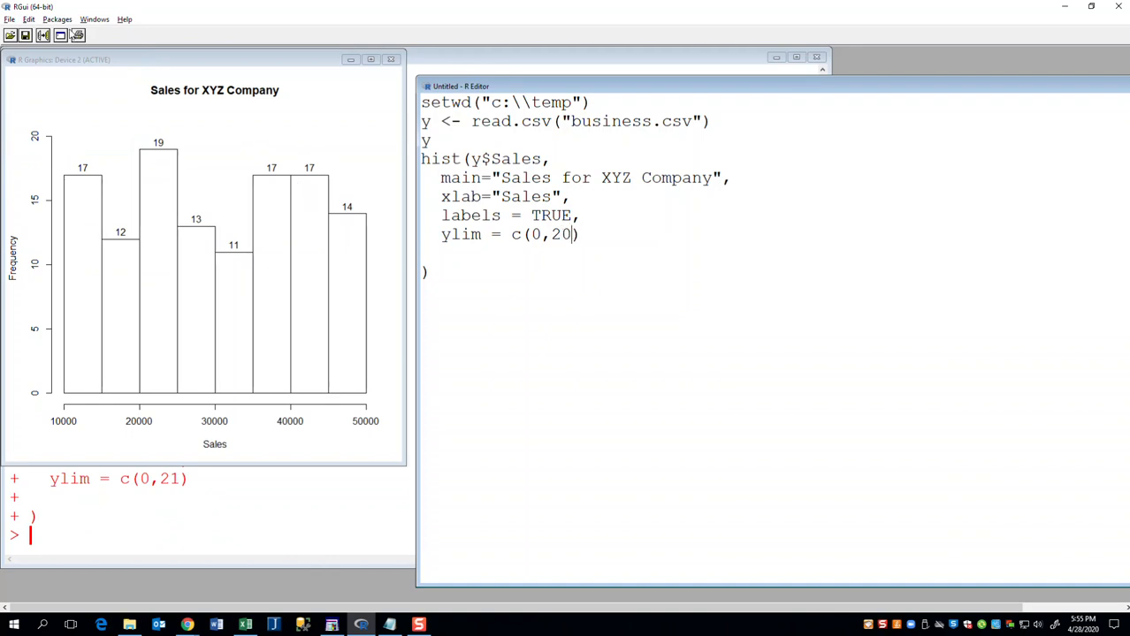
{"action": "left_click", "coordinate": [29, 19]}
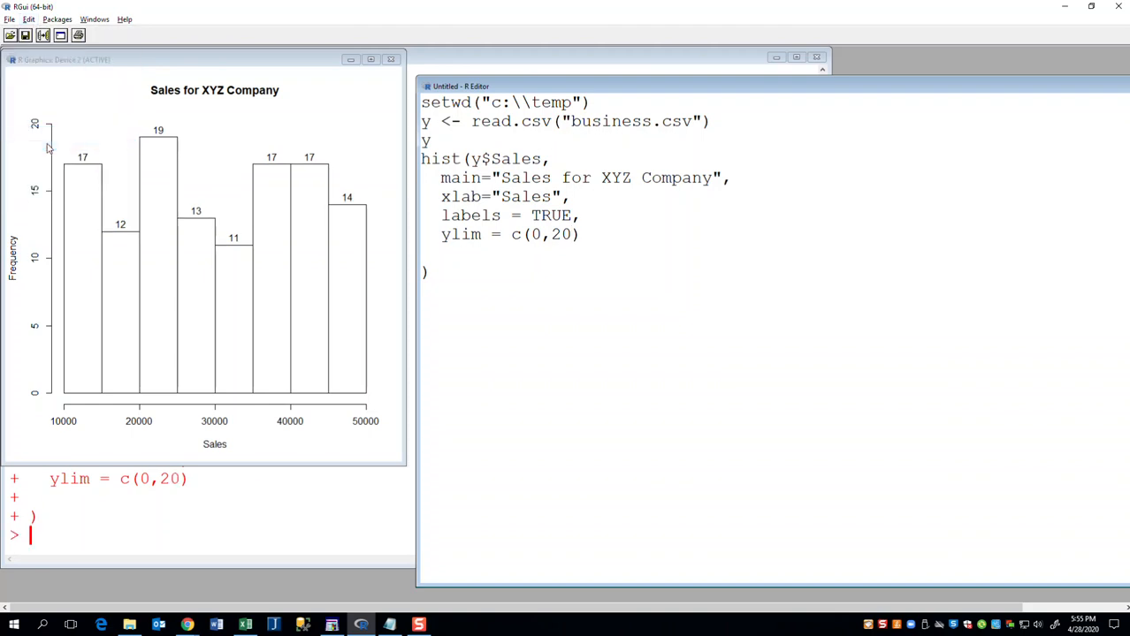
{"action": "mouse_move", "coordinate": [44, 95]}
{"action": "type", "text": "xl"}
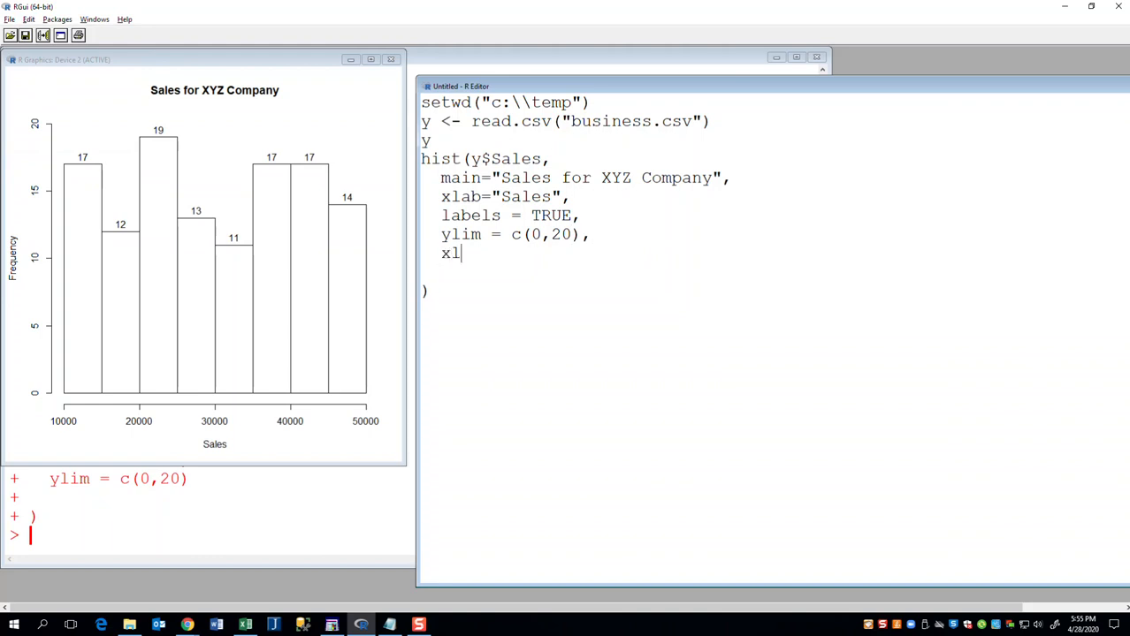
Step: Add xlim = c(9000,51000) to the hist() call and rerun the script
{"action": "type", "text": "im ="}
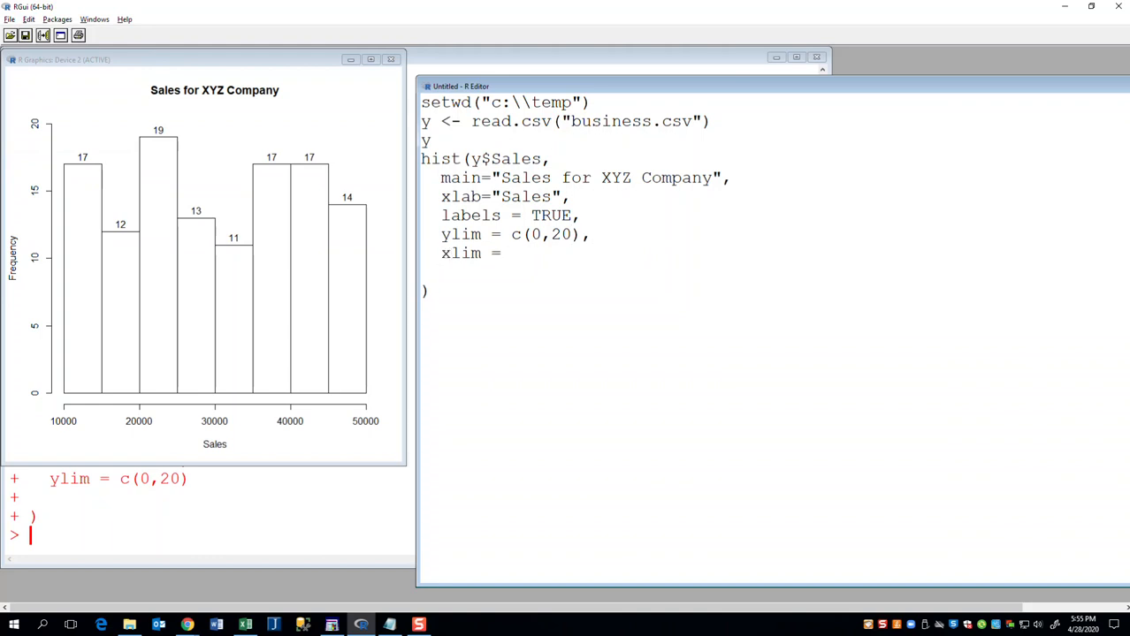
{"action": "type", "text": "c("}
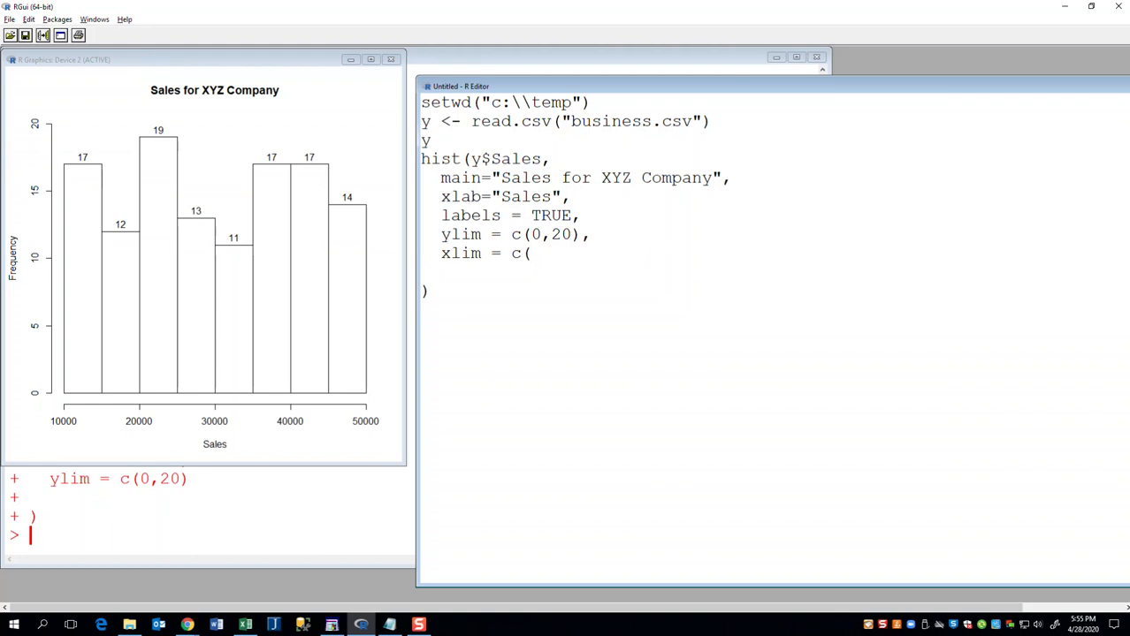
{"action": "type", "text": "9000,"}
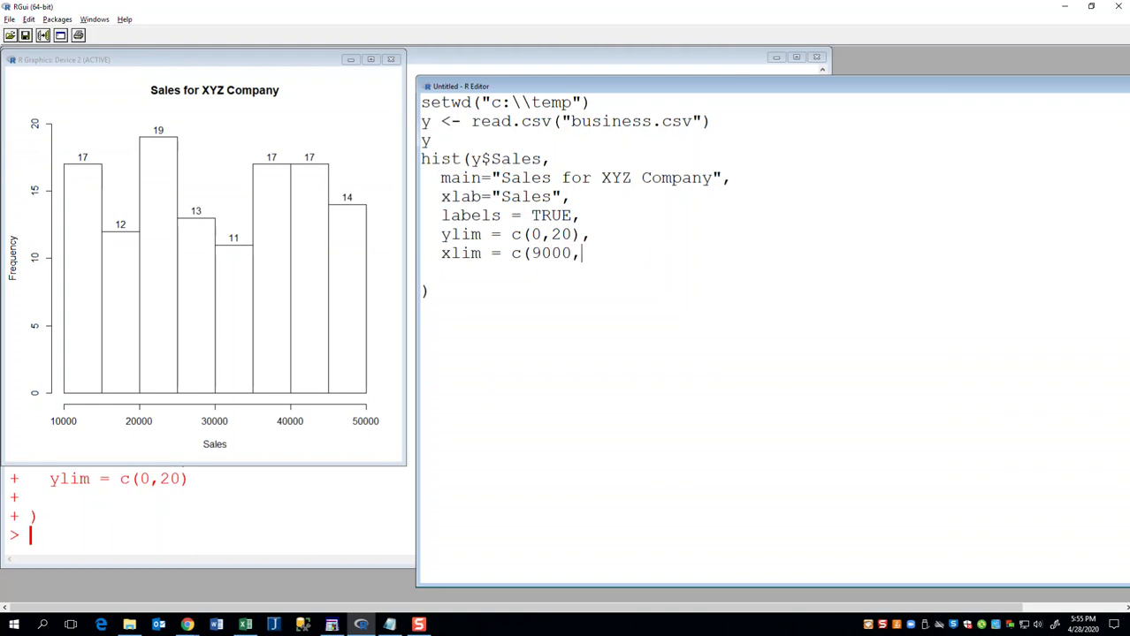
{"action": "type", "text": "51000"}
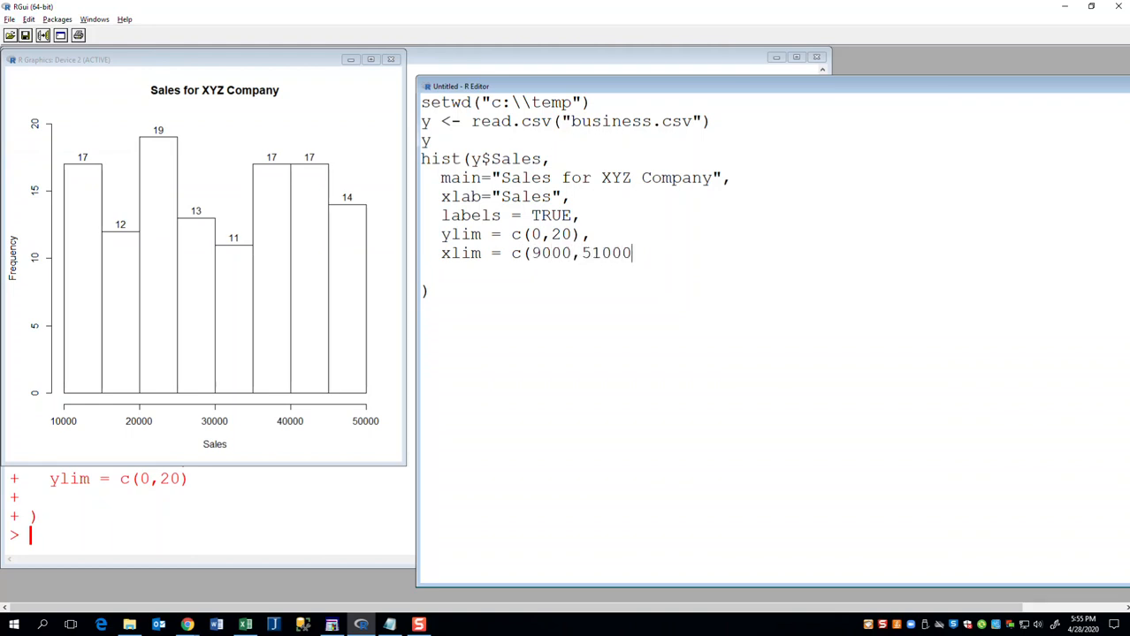
{"action": "type", "text": ")"}
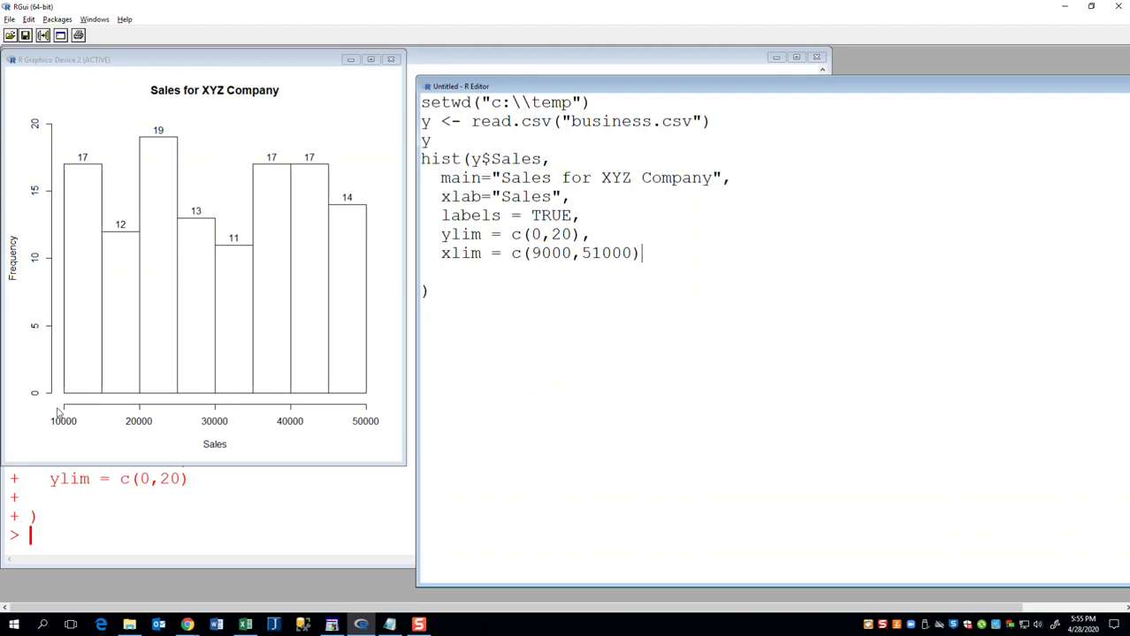
{"action": "mouse_move", "coordinate": [377, 414]}
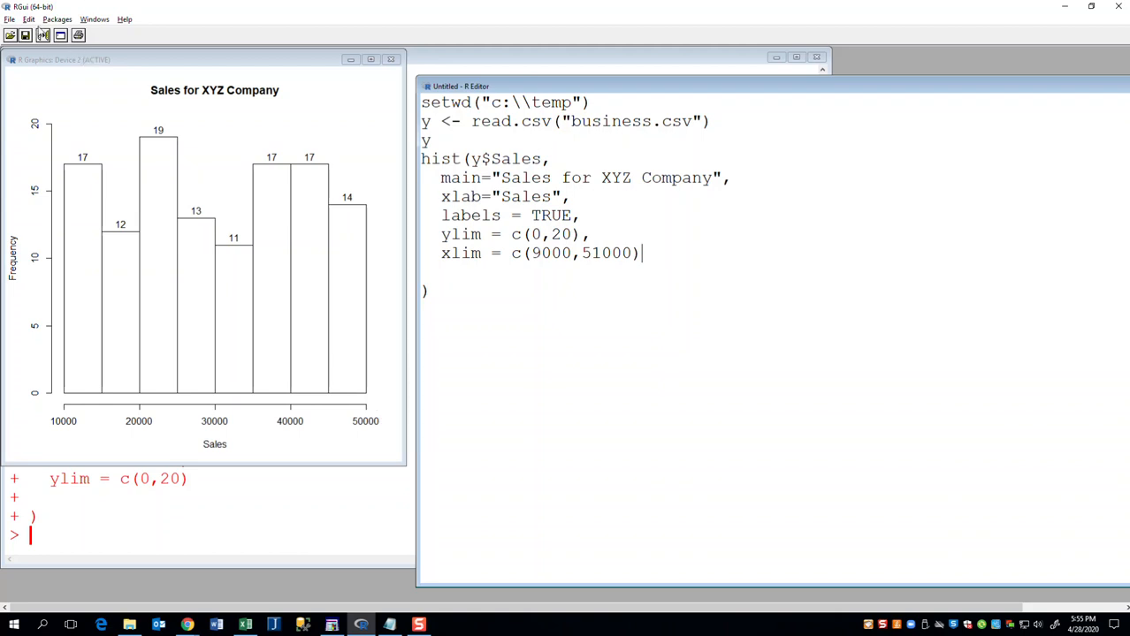
{"action": "left_click", "coordinate": [28, 19]}
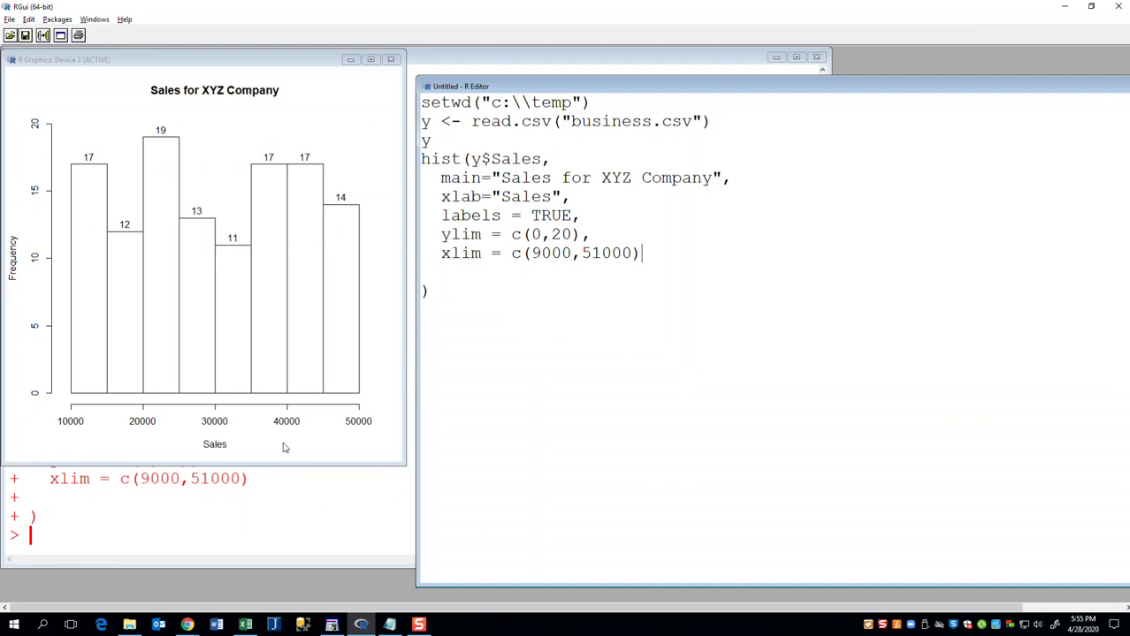
{"action": "mouse_move", "coordinate": [101, 173]}
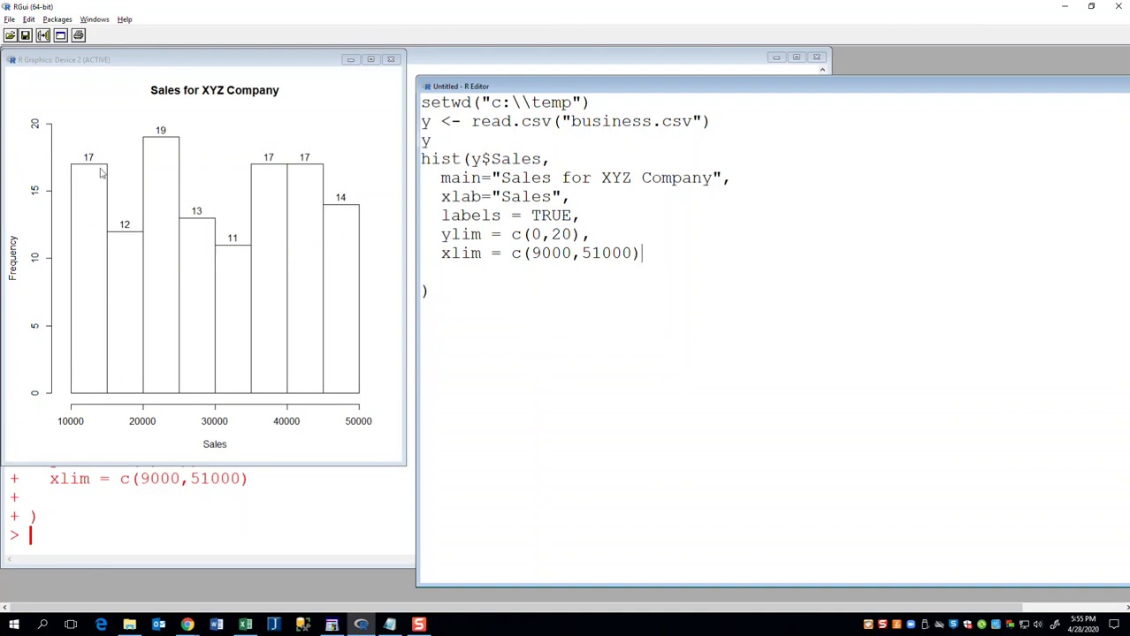
{"action": "mouse_move", "coordinate": [106, 299]}
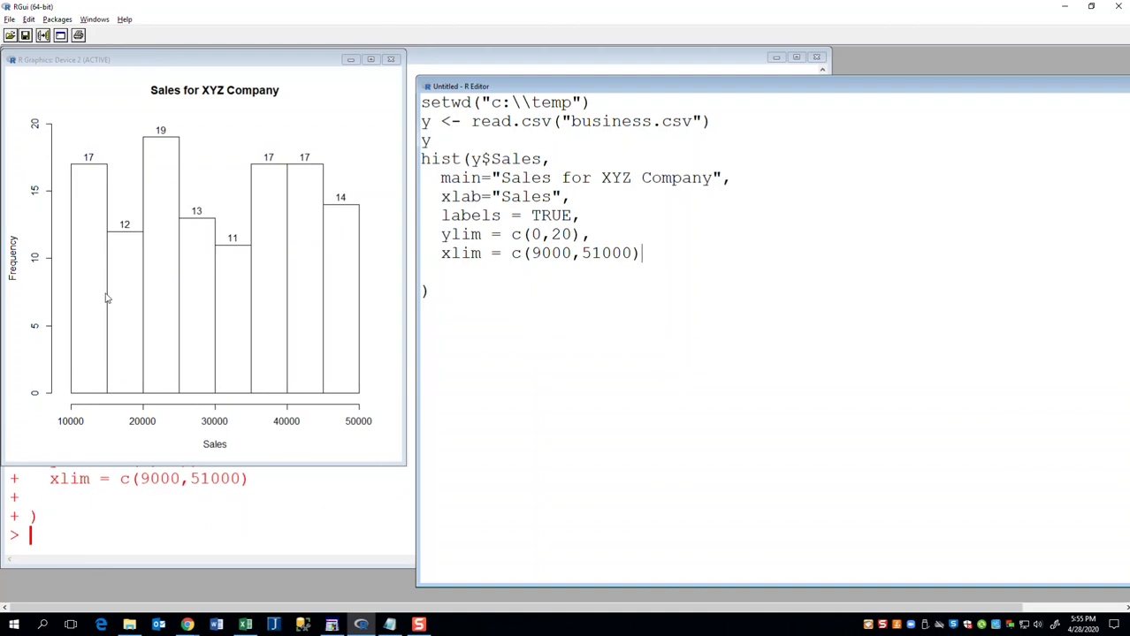
{"action": "mouse_move", "coordinate": [100, 310]}
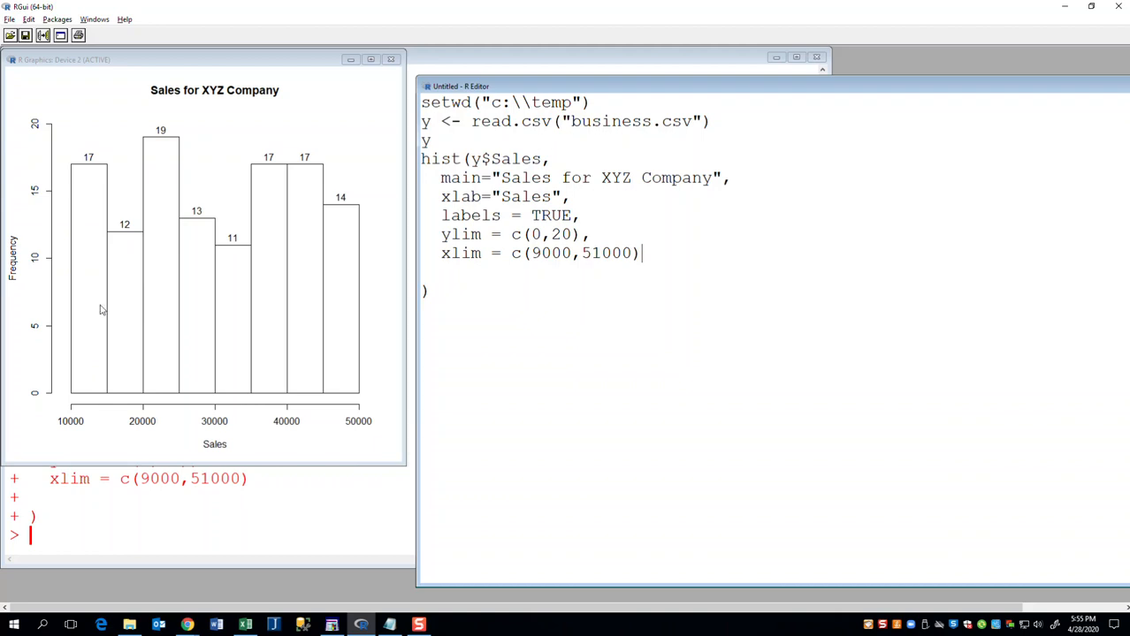
{"action": "mouse_move", "coordinate": [360, 421]}
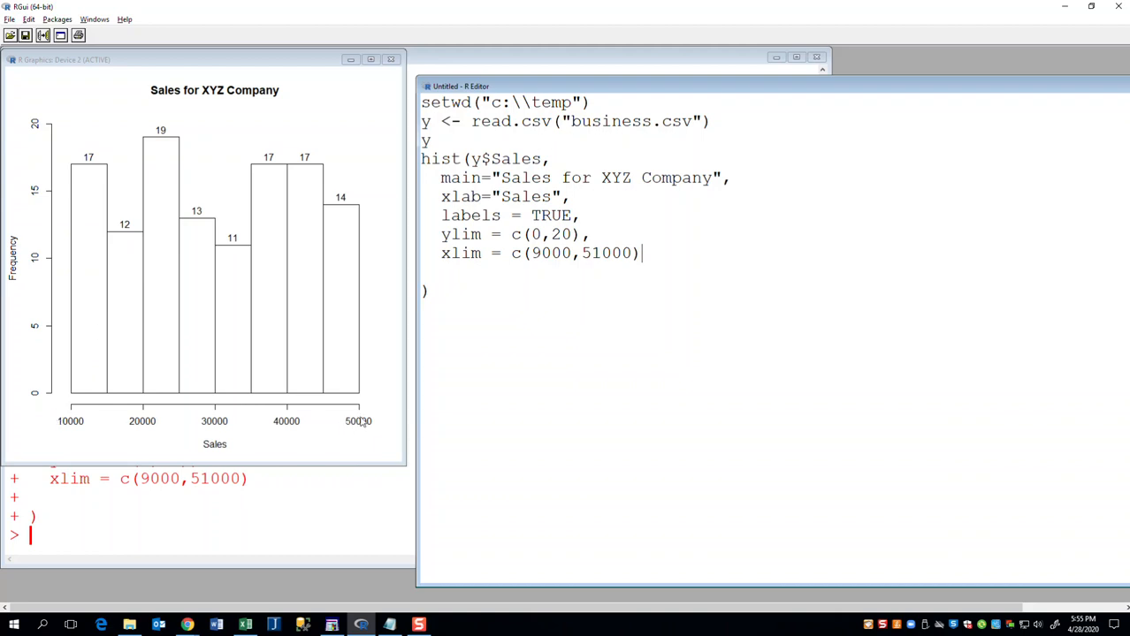
{"action": "mouse_move", "coordinate": [40, 126]}
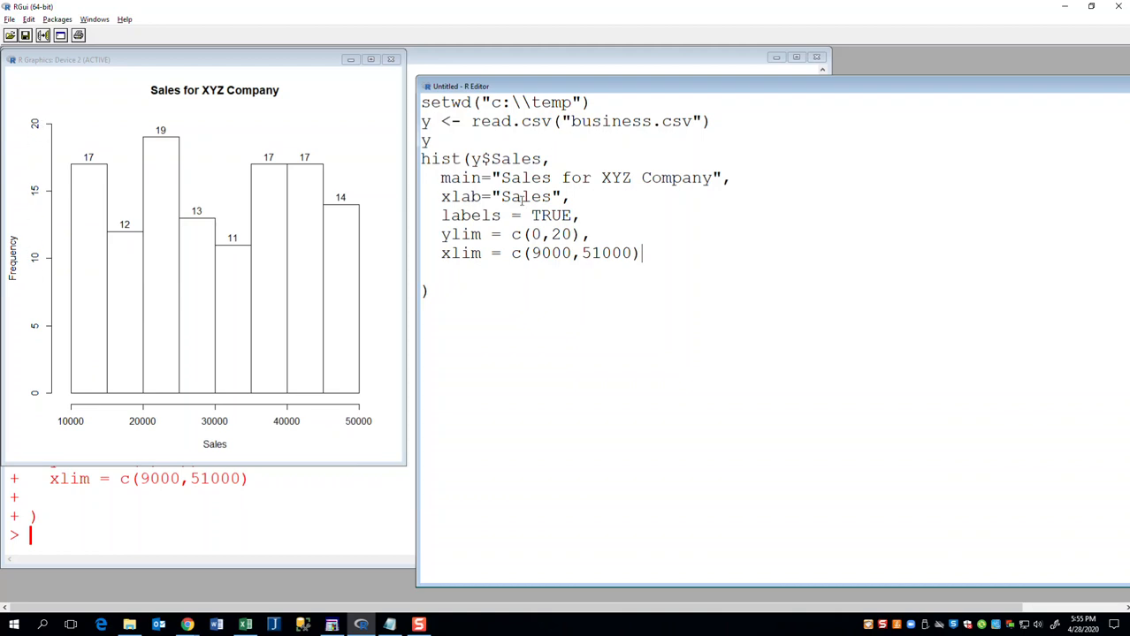
{"action": "mouse_move", "coordinate": [63, 436]}
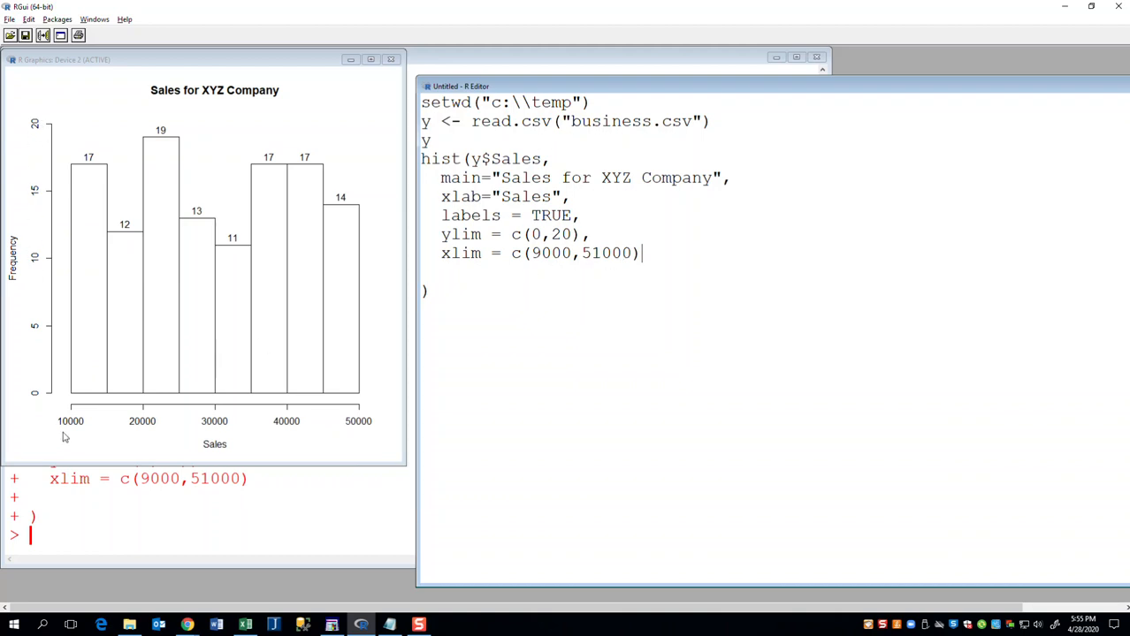
{"action": "mouse_move", "coordinate": [81, 423]}
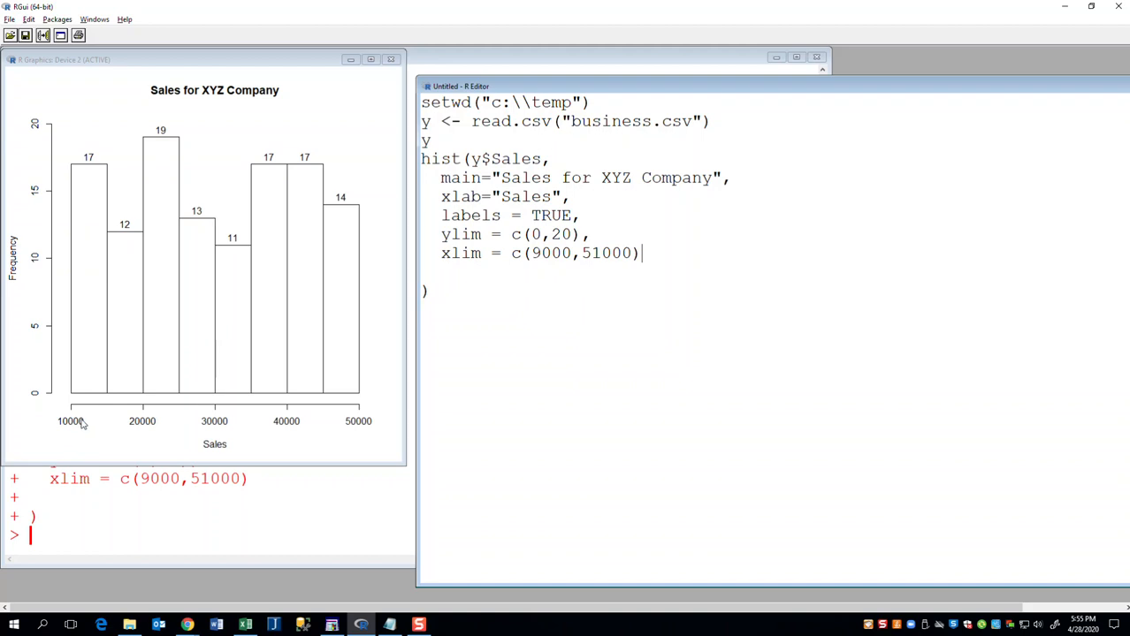
{"action": "mouse_move", "coordinate": [79, 418]}
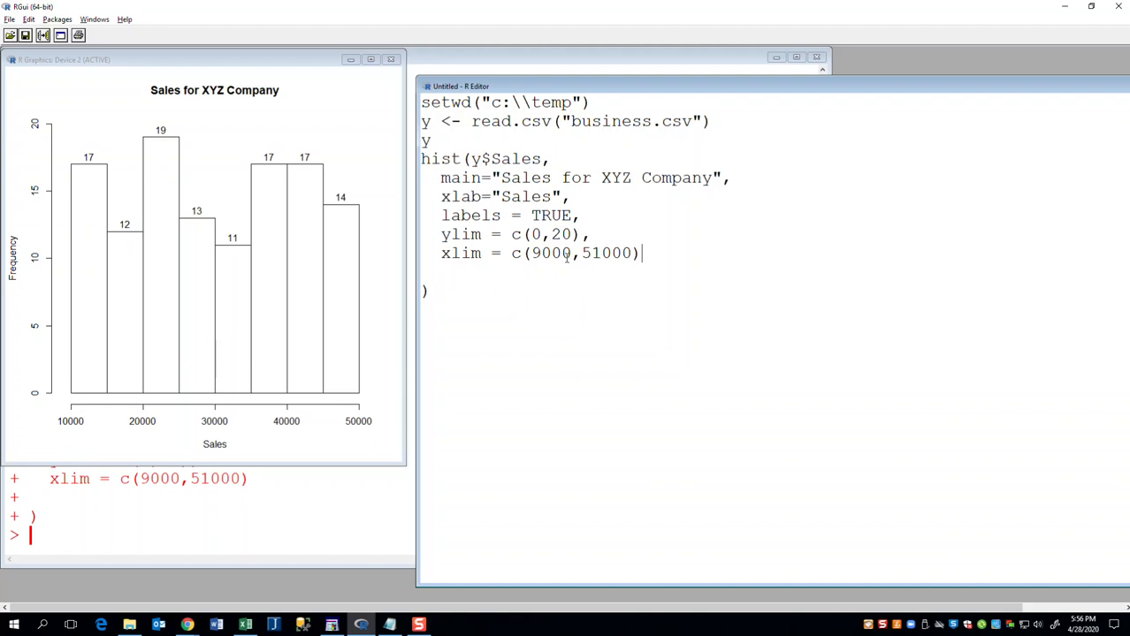
Step: Change the x-limits to c(0,60000) and rerun the histogram
{"action": "double_click", "coordinate": [550, 253]}
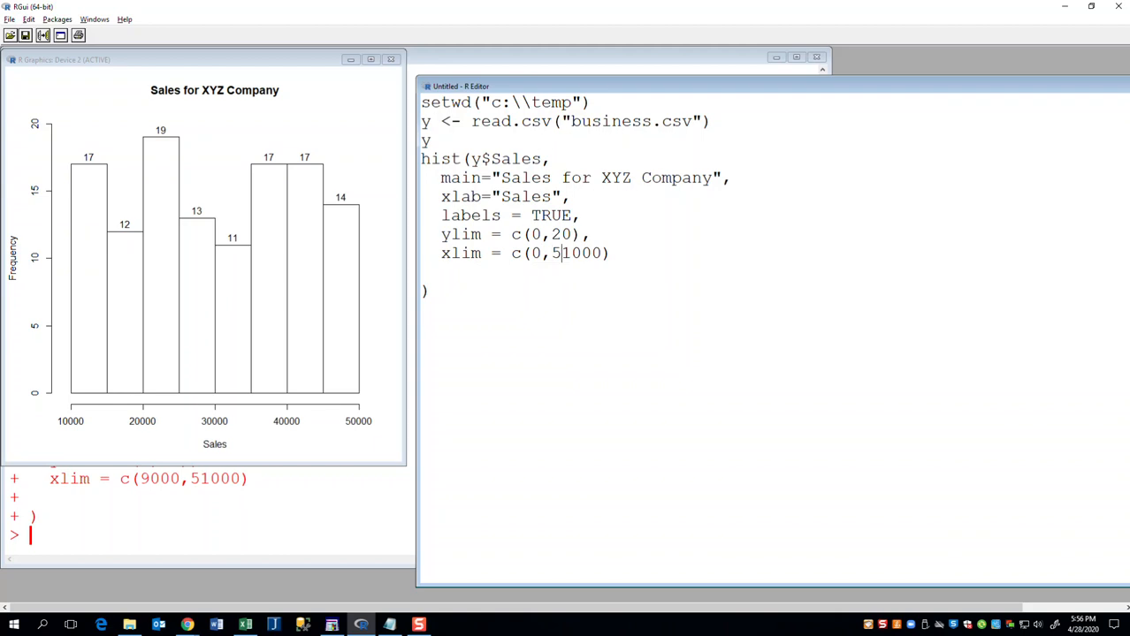
{"action": "double_click", "coordinate": [585, 254]}
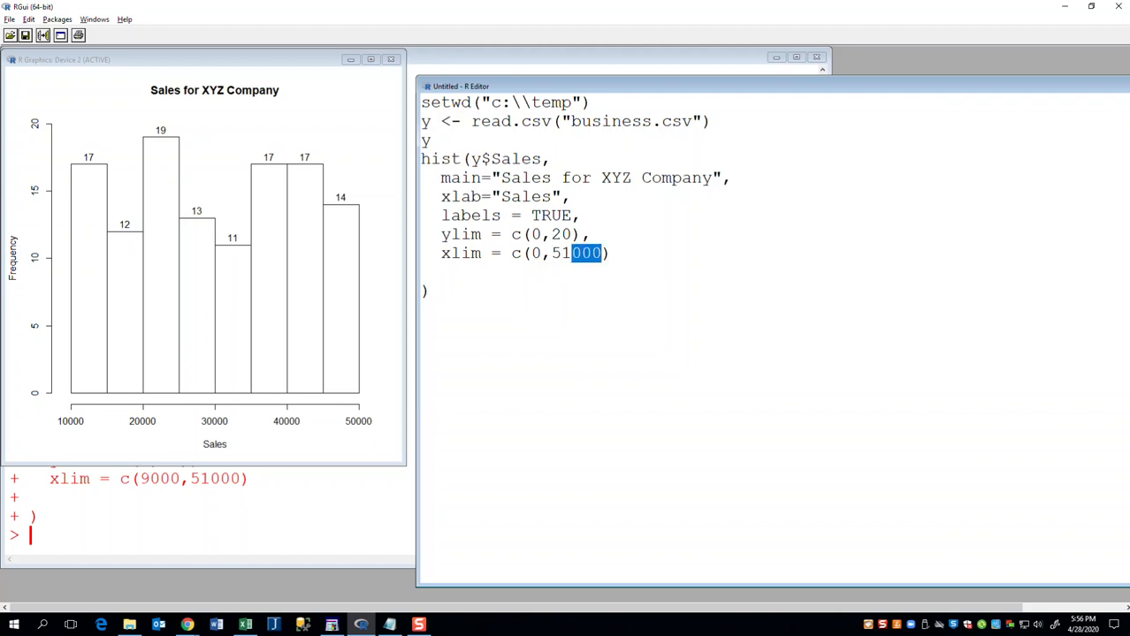
{"action": "type", "text": "600"}
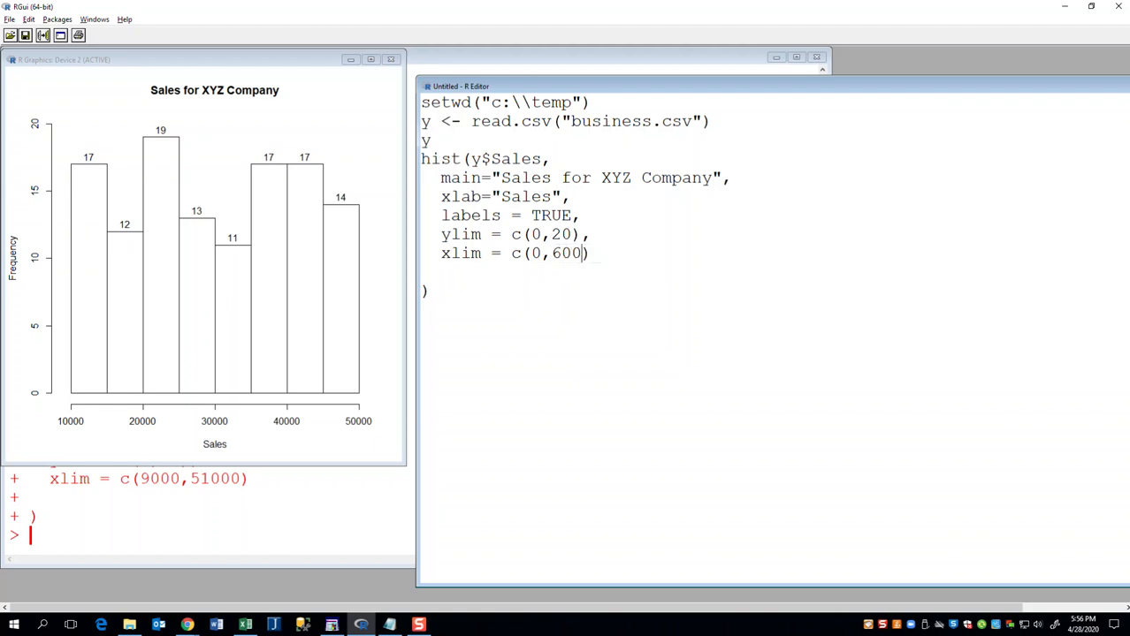
{"action": "type", "text": "00"}
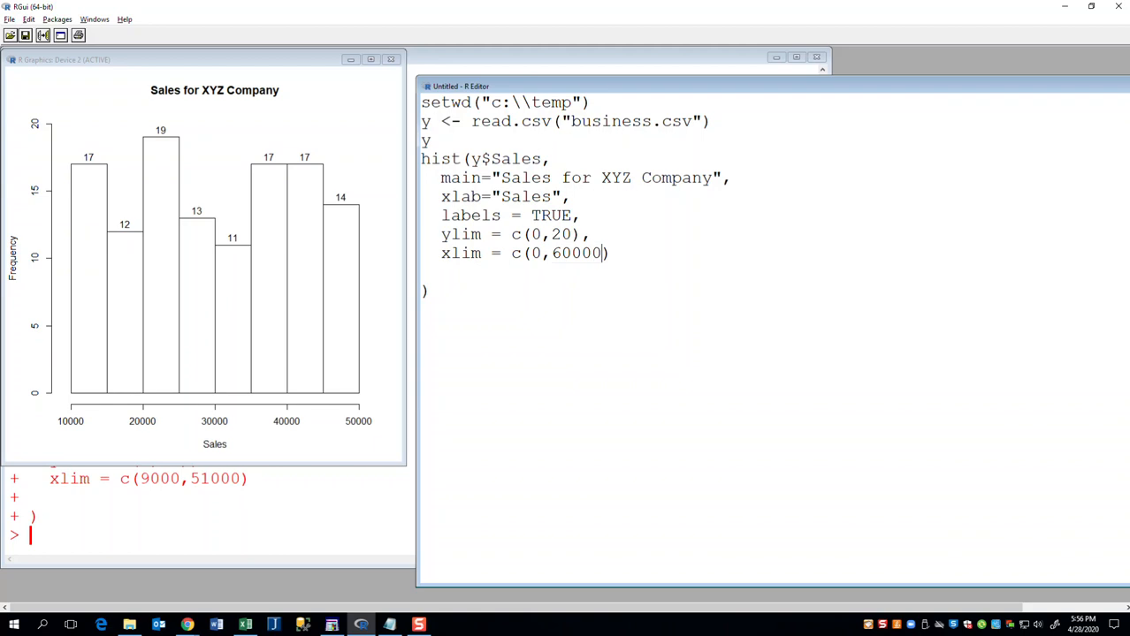
{"action": "mouse_move", "coordinate": [259, 107]}
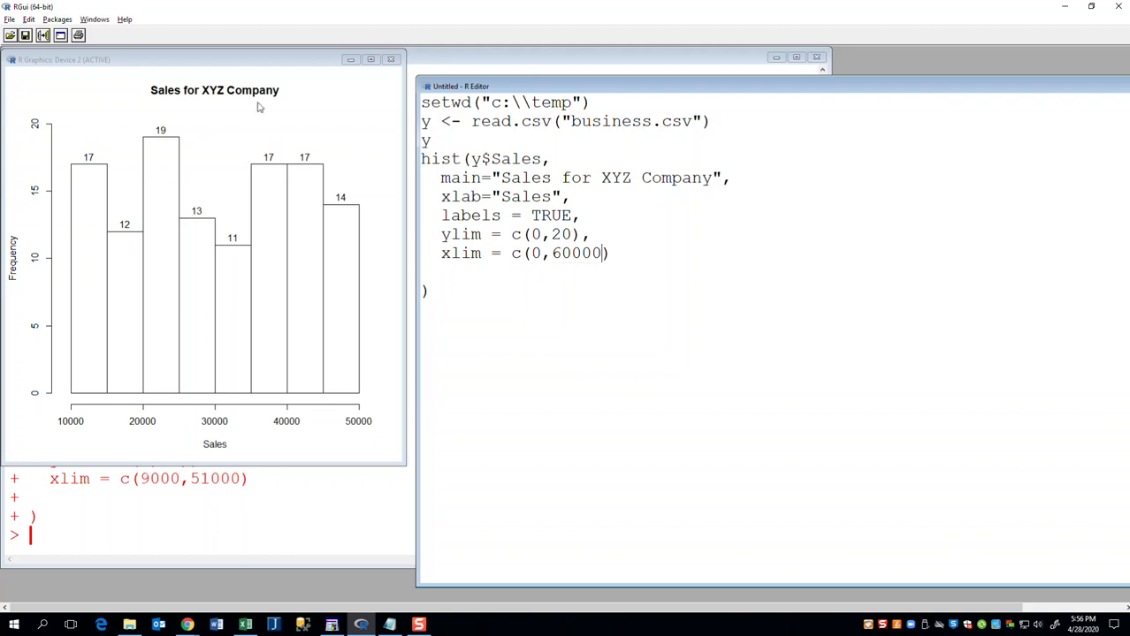
{"action": "left_click", "coordinate": [28, 18]}
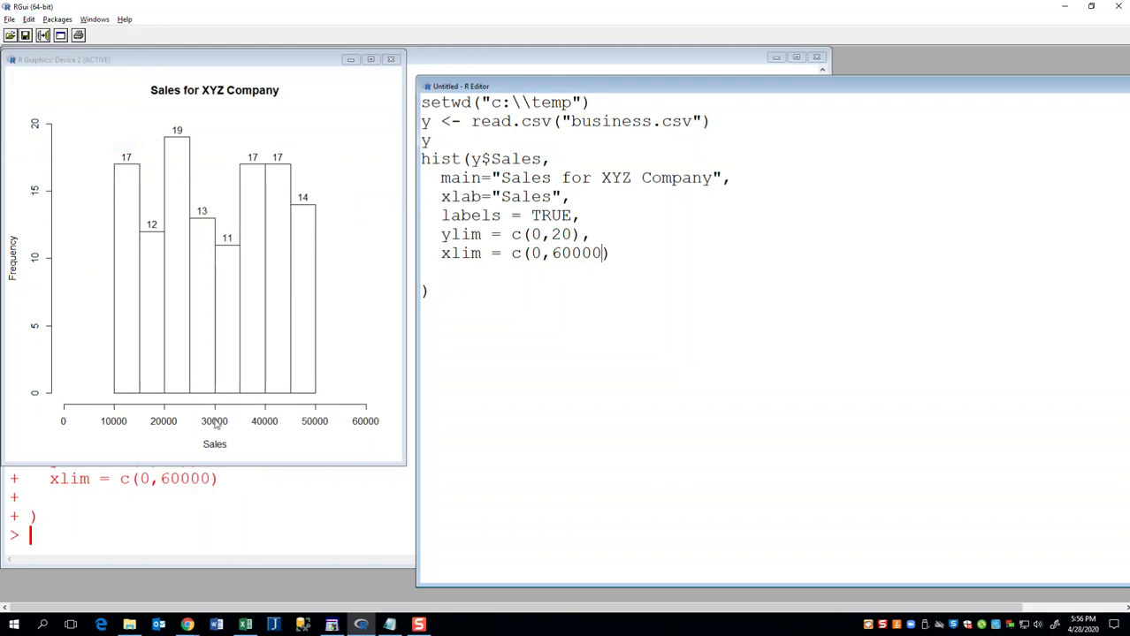
{"action": "mouse_move", "coordinate": [75, 366]}
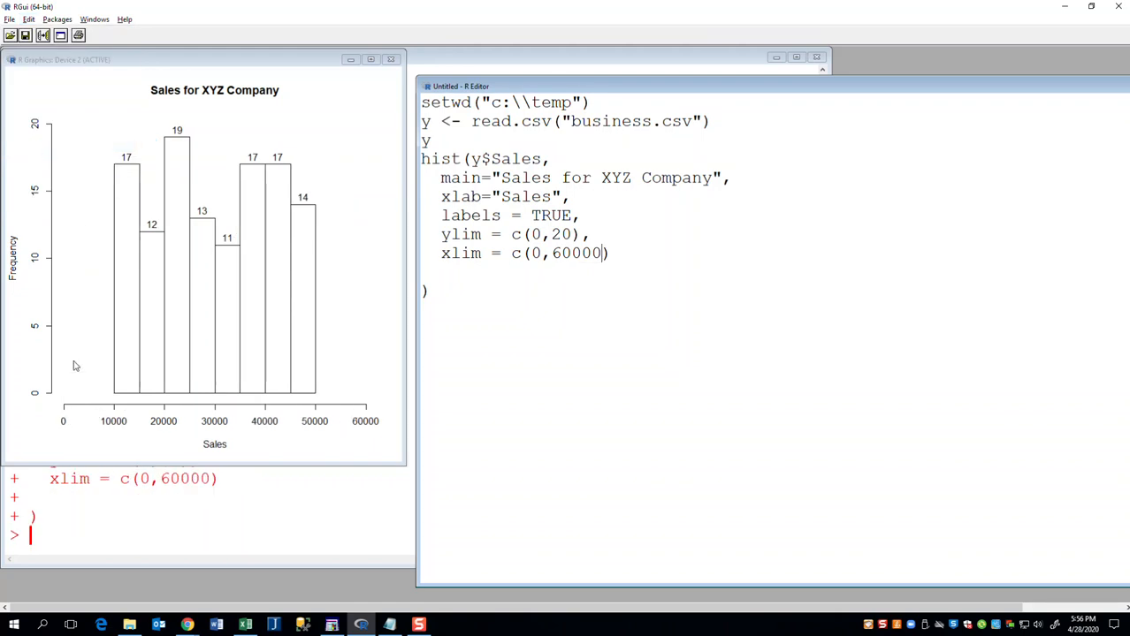
{"action": "mouse_move", "coordinate": [343, 406]}
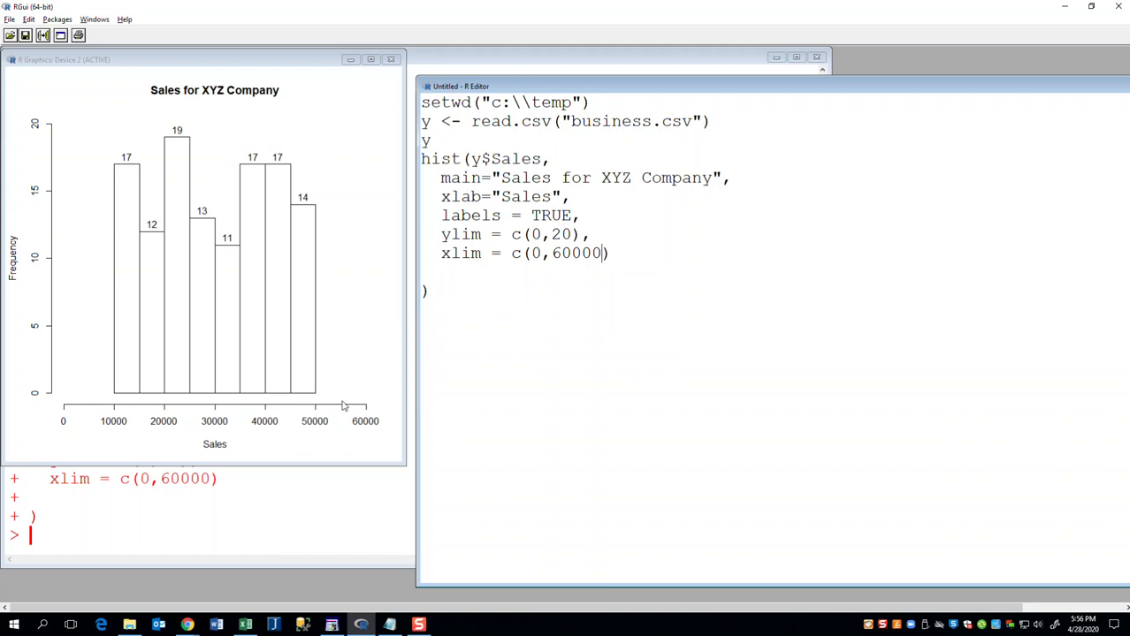
{"action": "mouse_move", "coordinate": [92, 407]}
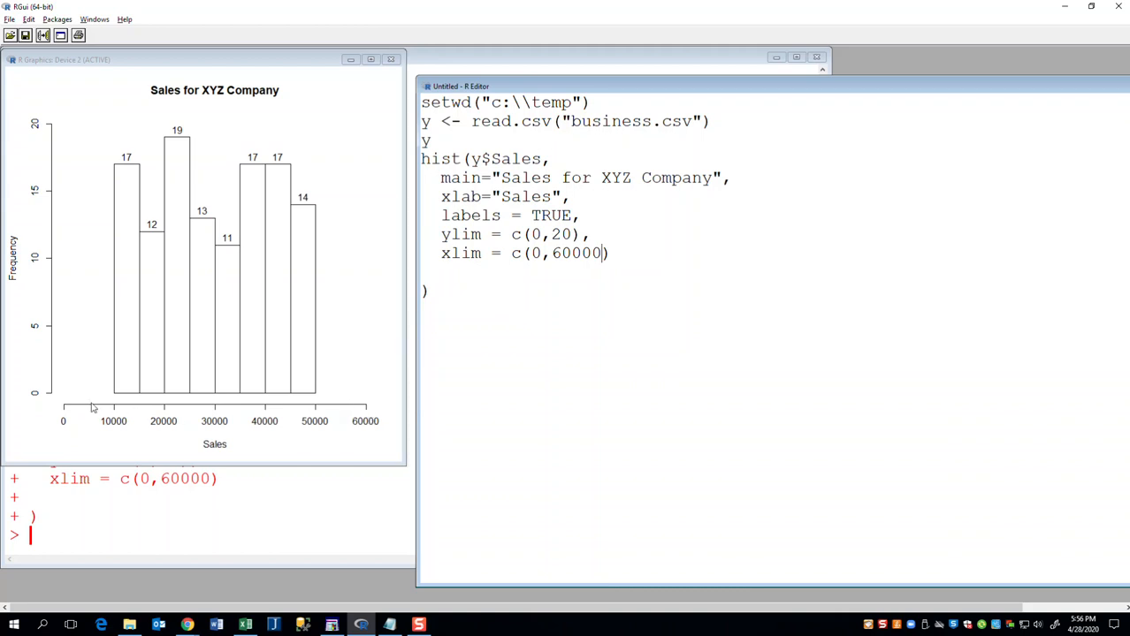
{"action": "mouse_move", "coordinate": [123, 353]}
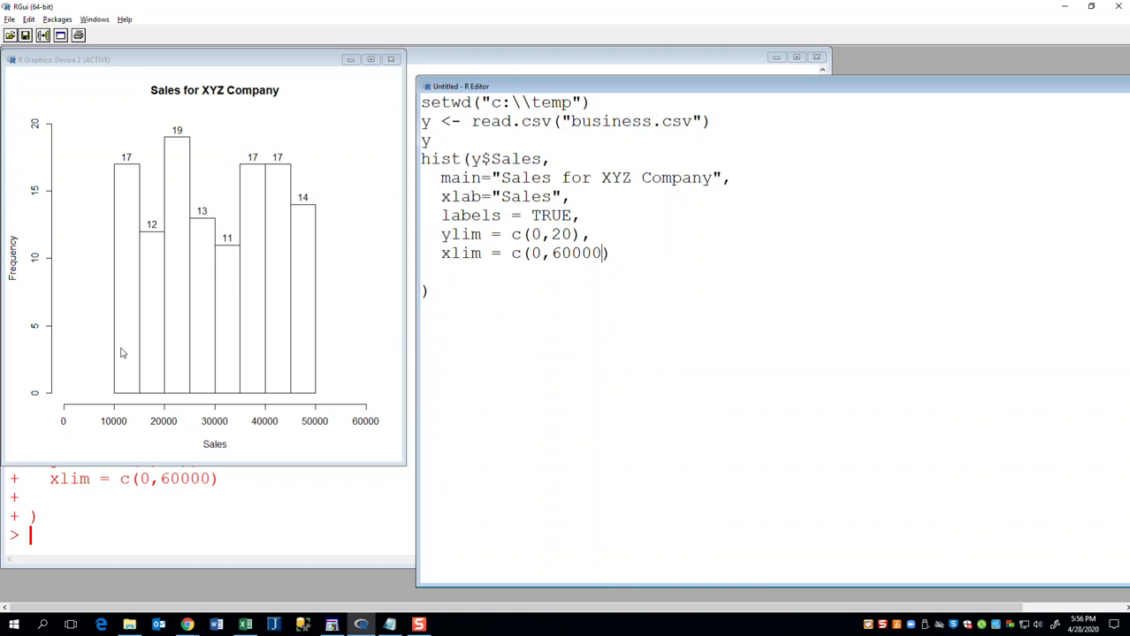
{"action": "mouse_move", "coordinate": [632, 267]}
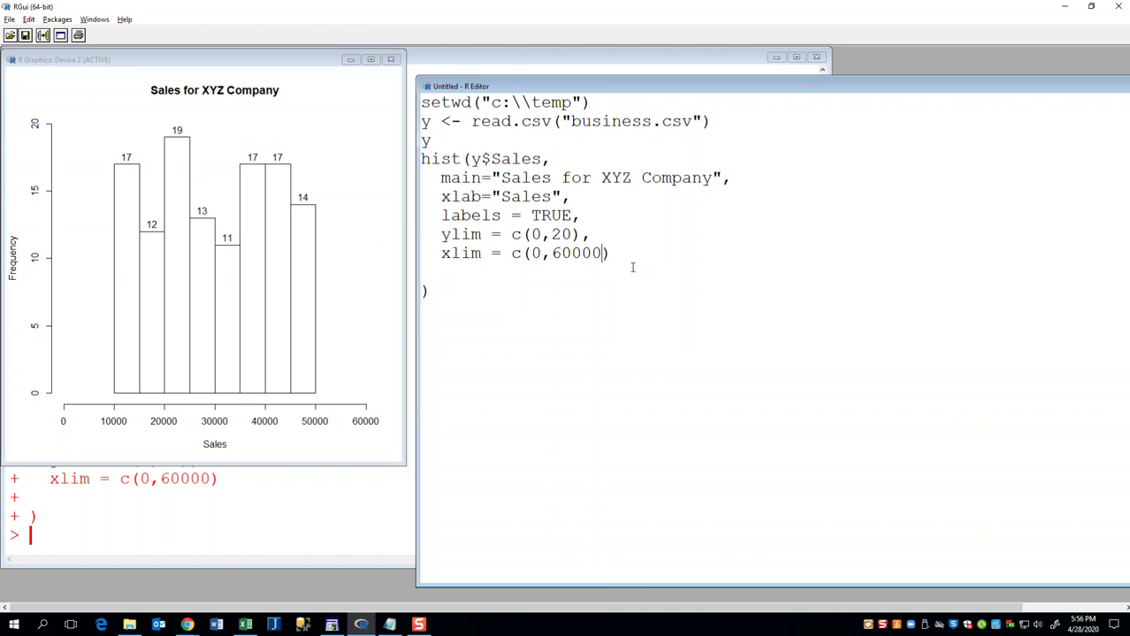
Step: Replace the xlim values with the list 10000, 20000, 30000, 40000, 50000
{"action": "key", "text": "Backspace"}
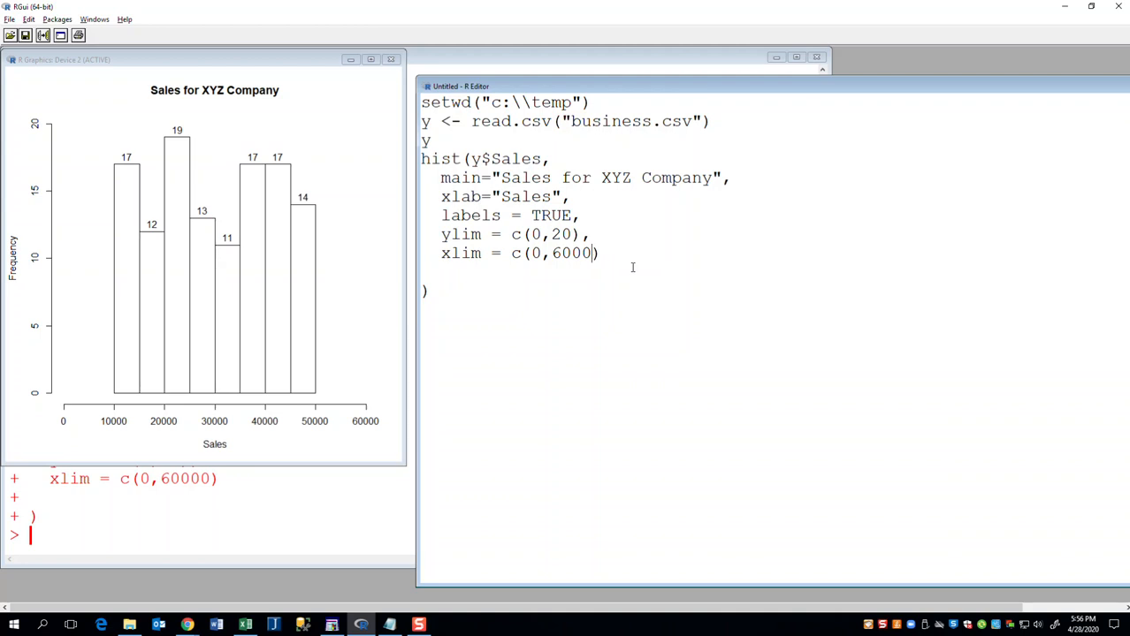
{"action": "key", "text": "BackSpace"}
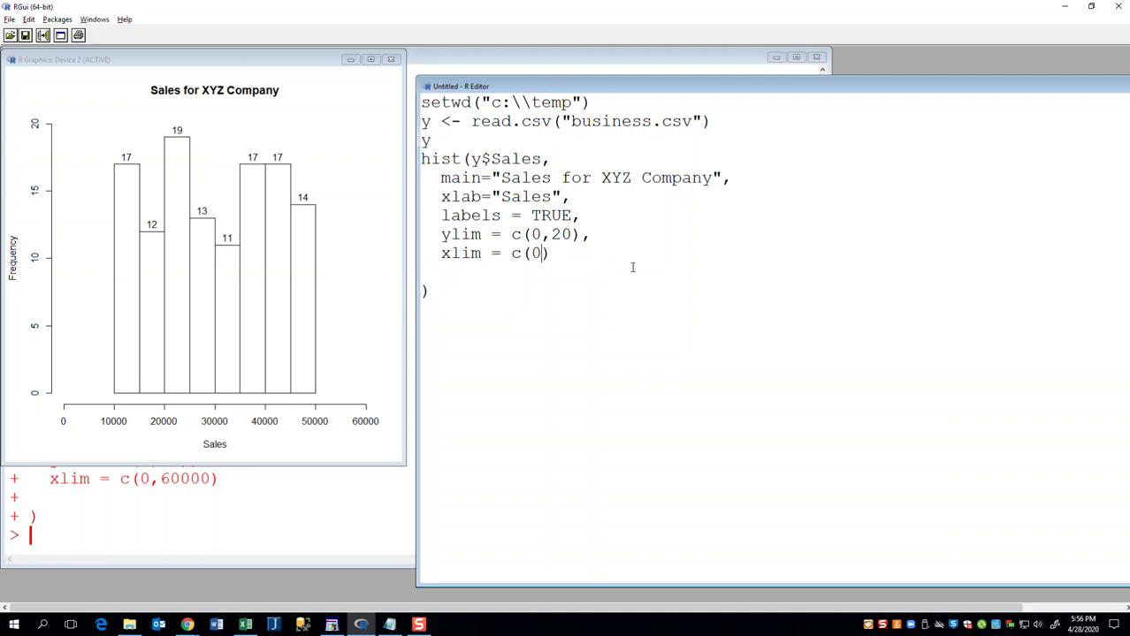
{"action": "key", "text": "Backspace"}
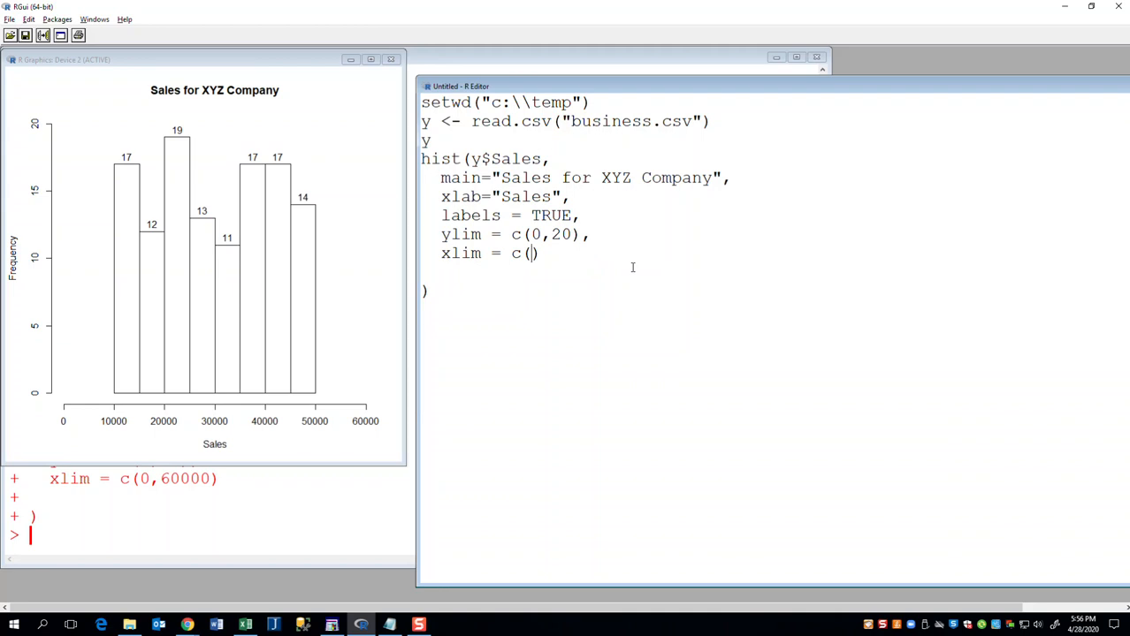
{"action": "type", "text": "1000"}
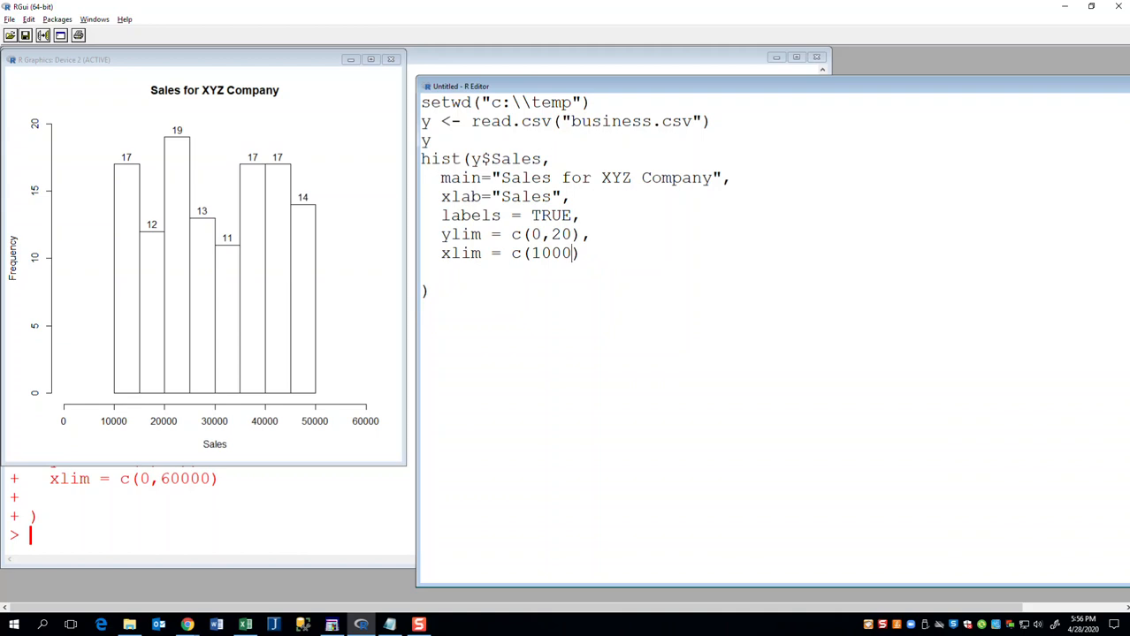
{"action": "type", "text": "0"}
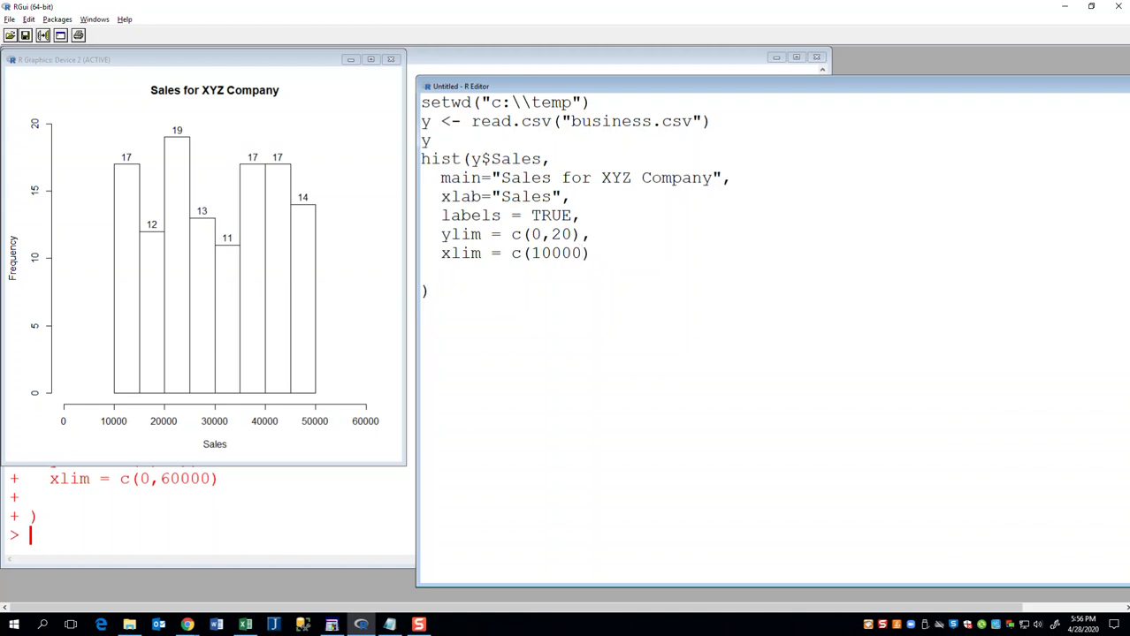
{"action": "type", "text": ",2000"}
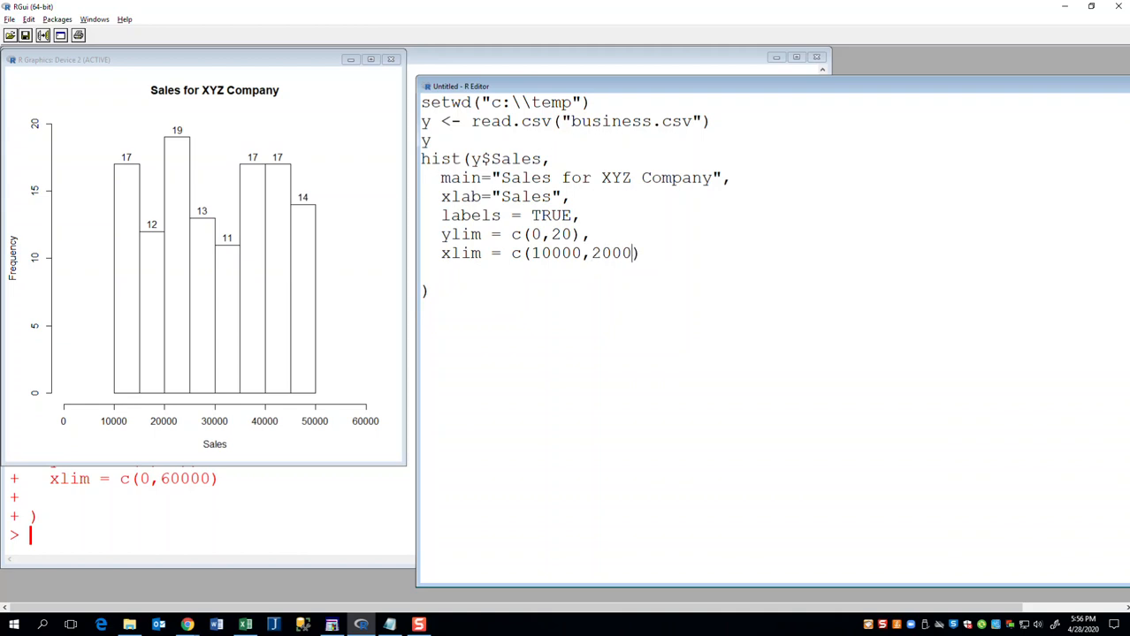
{"action": "type", "text": ",300"}
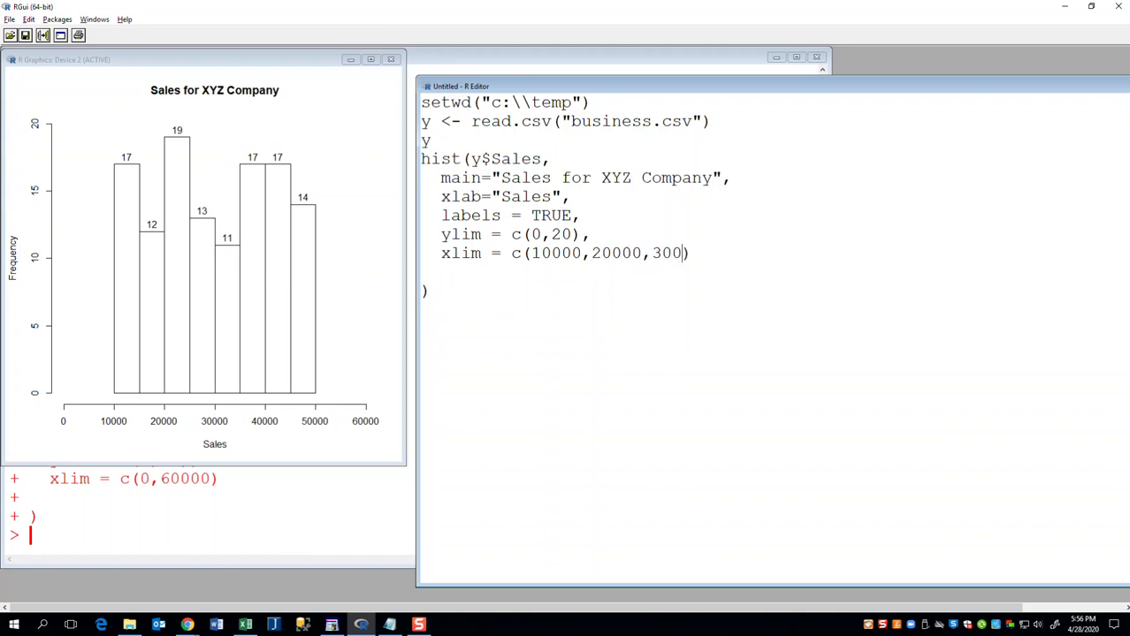
{"action": "type", "text": "00,40000,50000"}
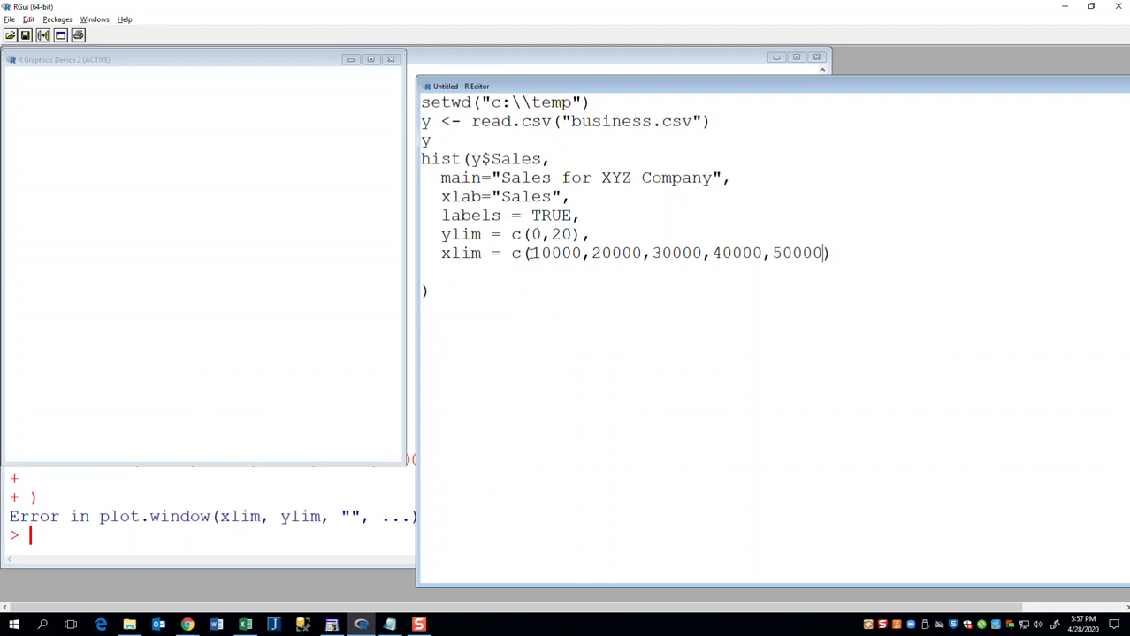
Step: Trim xlim to c(10000,50000) and run the full script to redraw
{"action": "left_click_drag", "start_coordinate": [532, 253], "coordinate": [828, 252]}
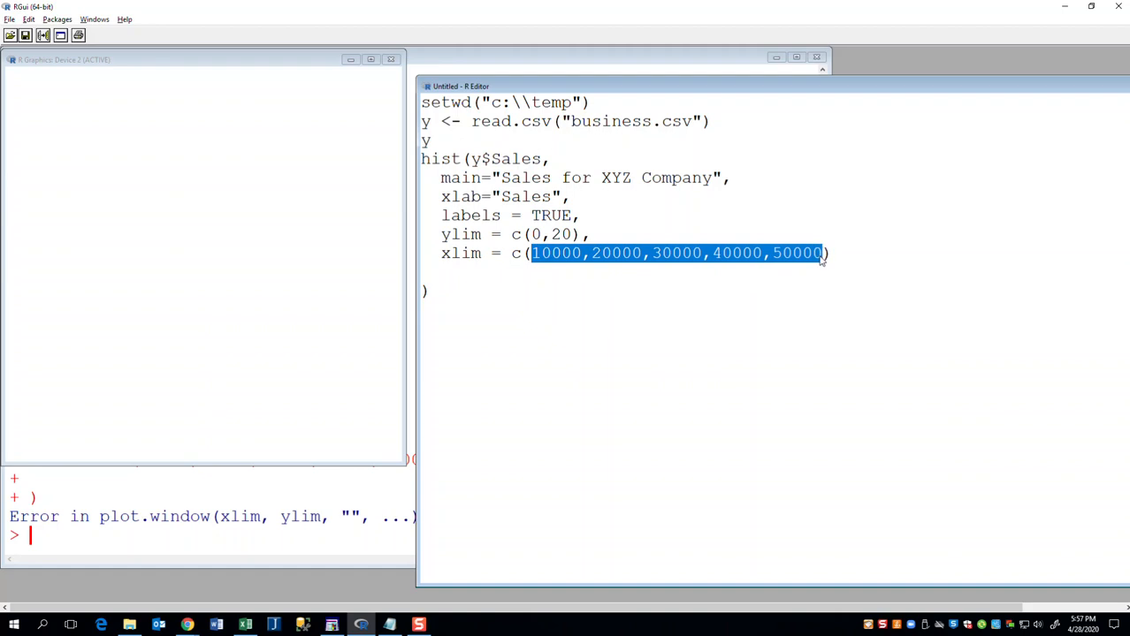
{"action": "key", "text": "Delete"}
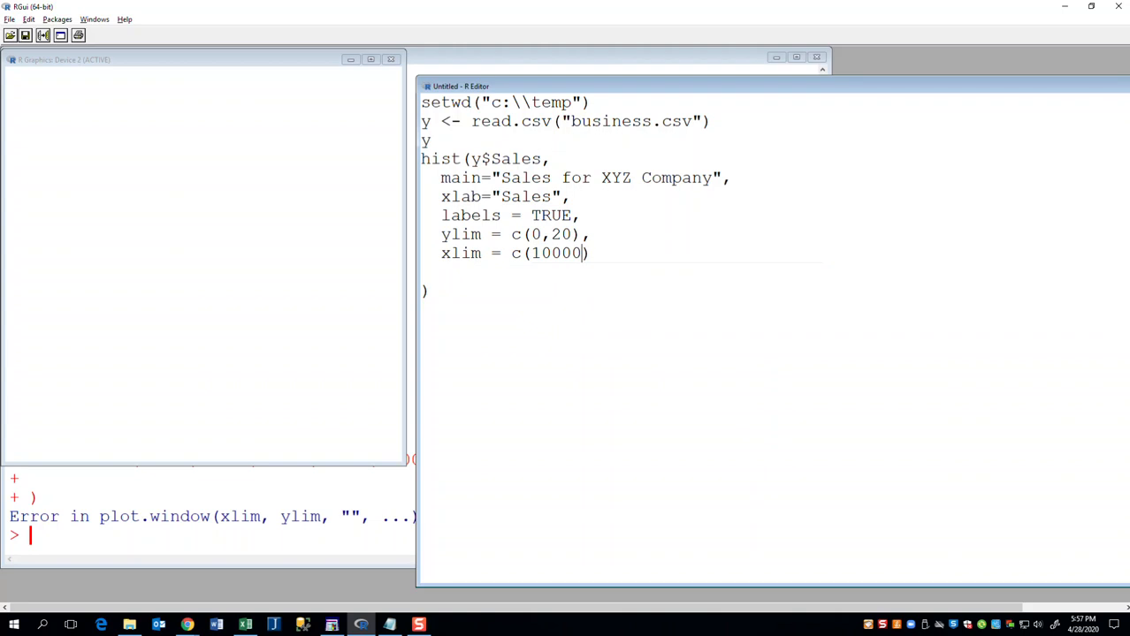
{"action": "type", "text": ",50000"}
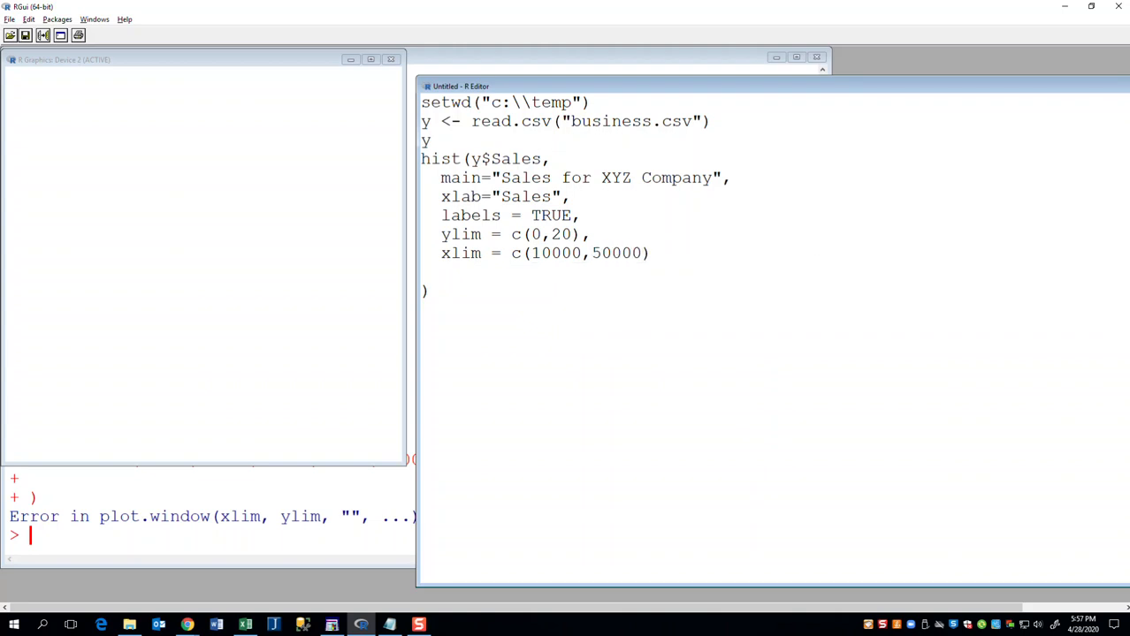
{"action": "left_click", "coordinate": [28, 18]}
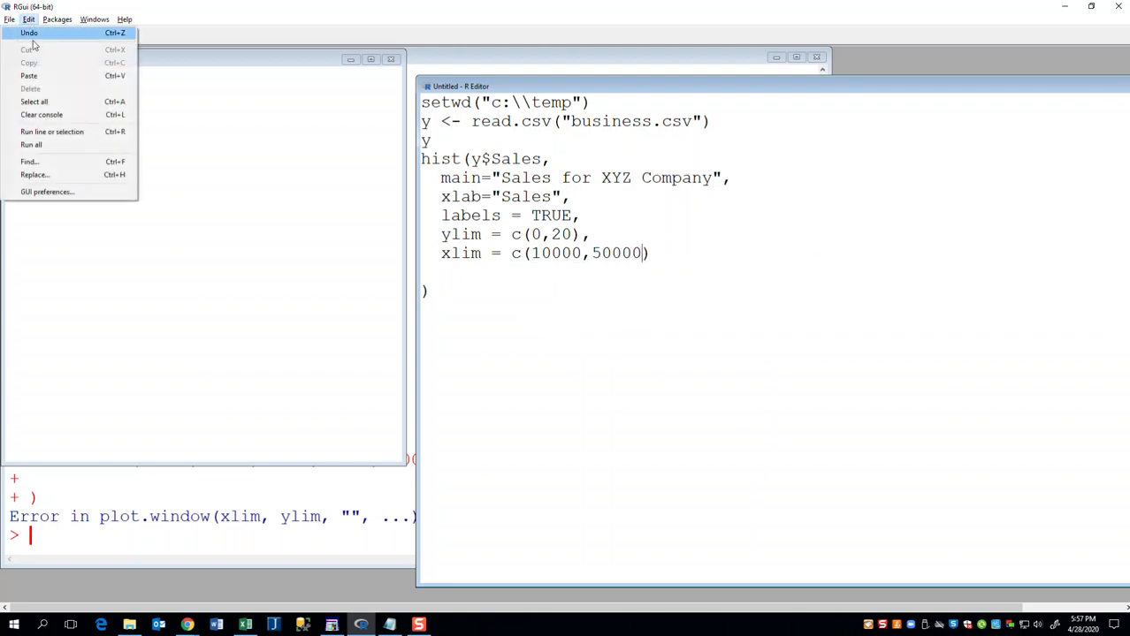
{"action": "left_click", "coordinate": [31, 144]}
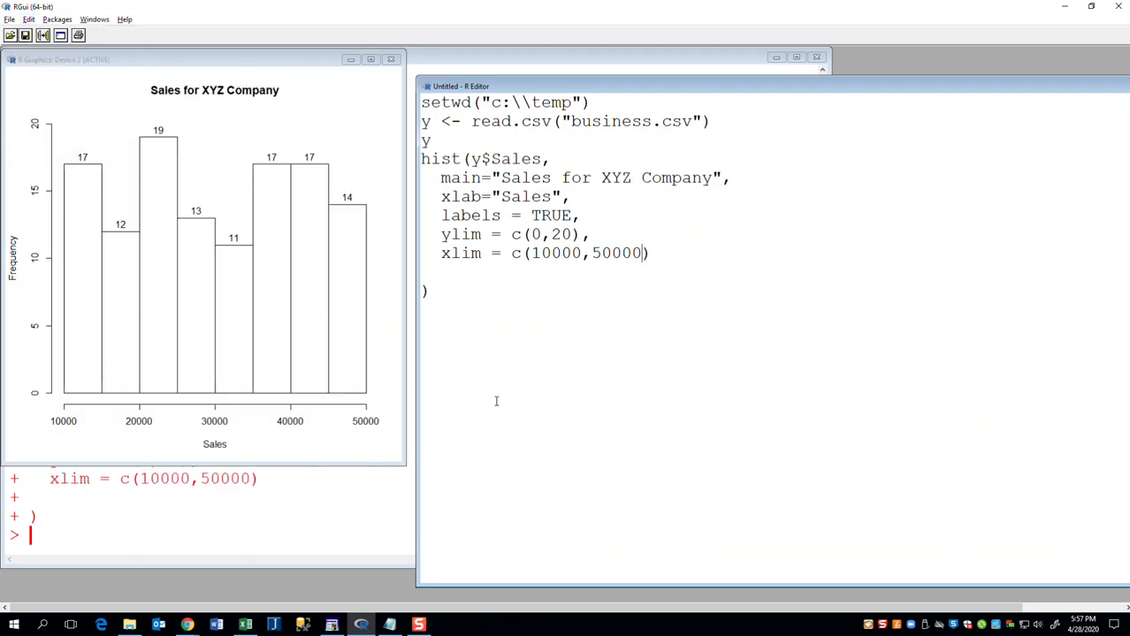
{"action": "left_click", "coordinate": [650, 254]}
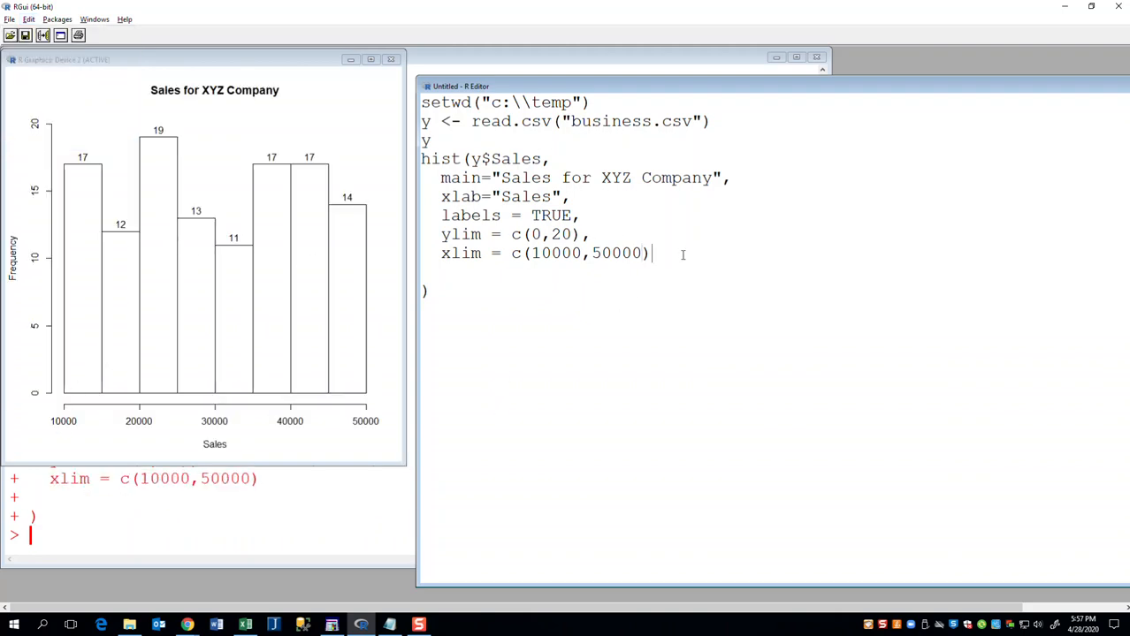
Step: Add breaks = 4 to the hist() call and redraw the histogram
{"action": "type", "text": ","}
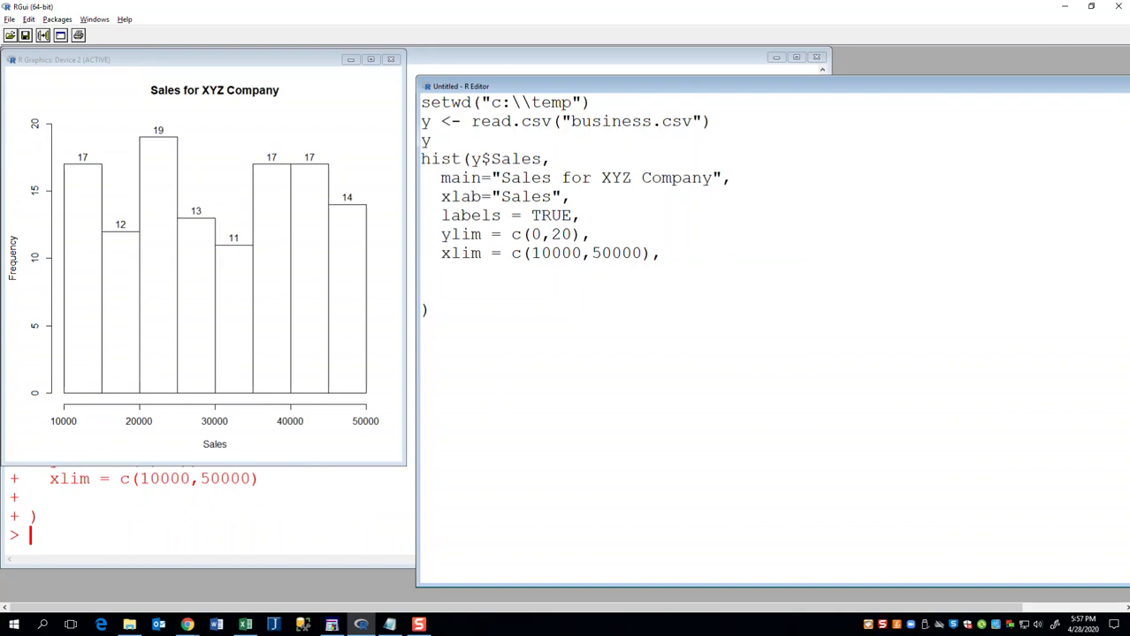
{"action": "type", "text": "break"}
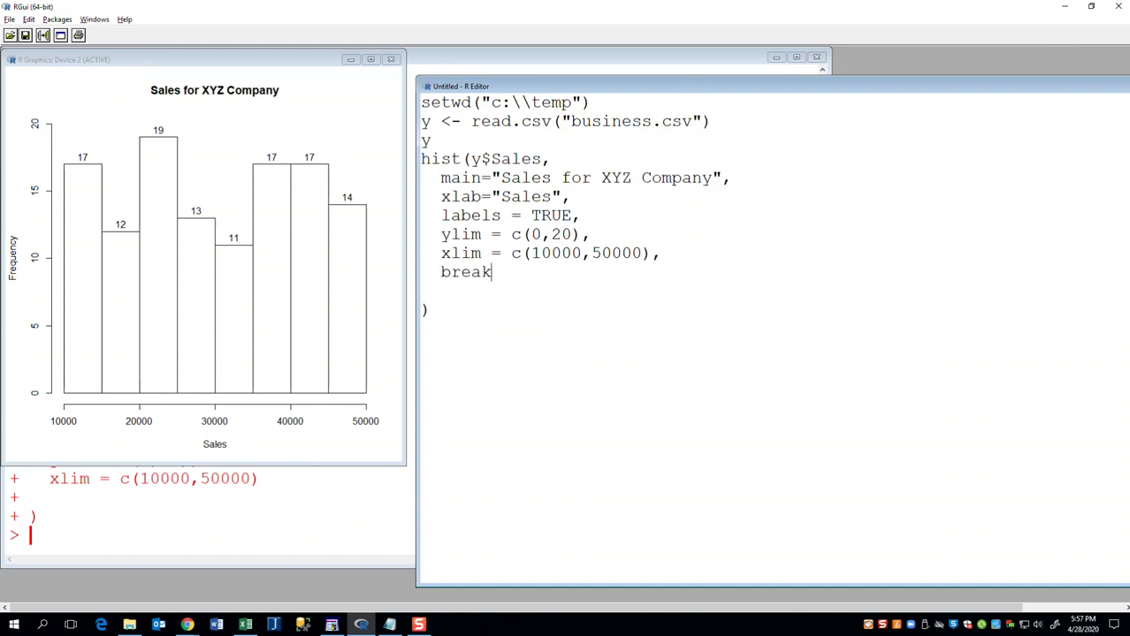
{"action": "type", "text": "s ="}
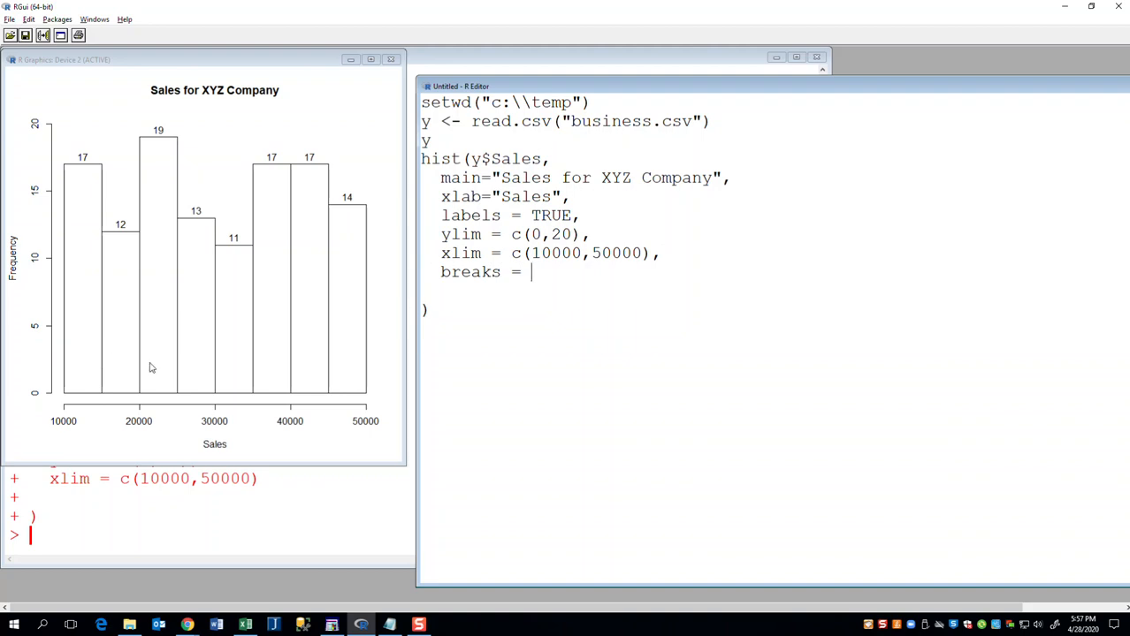
{"action": "mouse_move", "coordinate": [373, 367]}
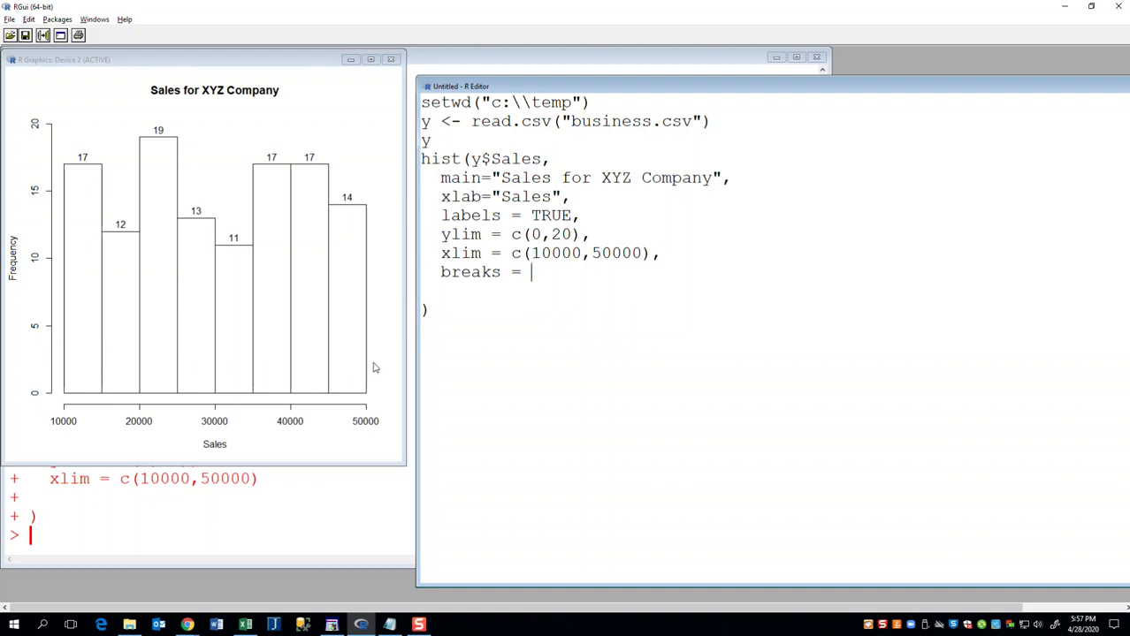
{"action": "type", "text": "4"}
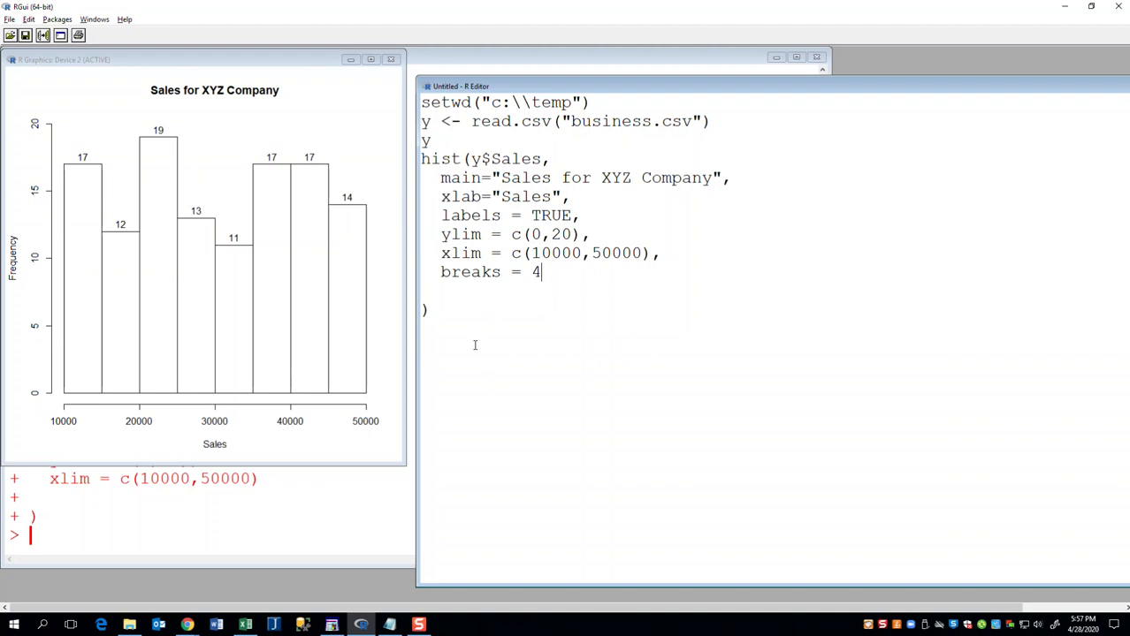
{"action": "mouse_move", "coordinate": [179, 298]}
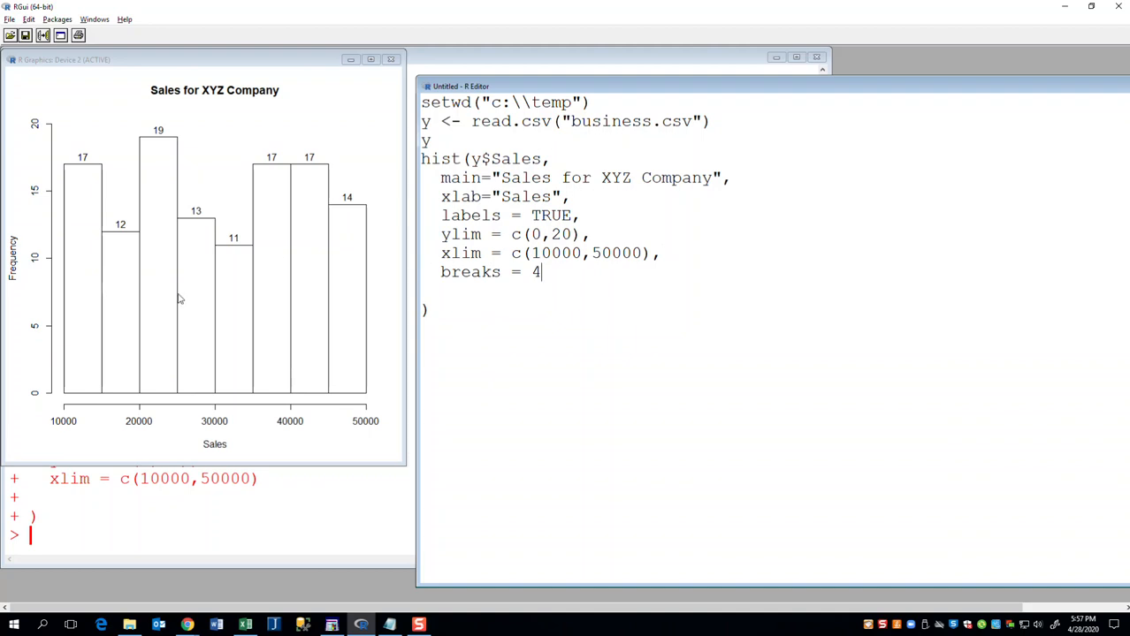
{"action": "left_click", "coordinate": [29, 18]}
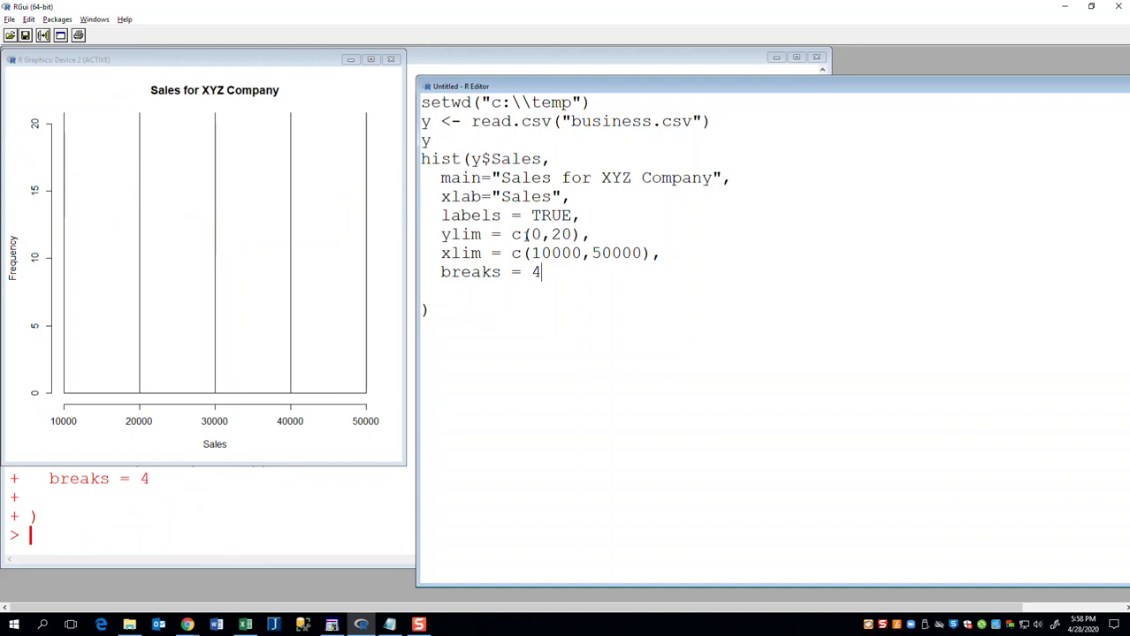
Step: Change breaks to 16 and redraw the histogram
{"action": "key", "text": "Backspace"}
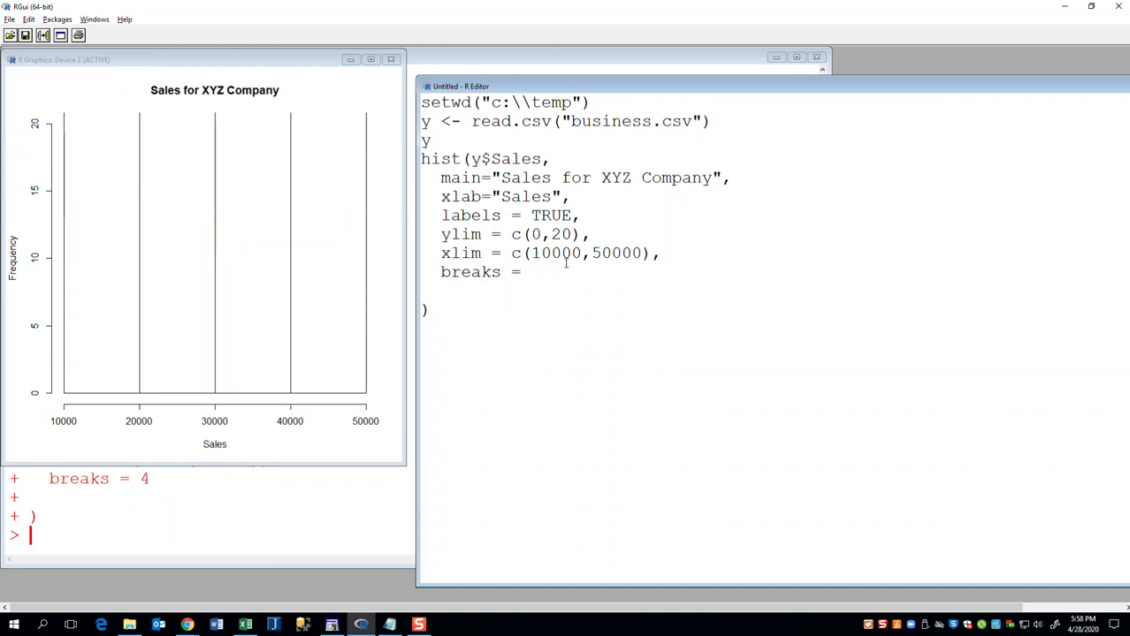
{"action": "type", "text": "16"}
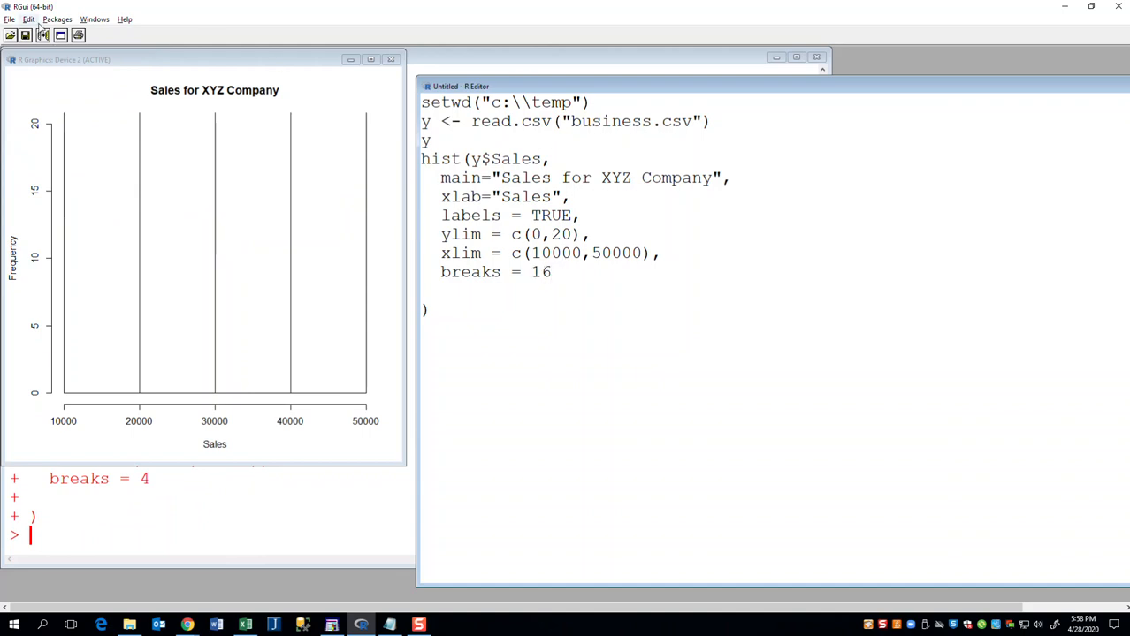
{"action": "left_click", "coordinate": [29, 18]}
{"action": "type", "text": "5"}
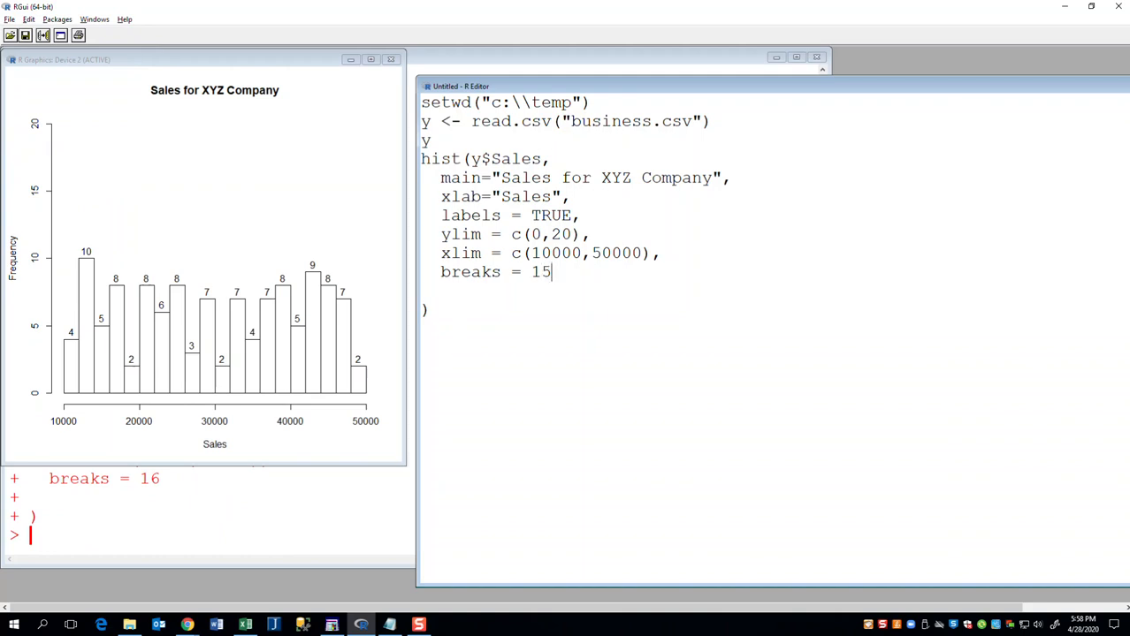
{"action": "mouse_move", "coordinate": [458, 328]}
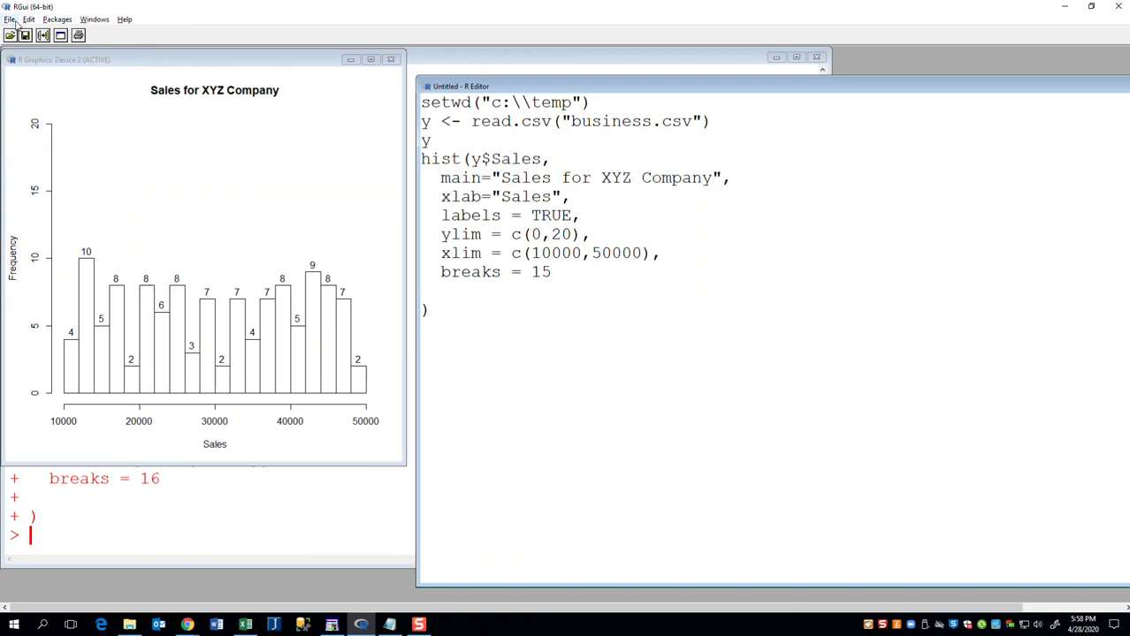
Step: Rerun the histogram with 15 breaks, then change breaks to 64 and redraw
{"action": "left_click", "coordinate": [29, 19]}
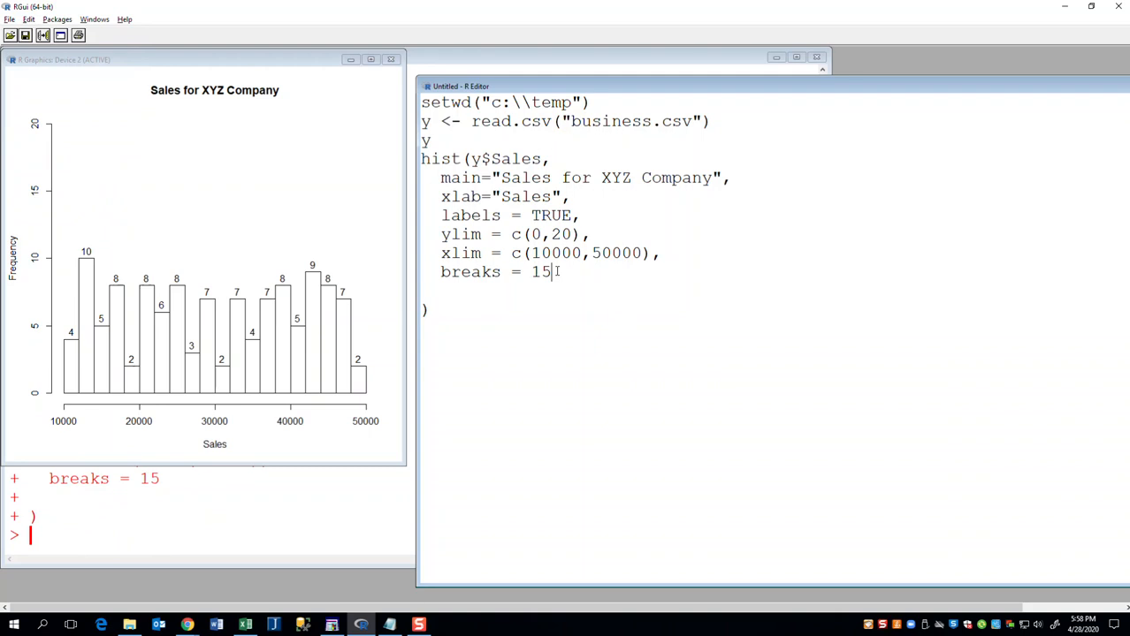
{"action": "type", "text": "6"}
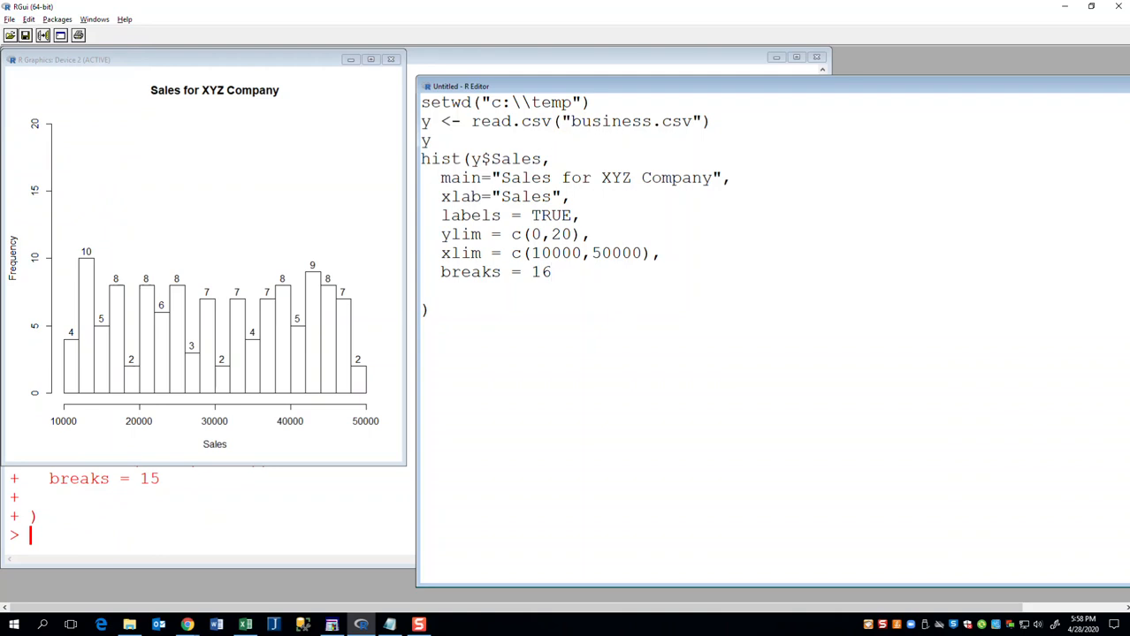
{"action": "key", "text": "Backspace"}
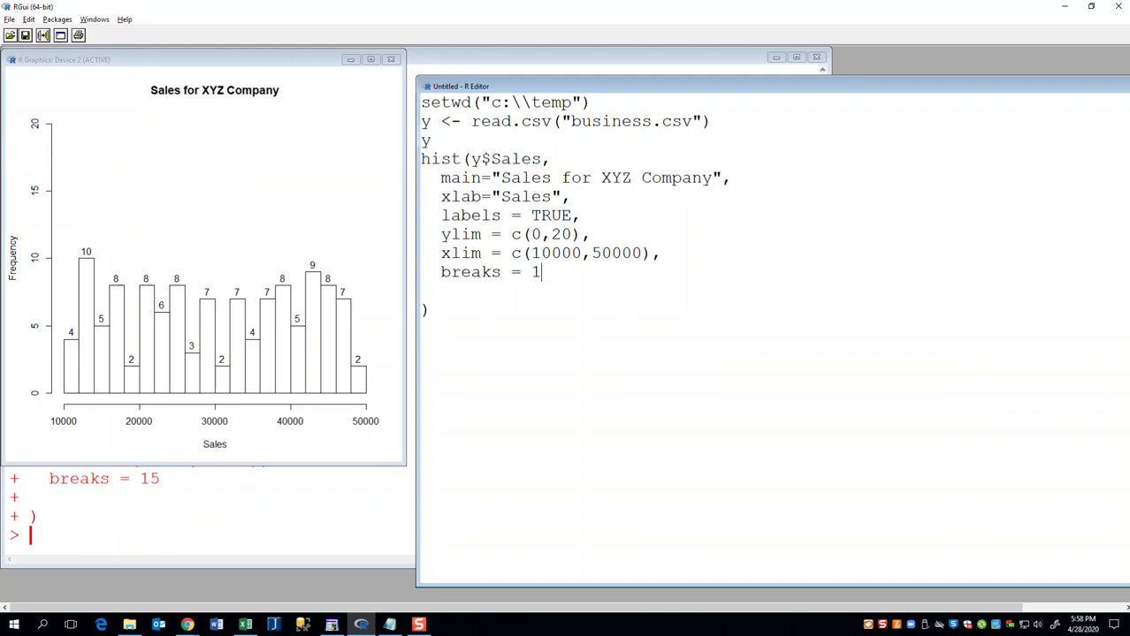
{"action": "type", "text": "64"}
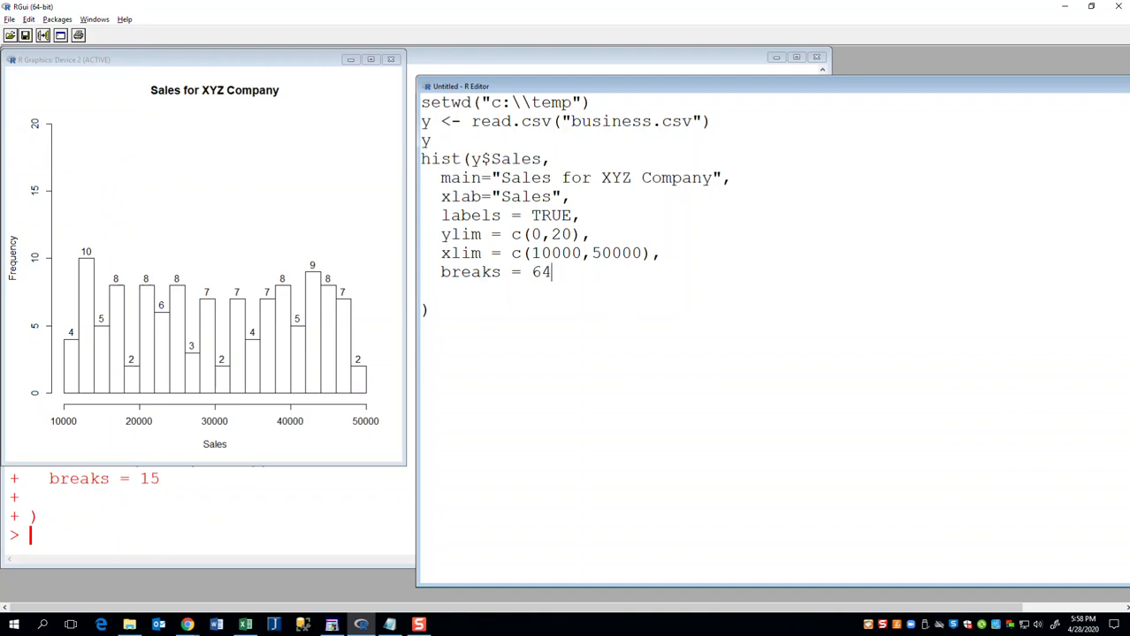
{"action": "left_click", "coordinate": [28, 19]}
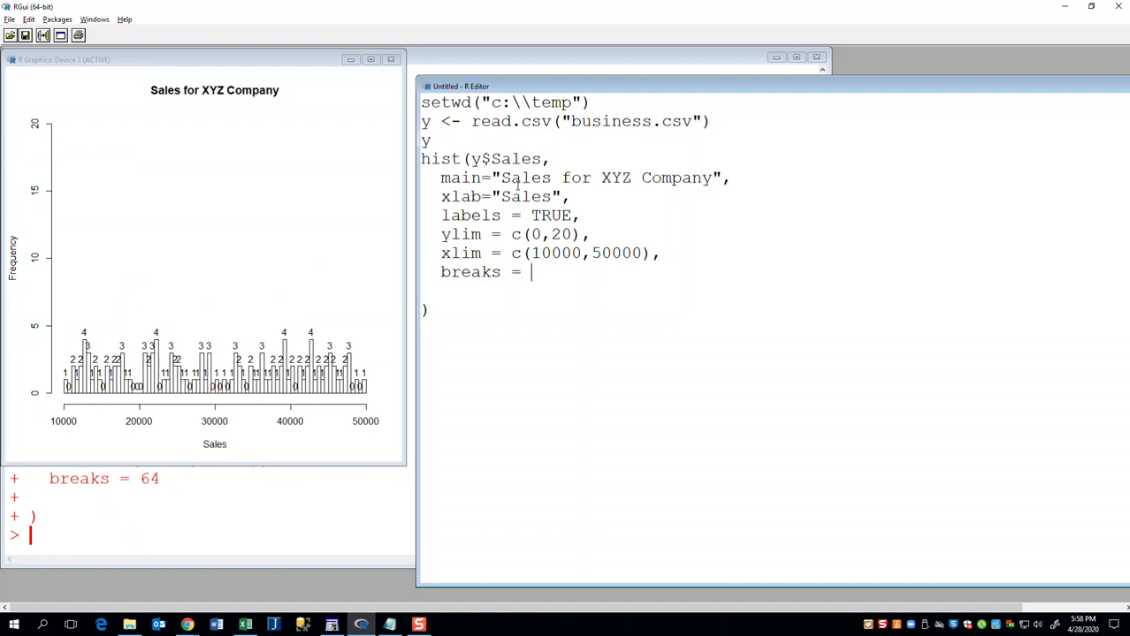
Step: Set breaks = 8 and rerun, giving eight bars labelled 17, 12, 19, 13, 11, 17, 17, 14
{"action": "type", "text": "8"}
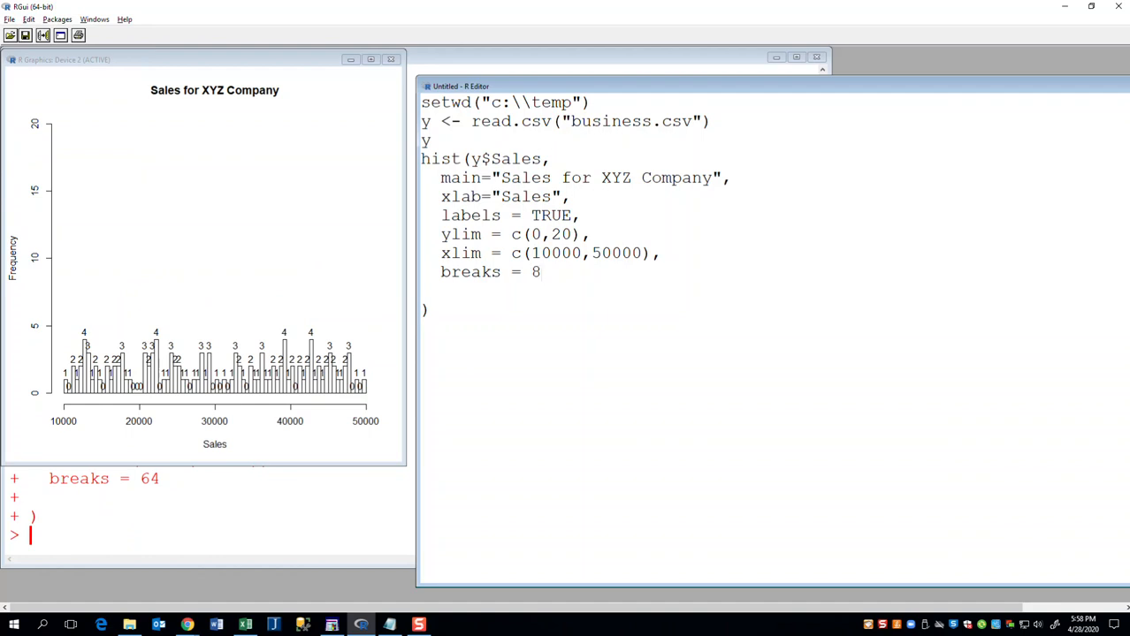
{"action": "left_click", "coordinate": [29, 18]}
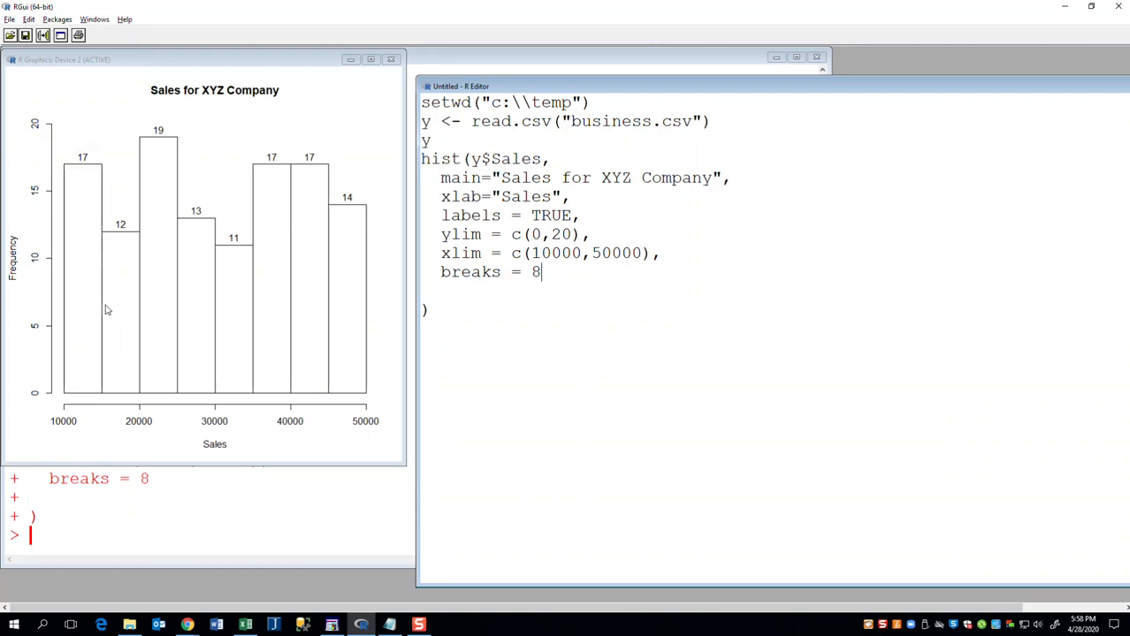
{"action": "mouse_move", "coordinate": [69, 399]}
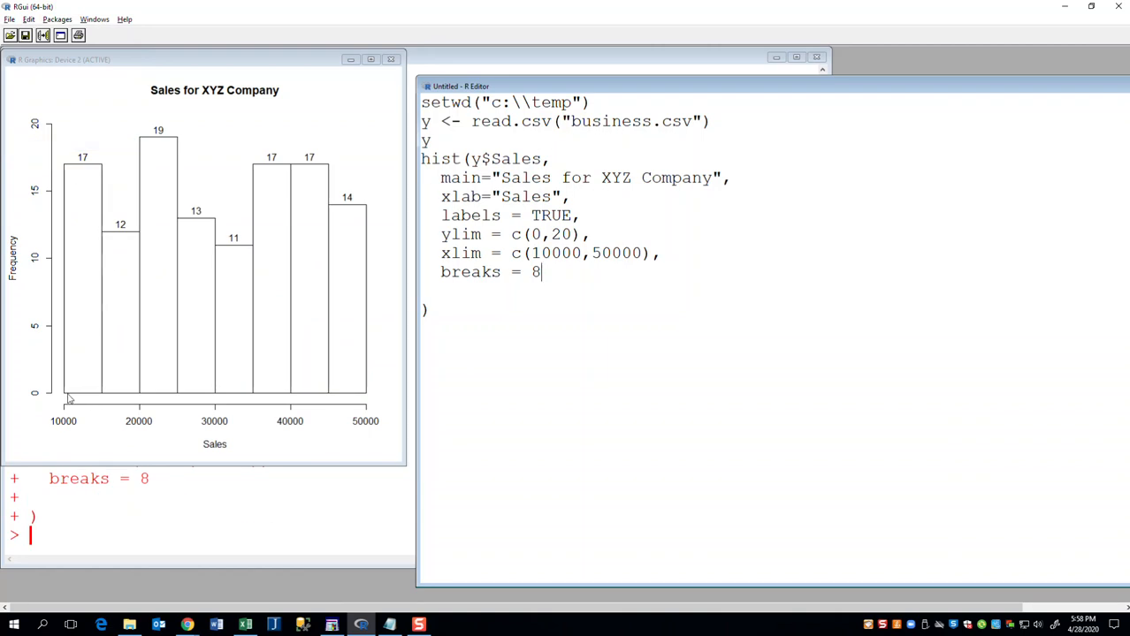
{"action": "mouse_move", "coordinate": [100, 401]}
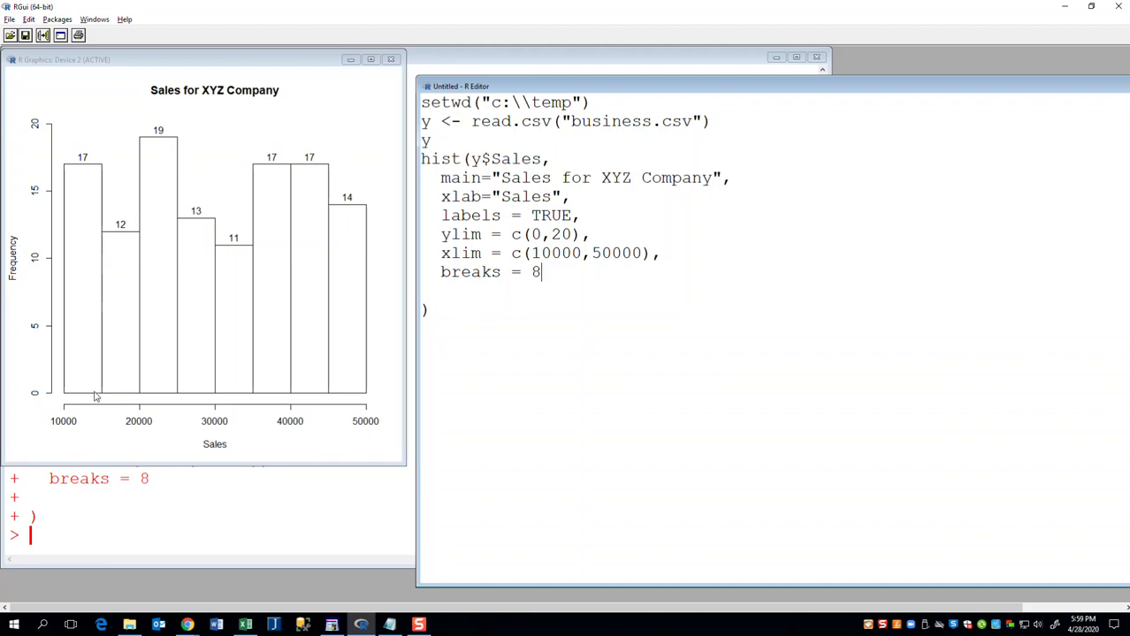
{"action": "mouse_move", "coordinate": [77, 396]}
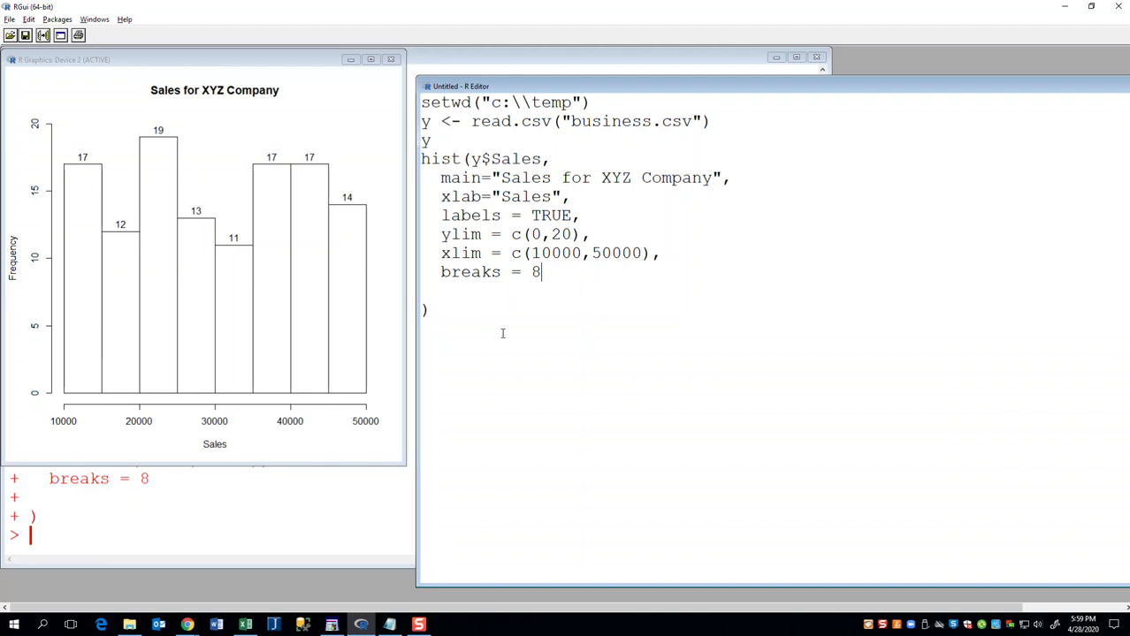
Step: Rerun the script with breaks = 15, then with breaks = 16 via Edit > Run all
{"action": "type", "text": "15"}
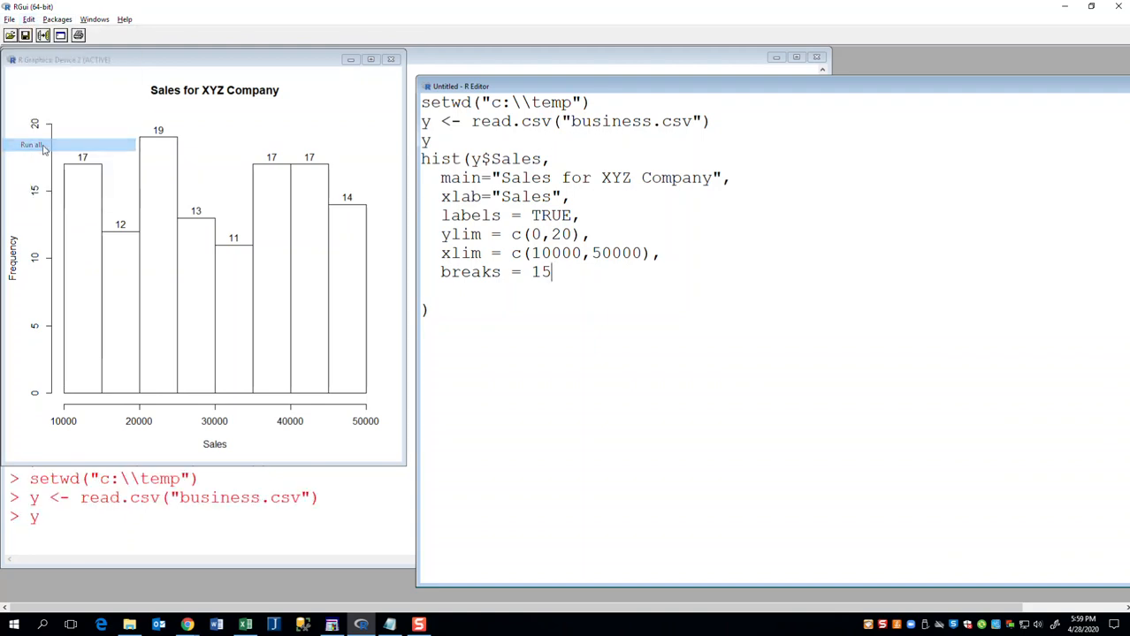
{"action": "left_click", "coordinate": [35, 144]}
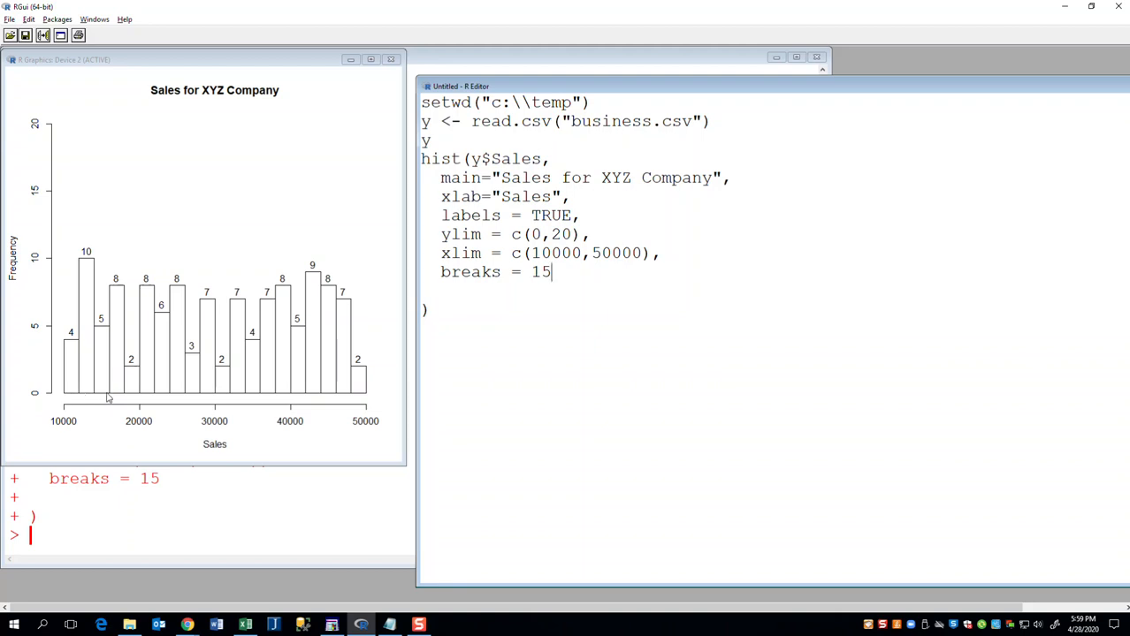
{"action": "mouse_move", "coordinate": [68, 398]}
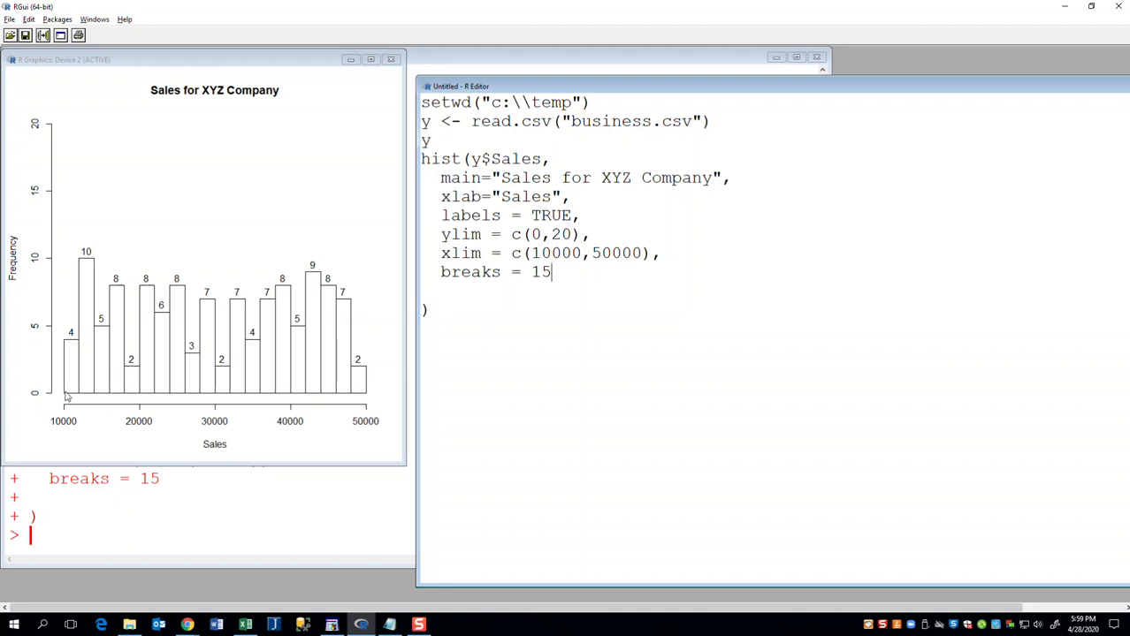
{"action": "mouse_move", "coordinate": [76, 355]}
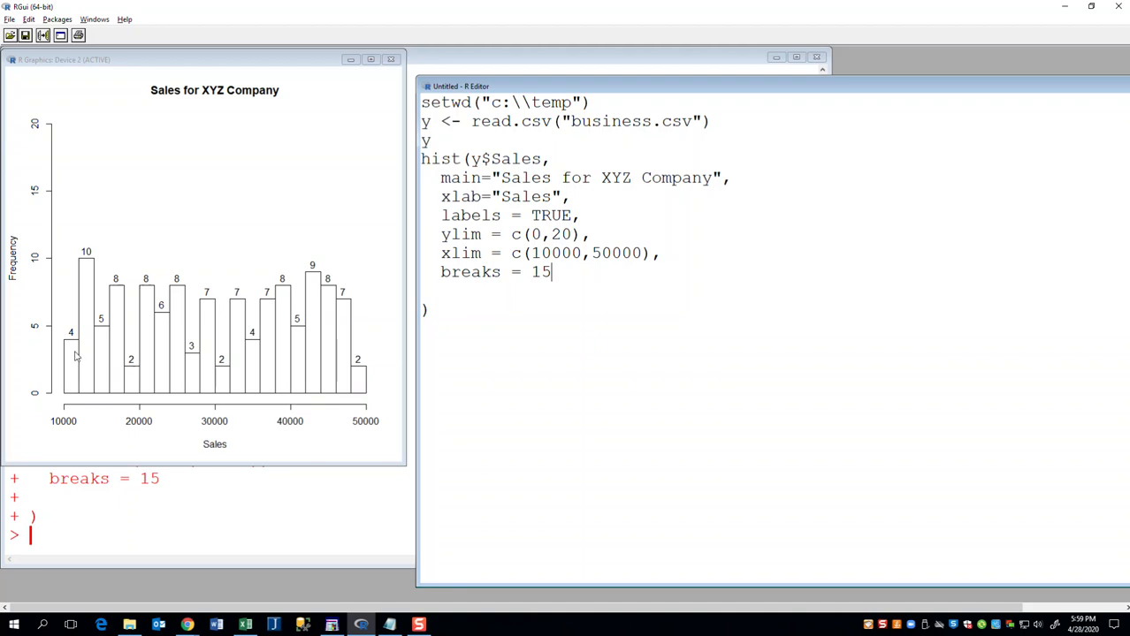
{"action": "mouse_move", "coordinate": [113, 340]}
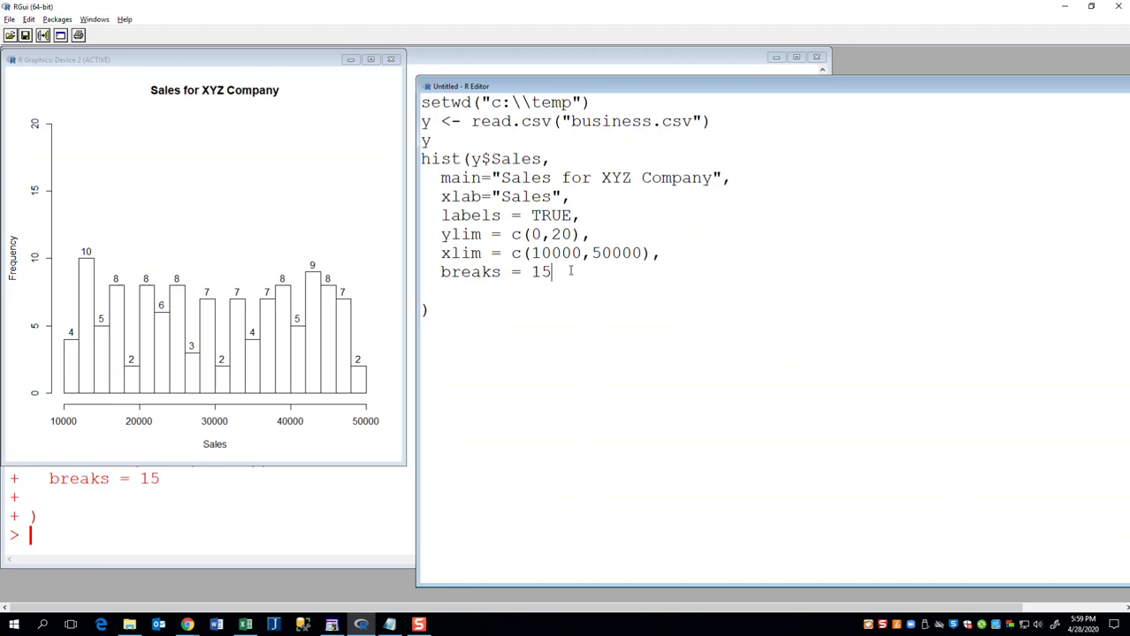
{"action": "type", "text": "6"}
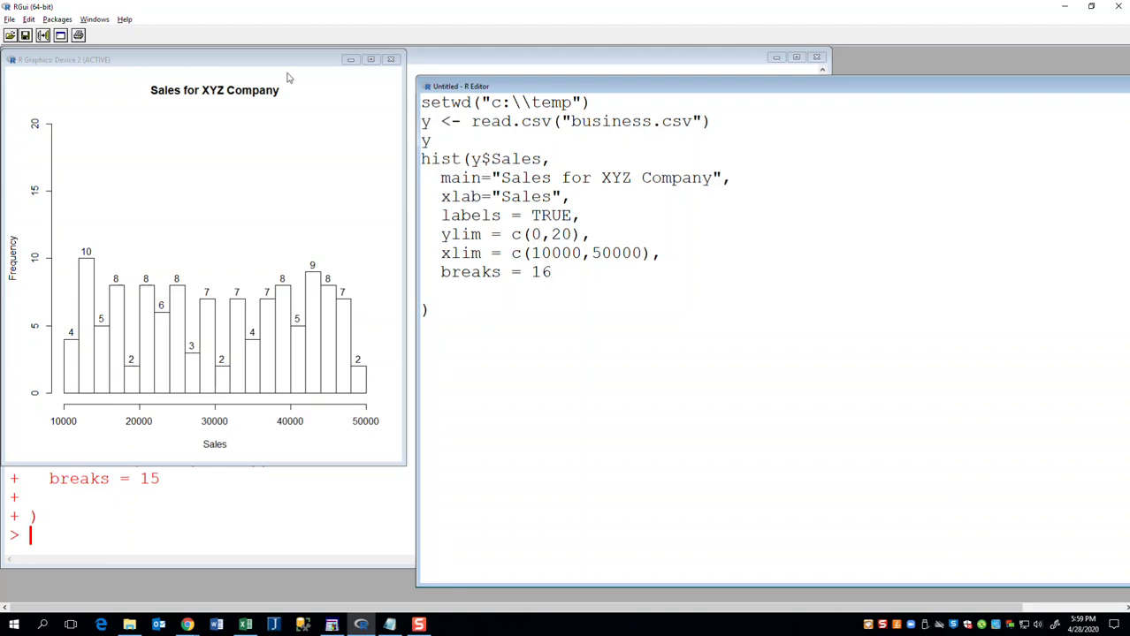
{"action": "left_click", "coordinate": [29, 19]}
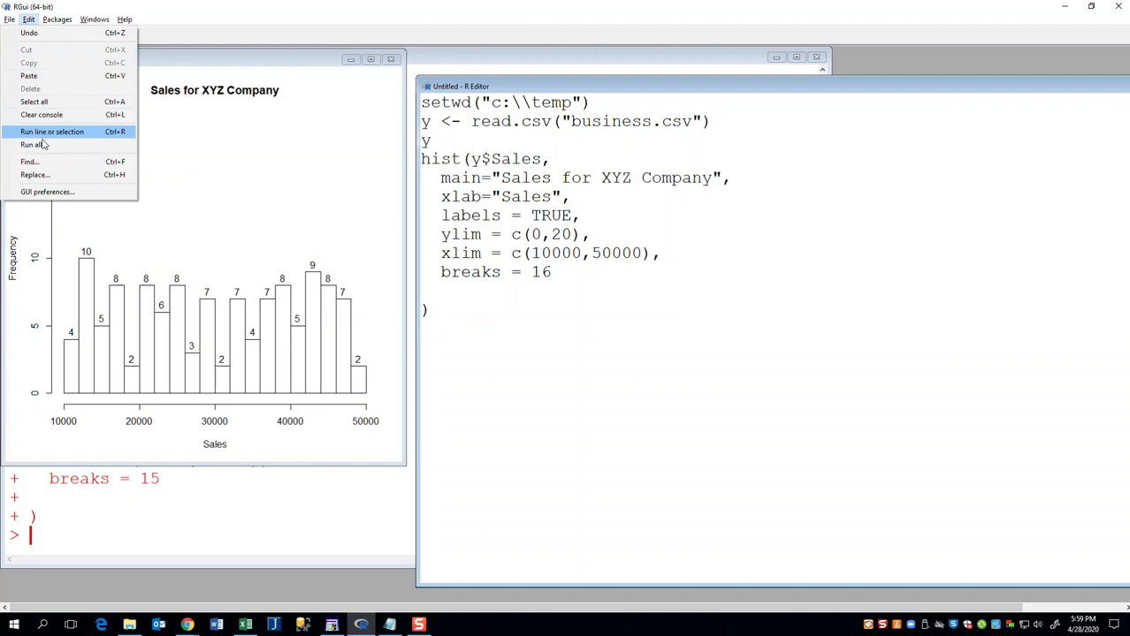
{"action": "left_click", "coordinate": [51, 132]}
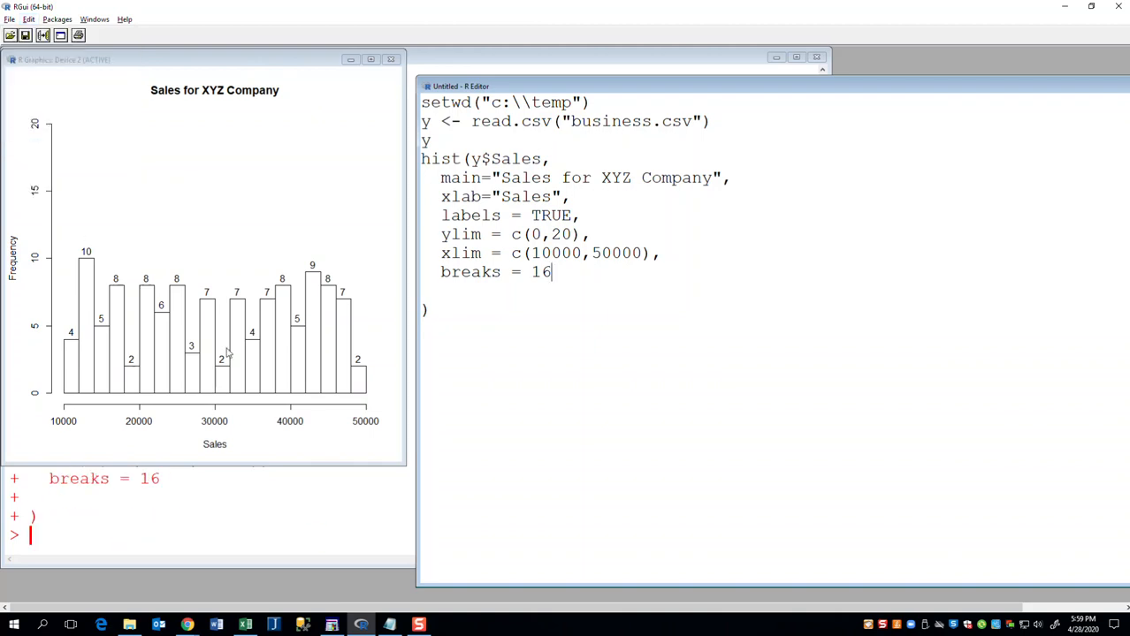
{"action": "mouse_move", "coordinate": [650, 278]}
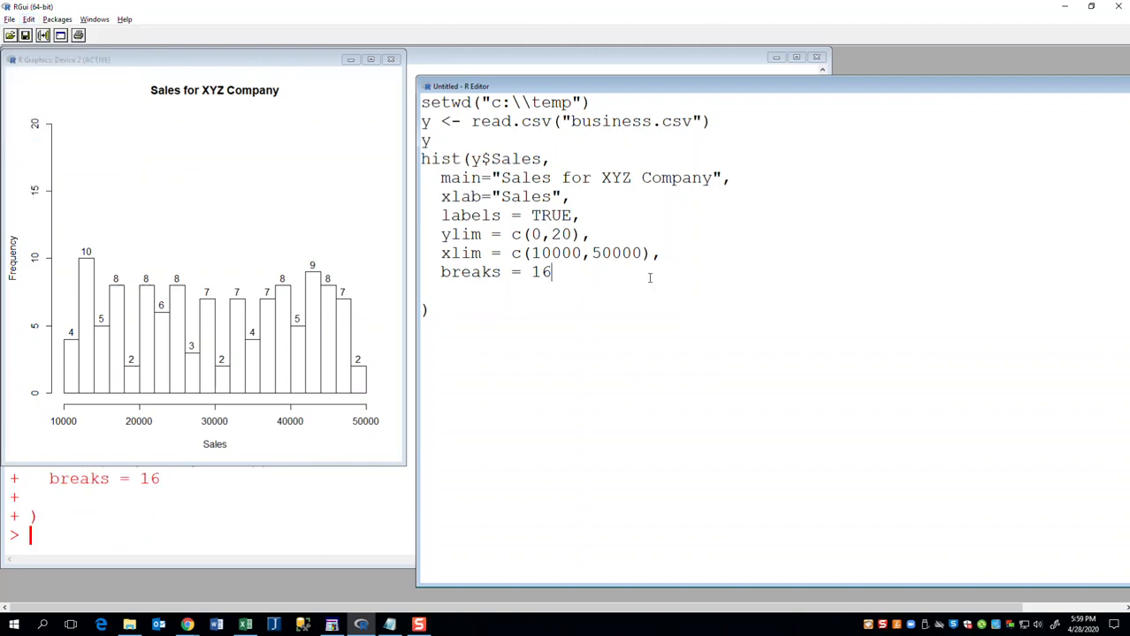
Step: Replace the break count with c(10000,20000,30000,40000,50000) and rerun the script
{"action": "key", "text": "Backspace"}
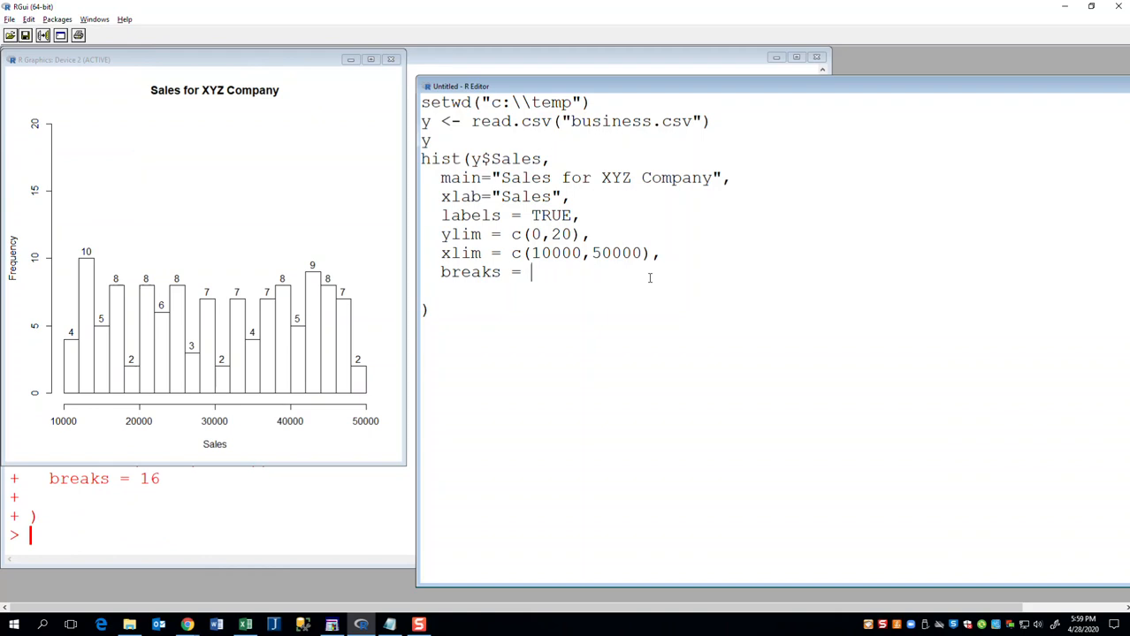
{"action": "type", "text": "c("}
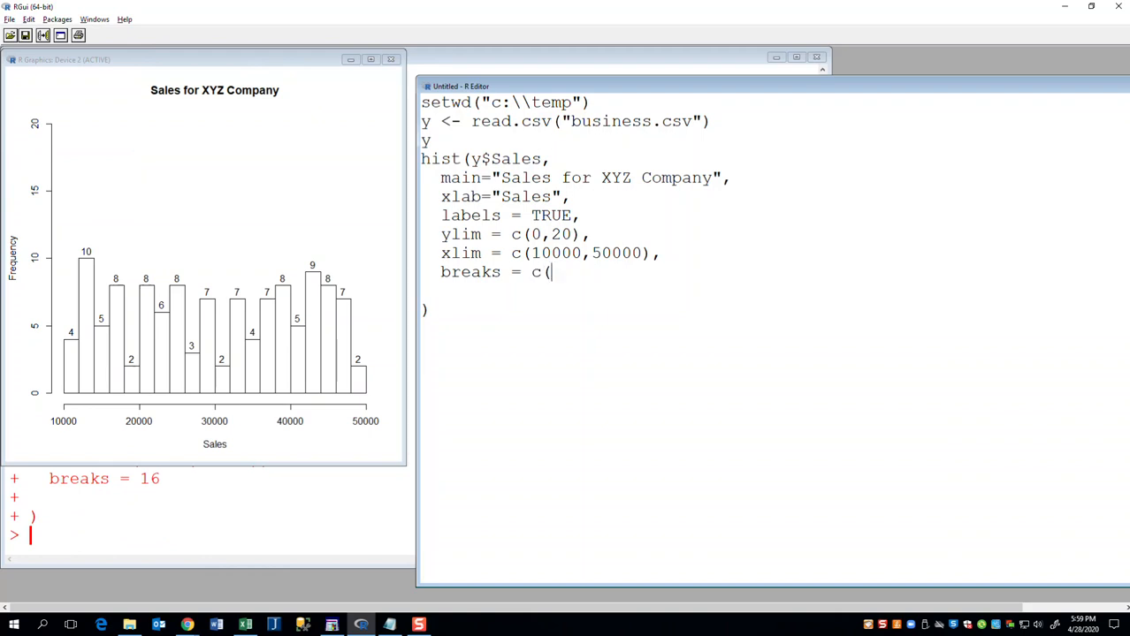
{"action": "type", "text": "1000"}
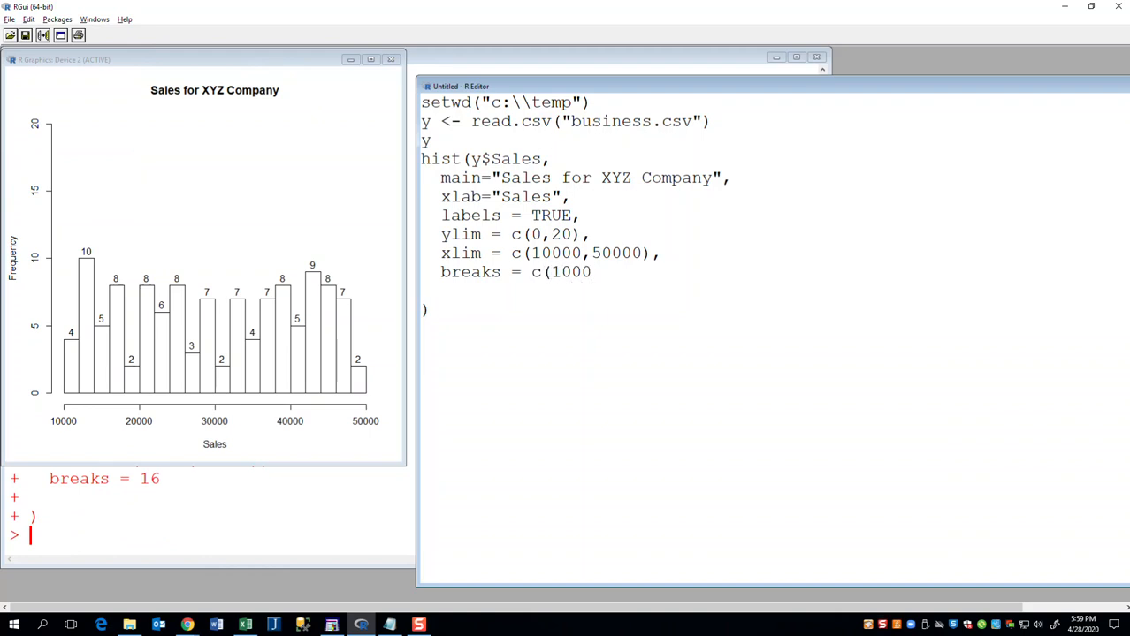
{"action": "type", "text": ",2000"}
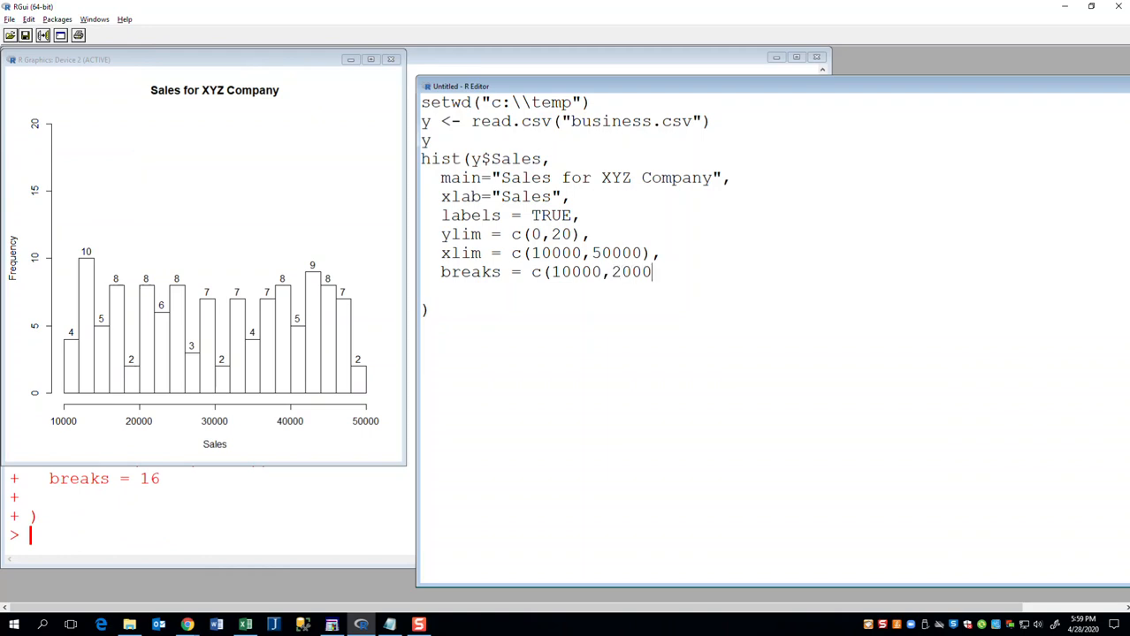
{"action": "type", "text": "0,30000"}
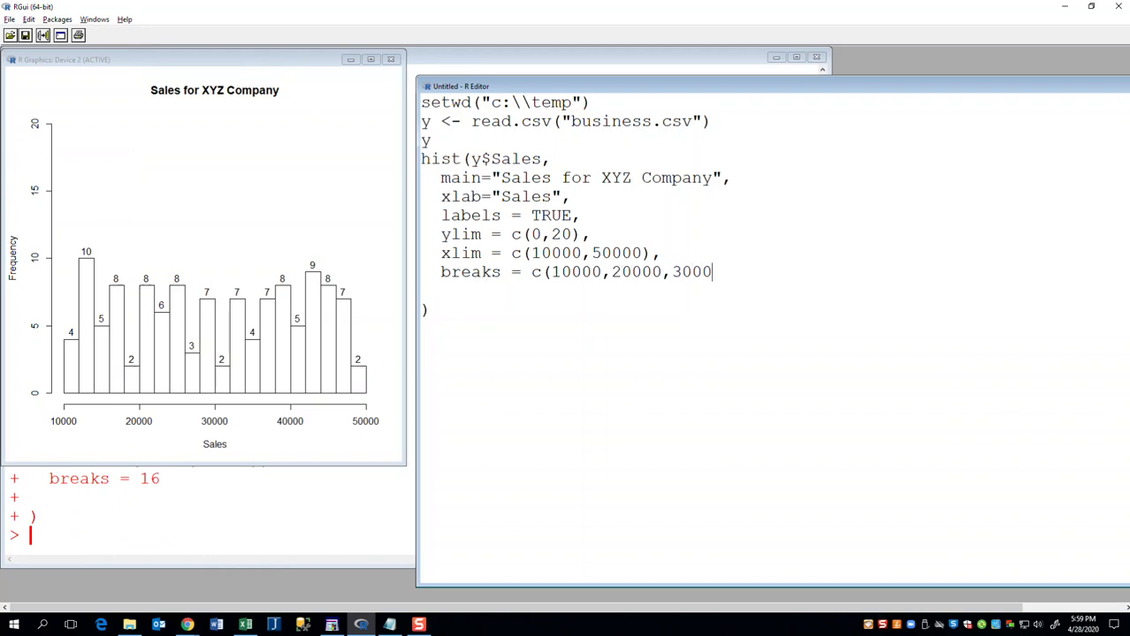
{"action": "type", "text": "0,40000"}
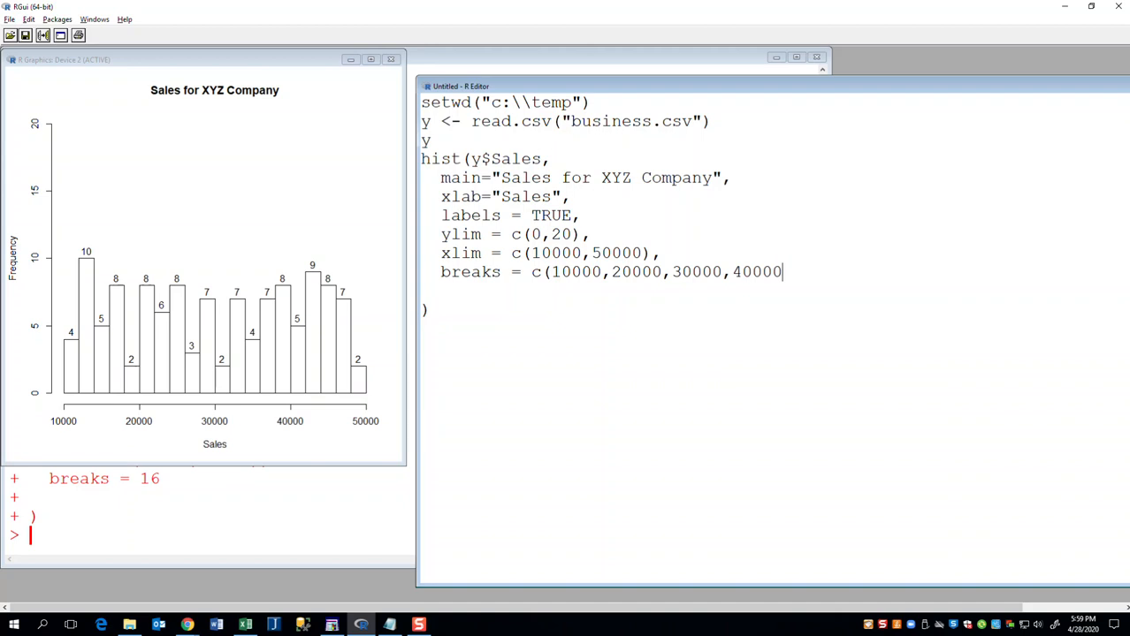
{"action": "type", "text": ",50000)"}
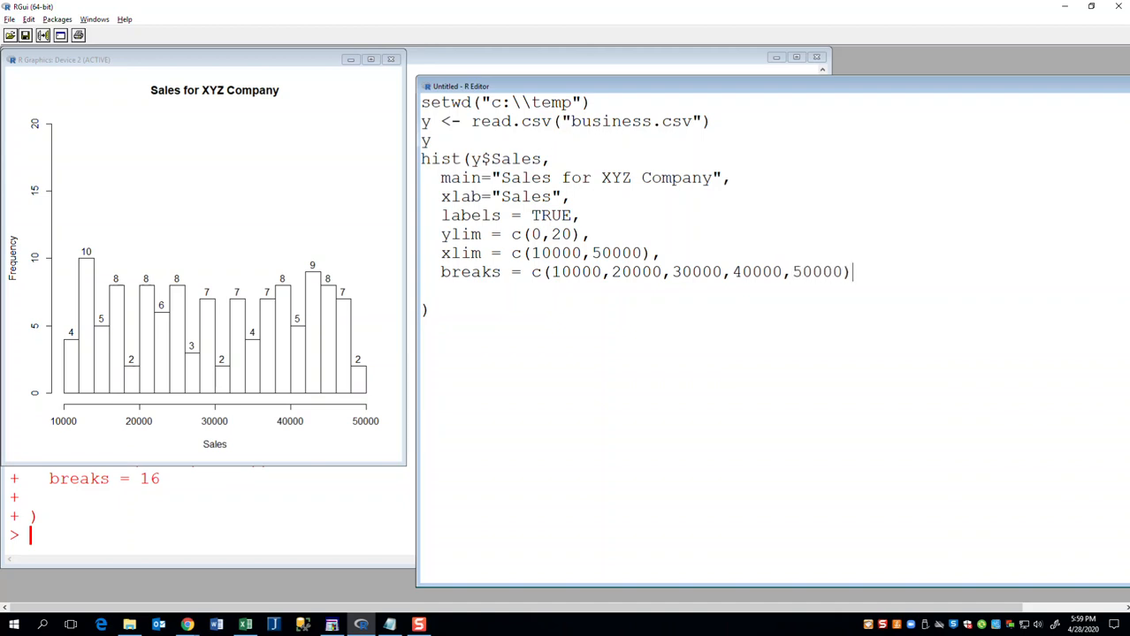
{"action": "mouse_move", "coordinate": [80, 381]}
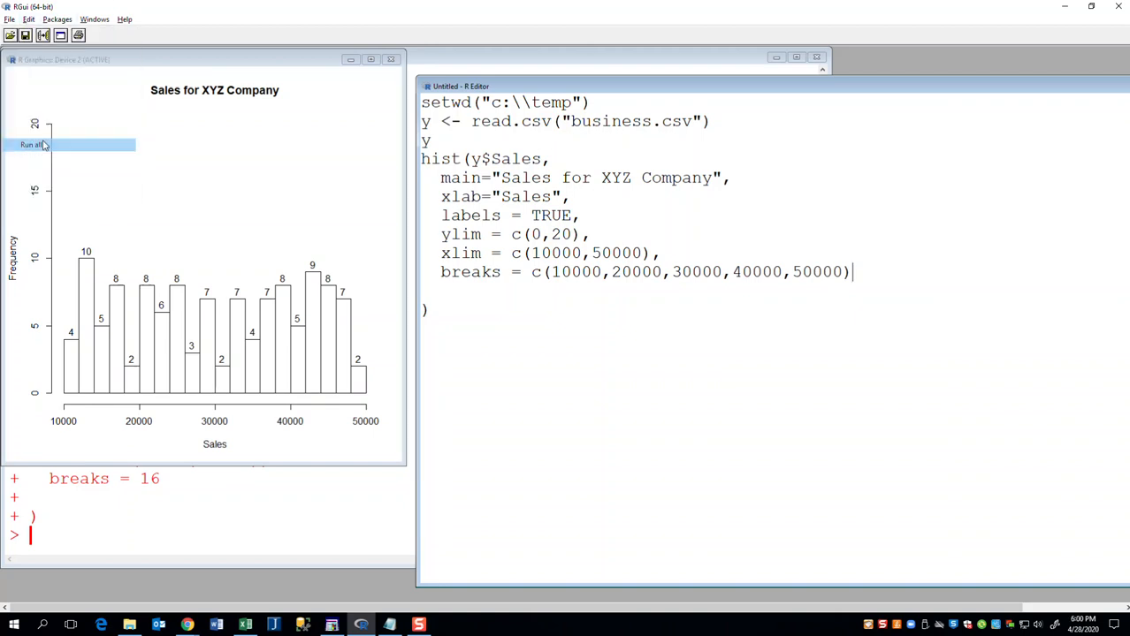
{"action": "left_click", "coordinate": [32, 144]}
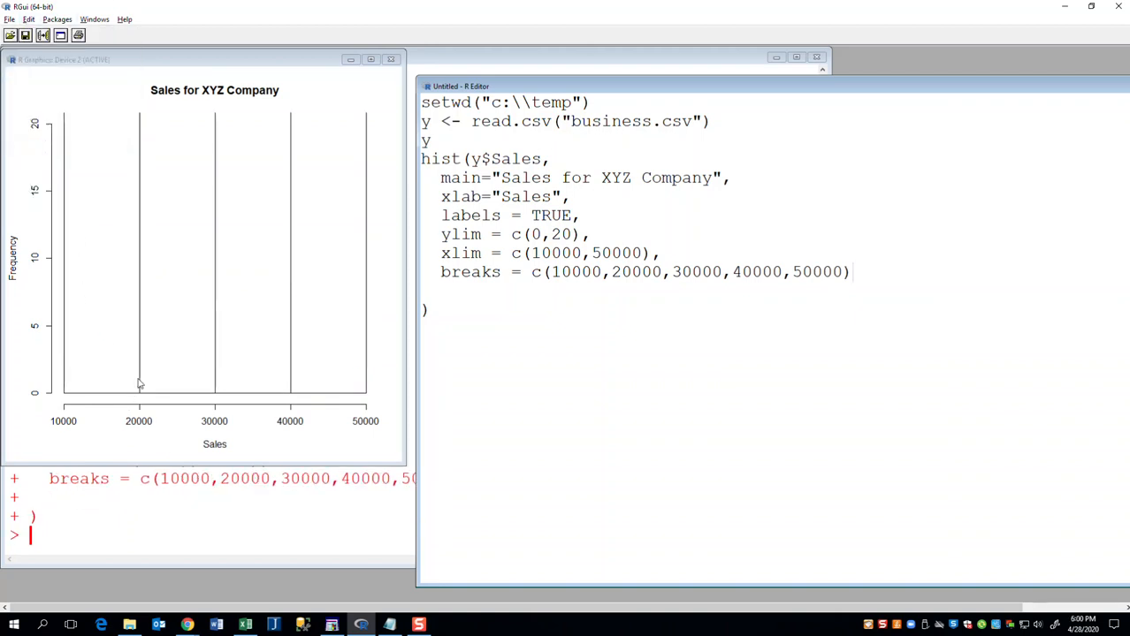
{"action": "mouse_move", "coordinate": [67, 390]}
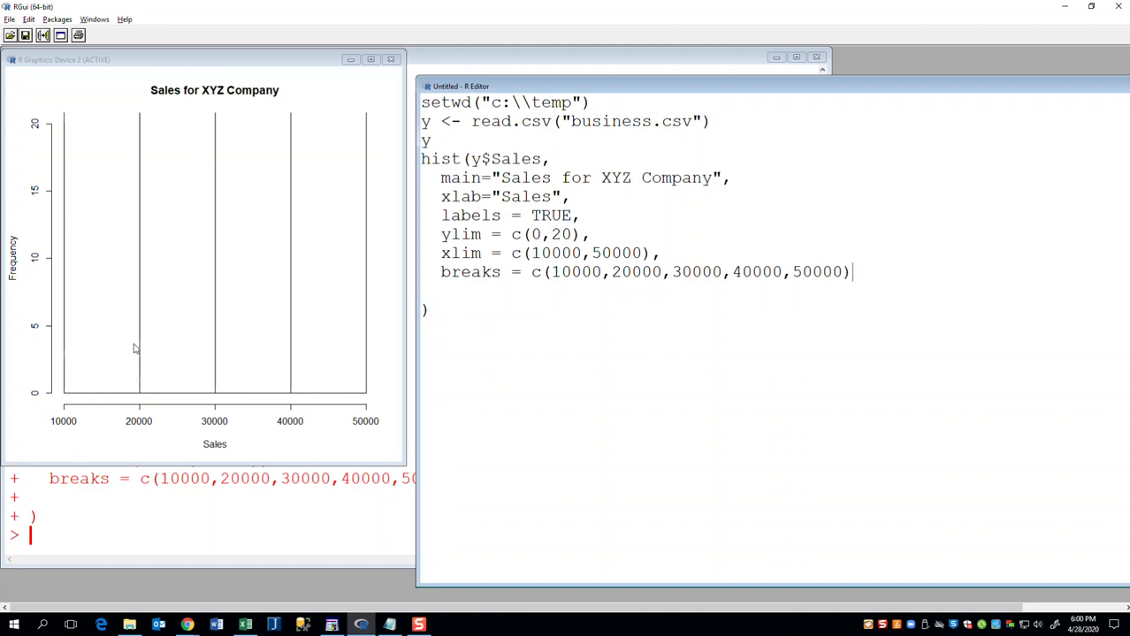
{"action": "mouse_move", "coordinate": [286, 386]}
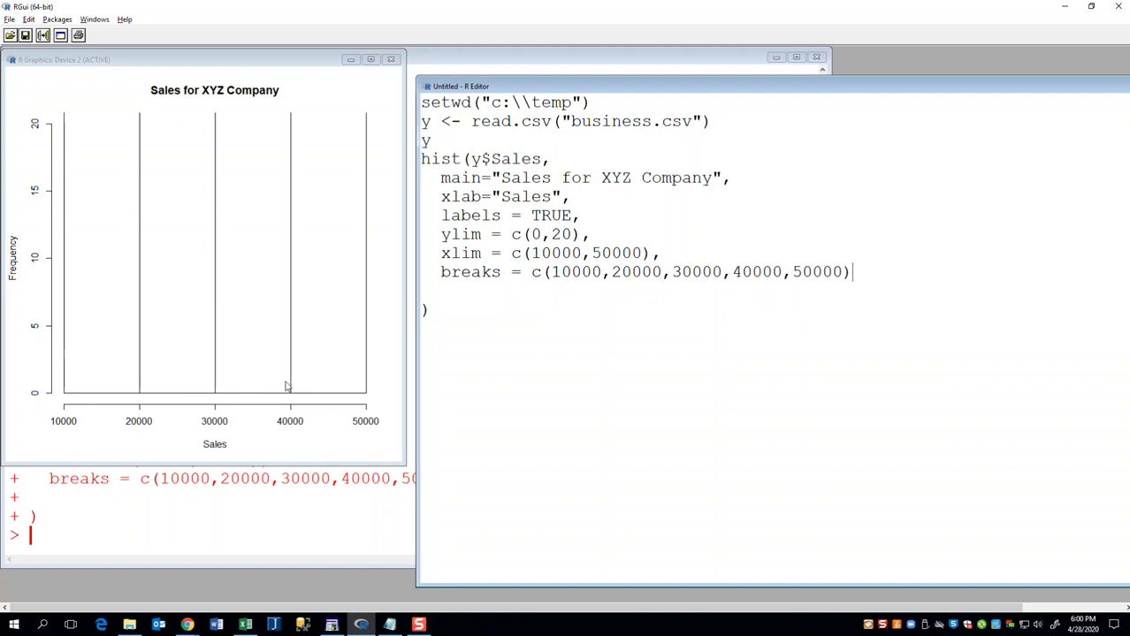
{"action": "mouse_move", "coordinate": [377, 349]}
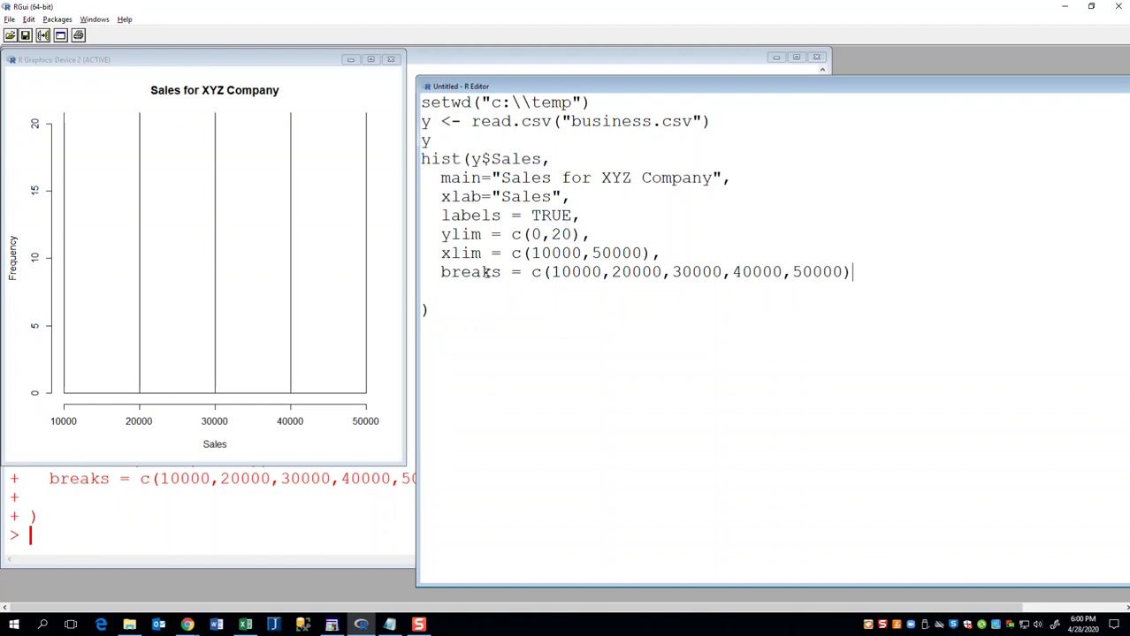
{"action": "mouse_move", "coordinate": [359, 462]}
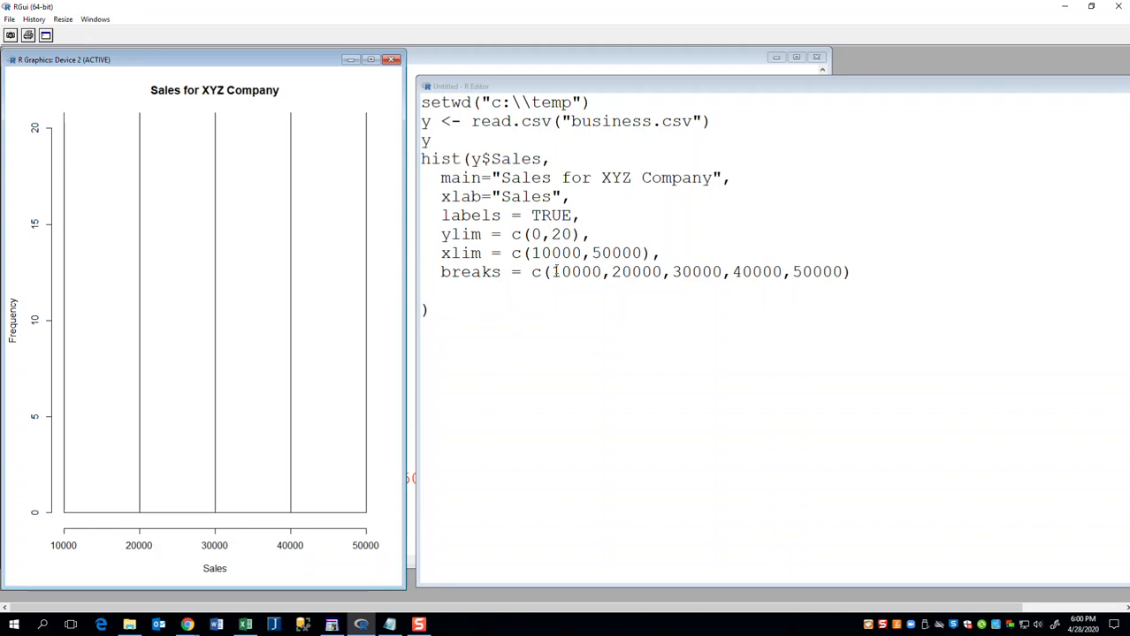
{"action": "double_click", "coordinate": [574, 272]}
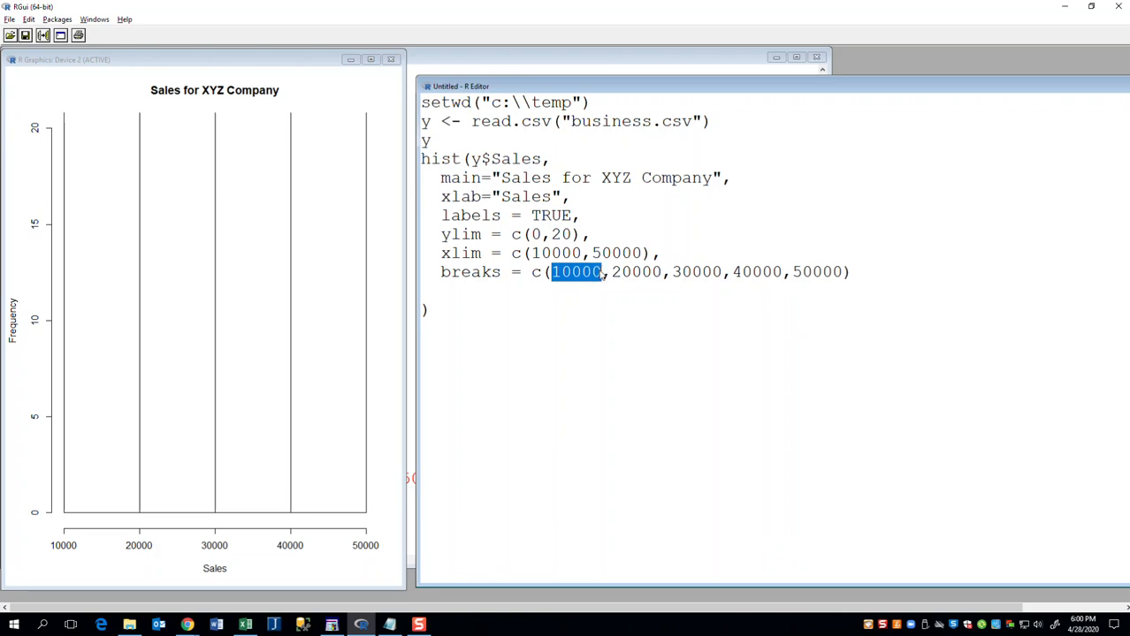
{"action": "type", "text": "25000"}
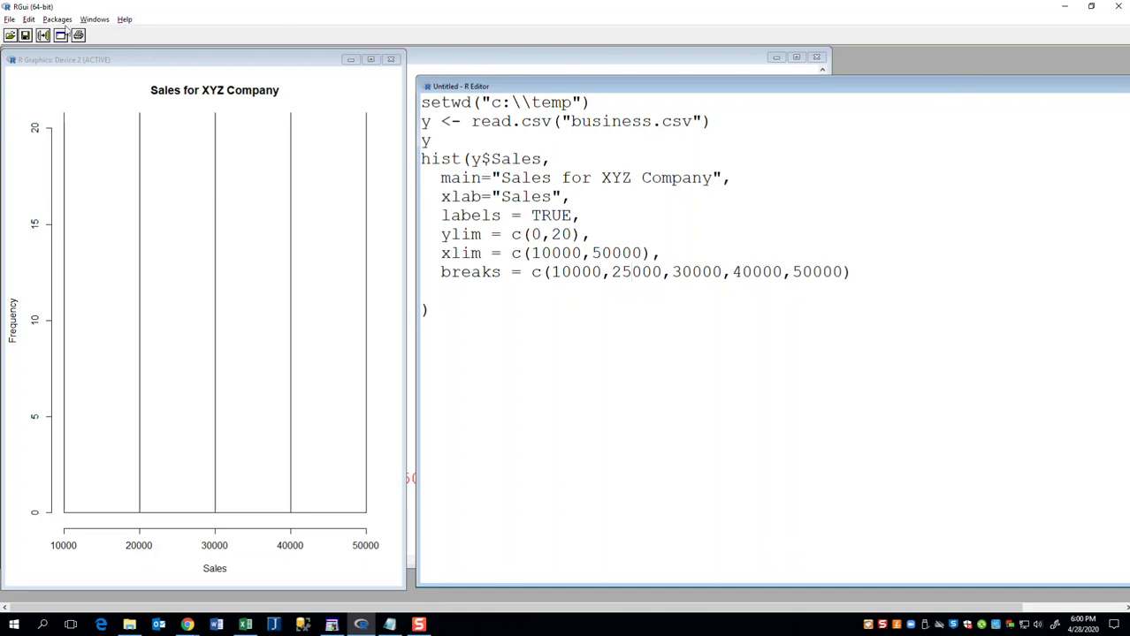
{"action": "left_click", "coordinate": [29, 19]}
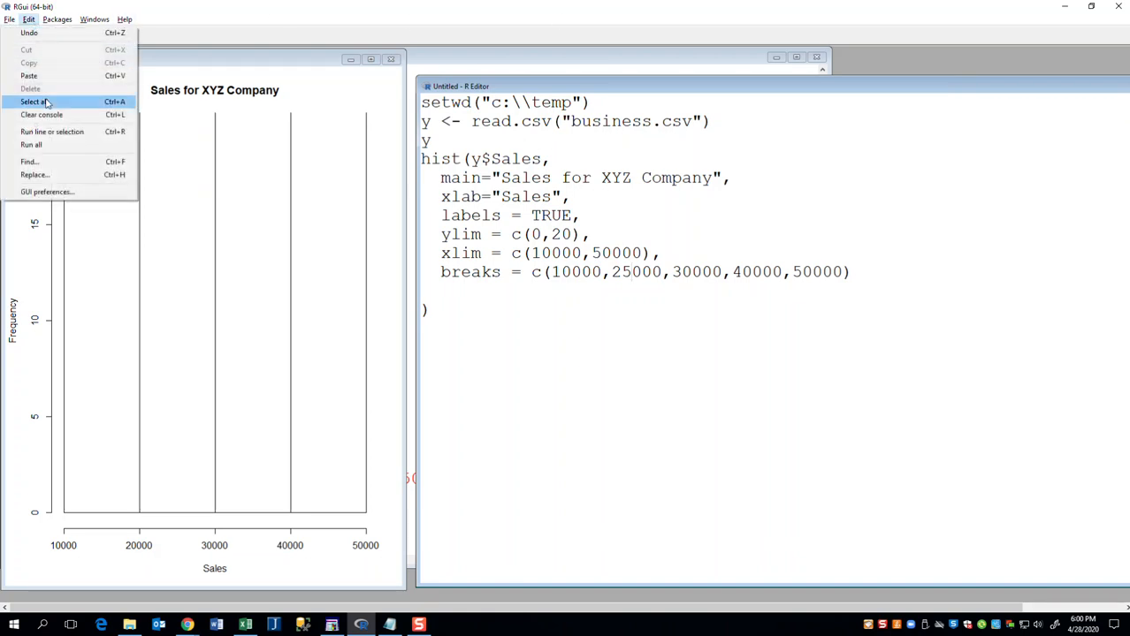
{"action": "left_click", "coordinate": [31, 144]}
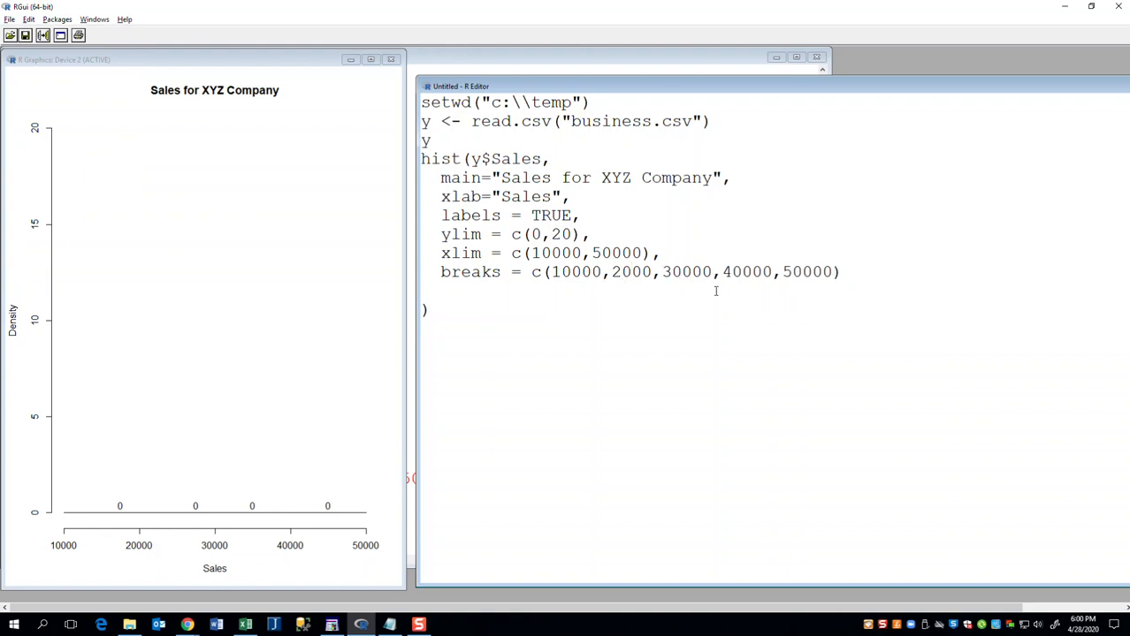
{"action": "type", "text": "0"}
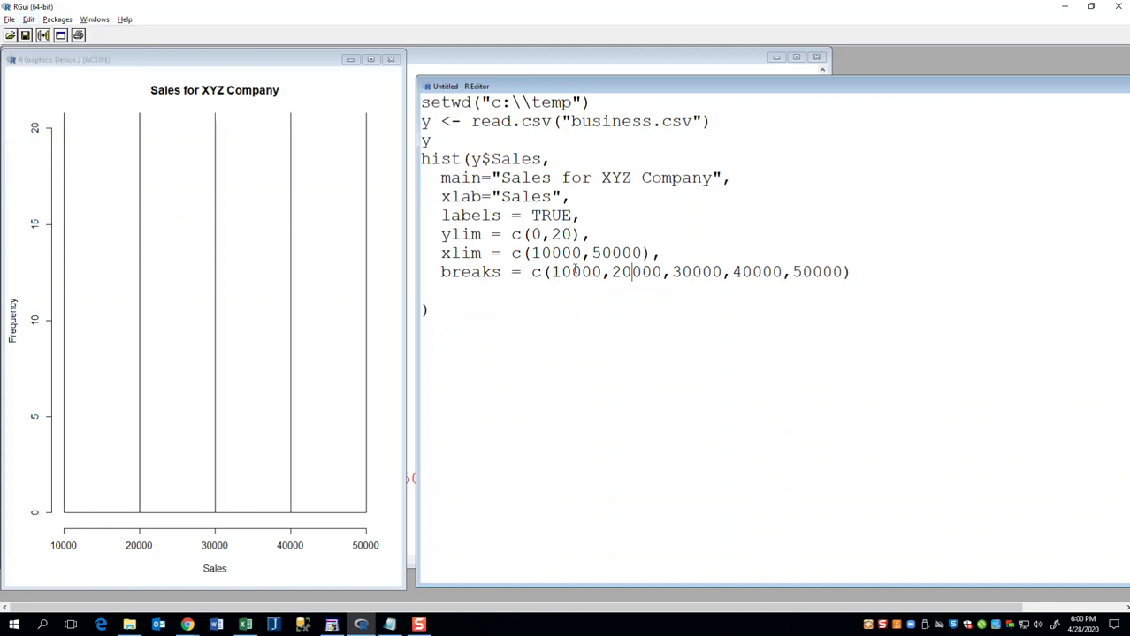
Step: Delete the breaks argument and rerun, showing eight bars labelled 11 to 19
{"action": "left_click", "coordinate": [853, 271]}
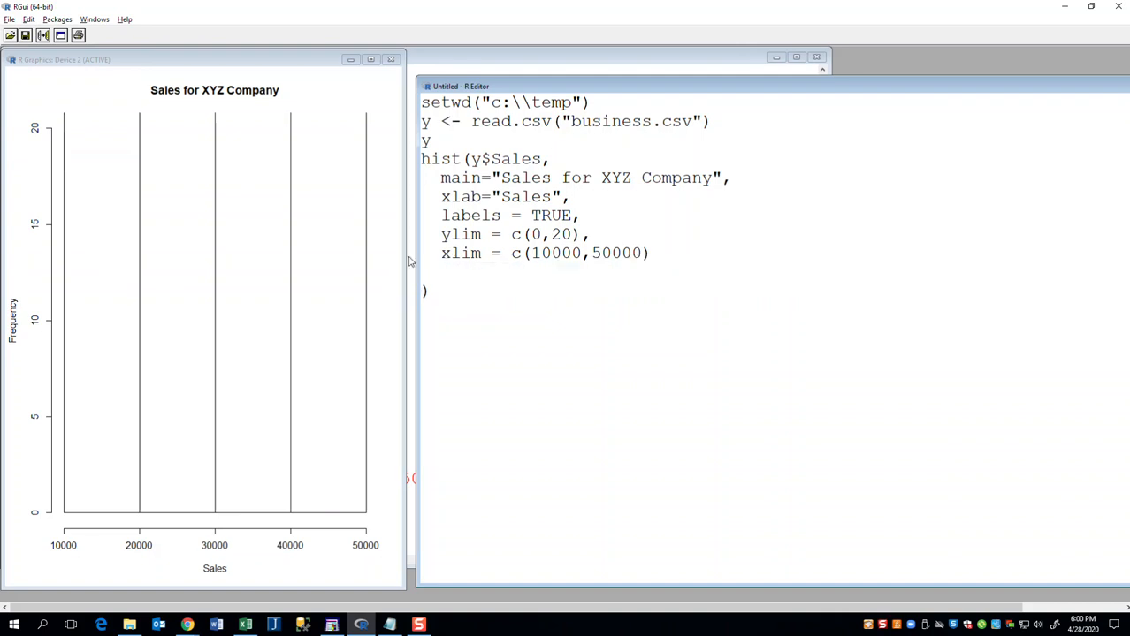
{"action": "left_click", "coordinate": [28, 19]}
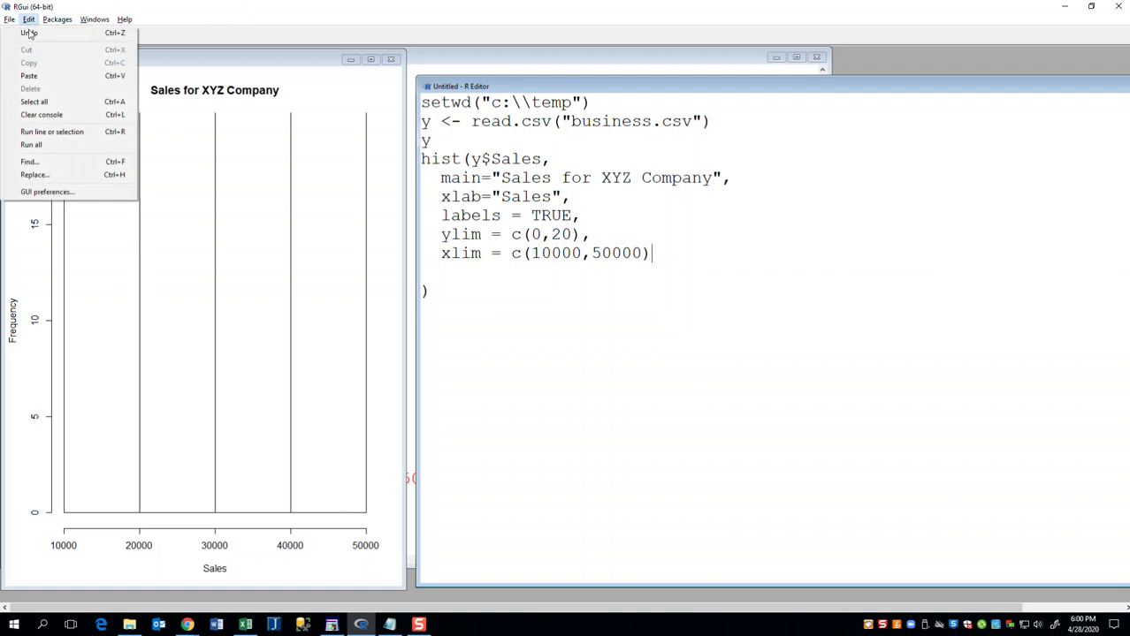
{"action": "left_click", "coordinate": [31, 144]}
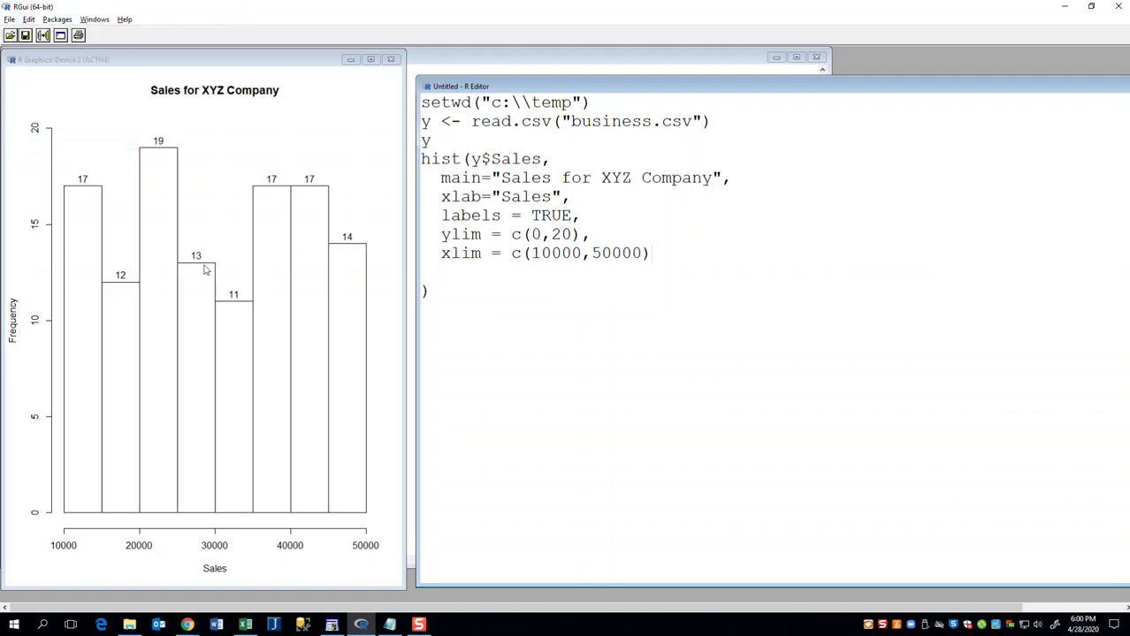
{"action": "mouse_move", "coordinate": [229, 344]}
{"action": "type", "text": ","}
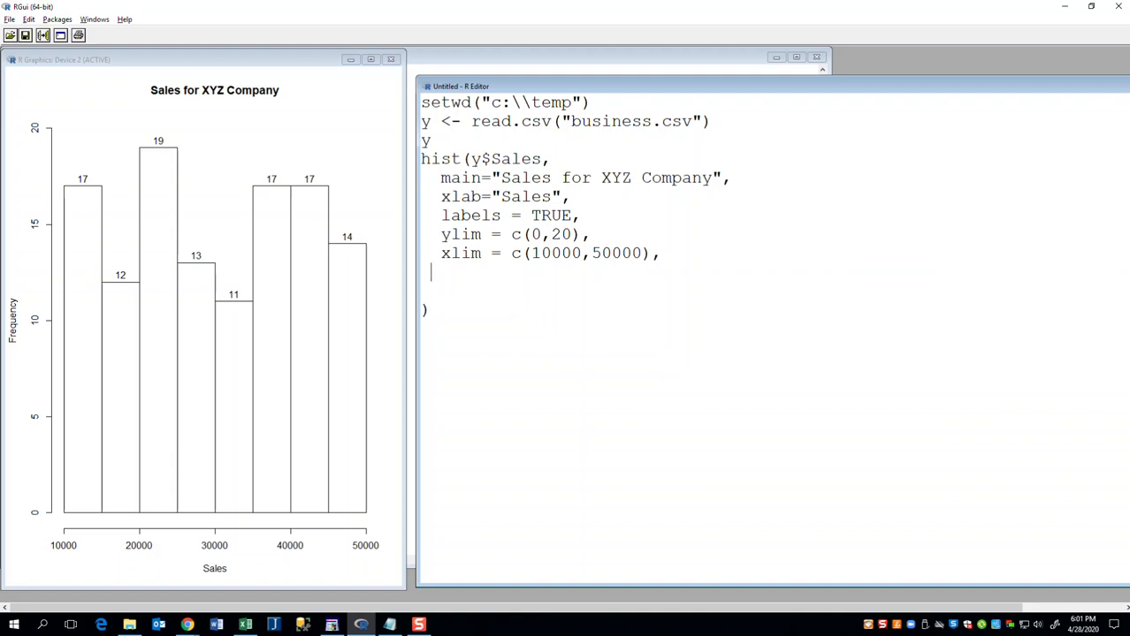
Step: Add freq = FALSE to the hist call and rerun to plot density
{"action": "type", "text": "fre"}
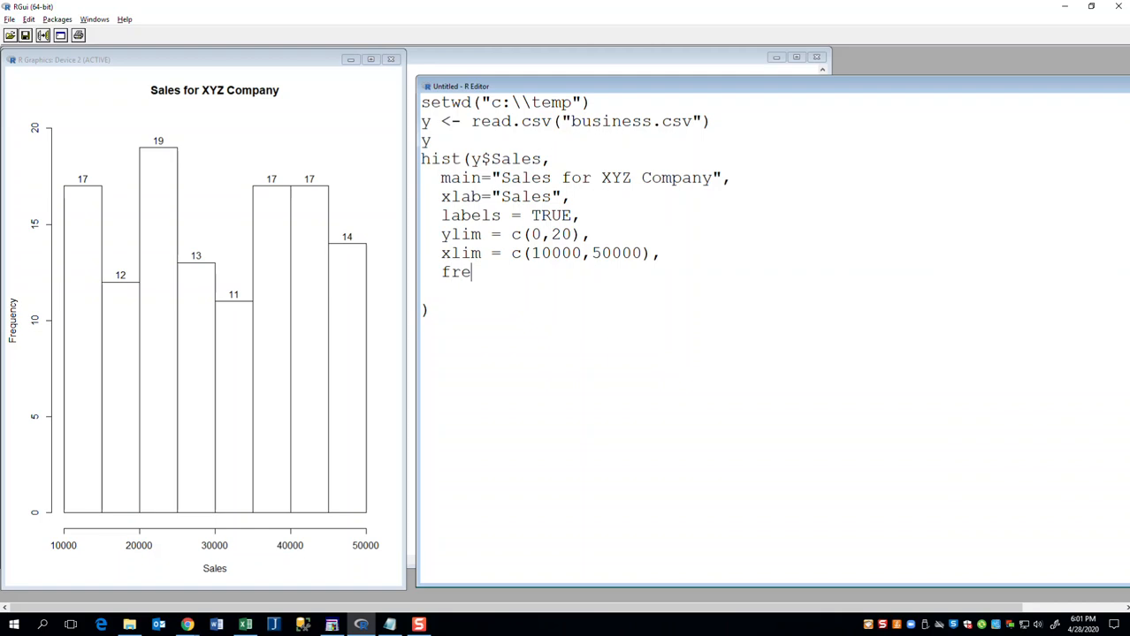
{"action": "type", "text": "q = FALSE"}
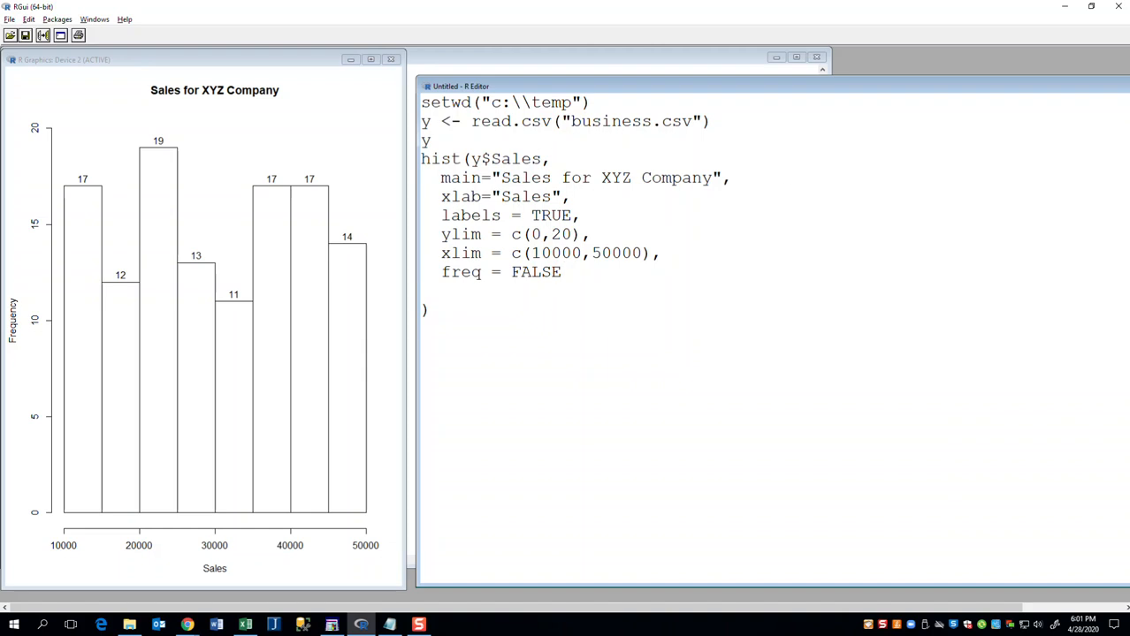
{"action": "left_click", "coordinate": [29, 19]}
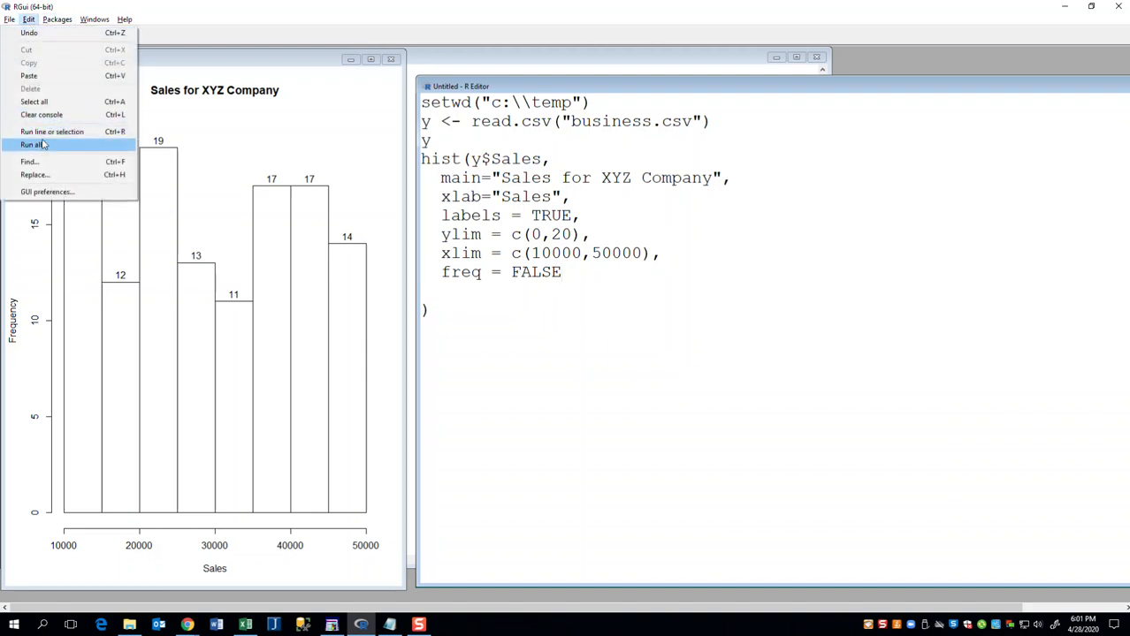
{"action": "left_click", "coordinate": [31, 144]}
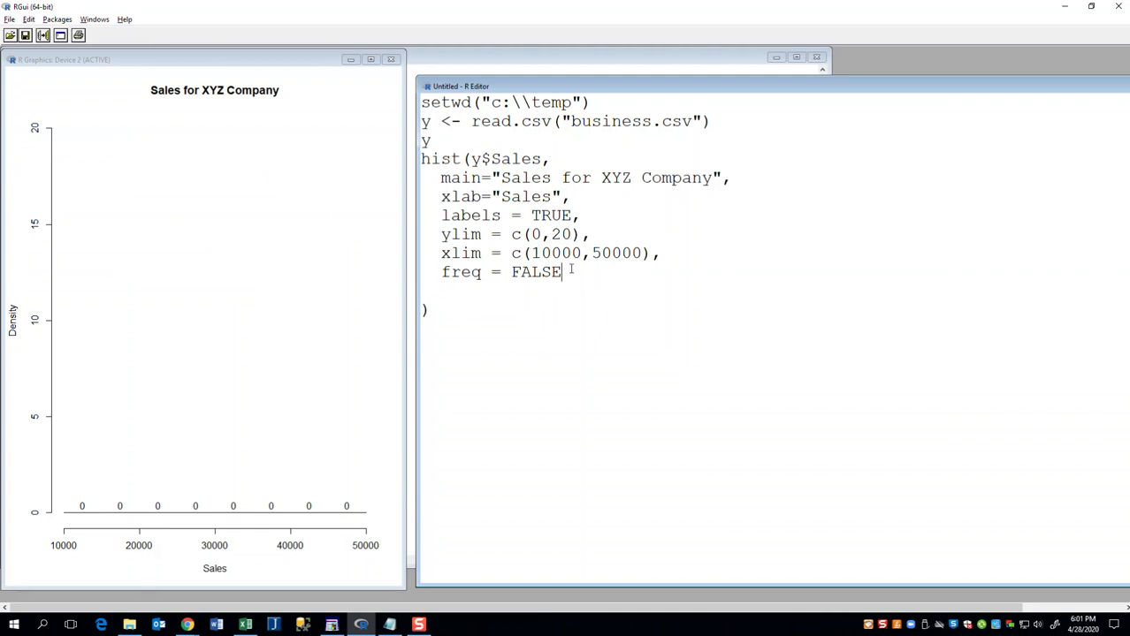
{"action": "mouse_move", "coordinate": [360, 508]}
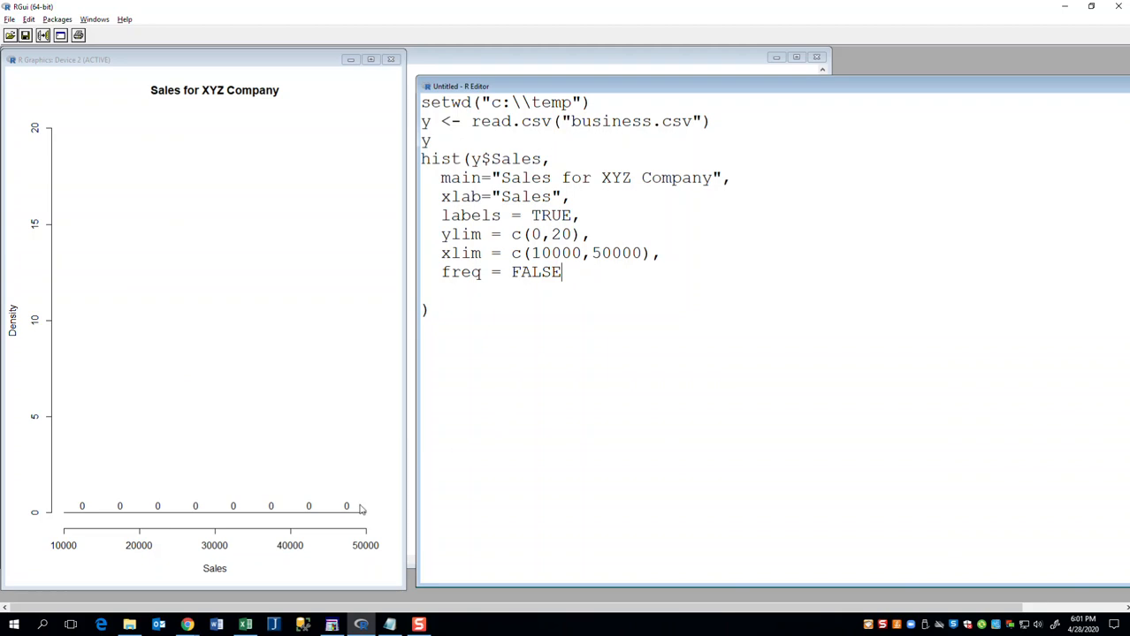
{"action": "mouse_move", "coordinate": [520, 320]}
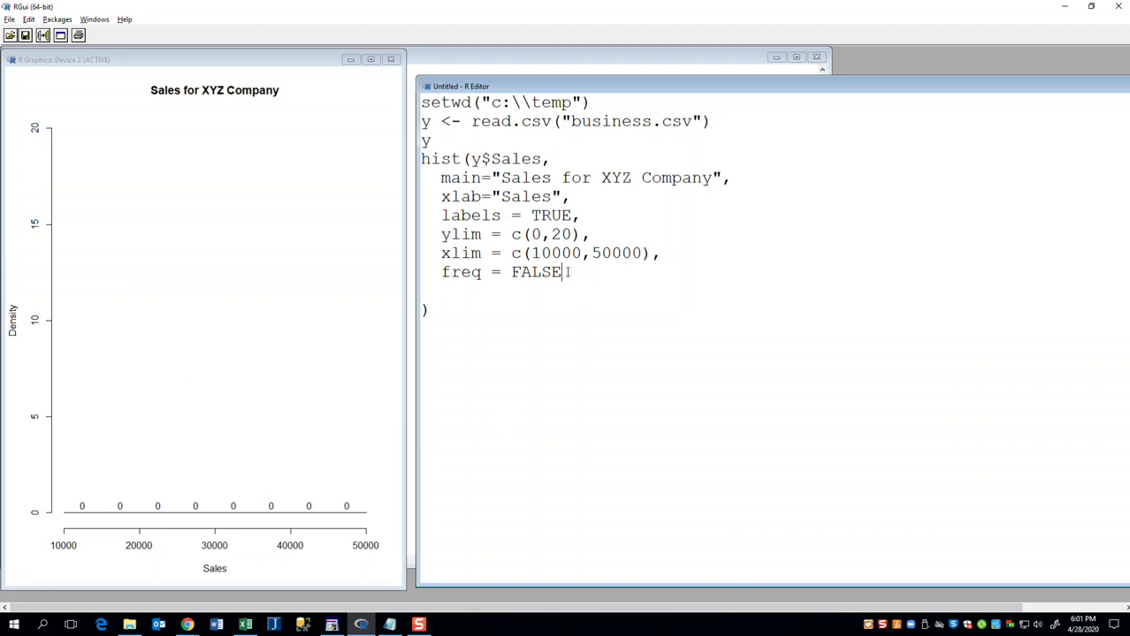
Step: Delete the ylim and xlim argument lines and rerun with automatic axes
{"action": "left_click", "coordinate": [661, 253]}
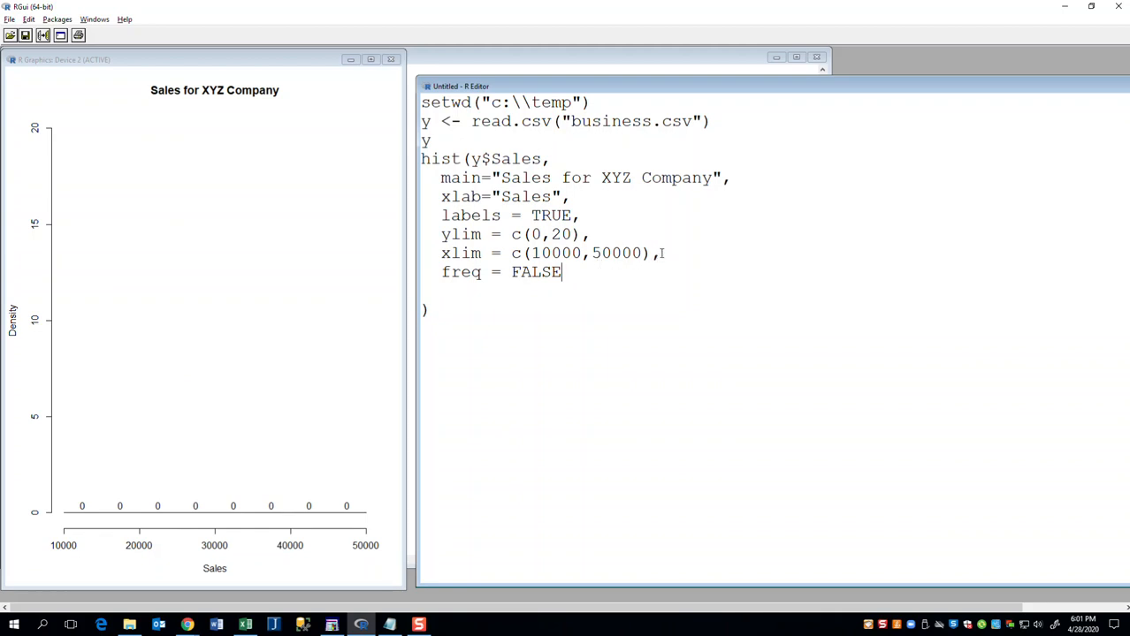
{"action": "left_click_drag", "start_coordinate": [583, 253], "coordinate": [658, 252]}
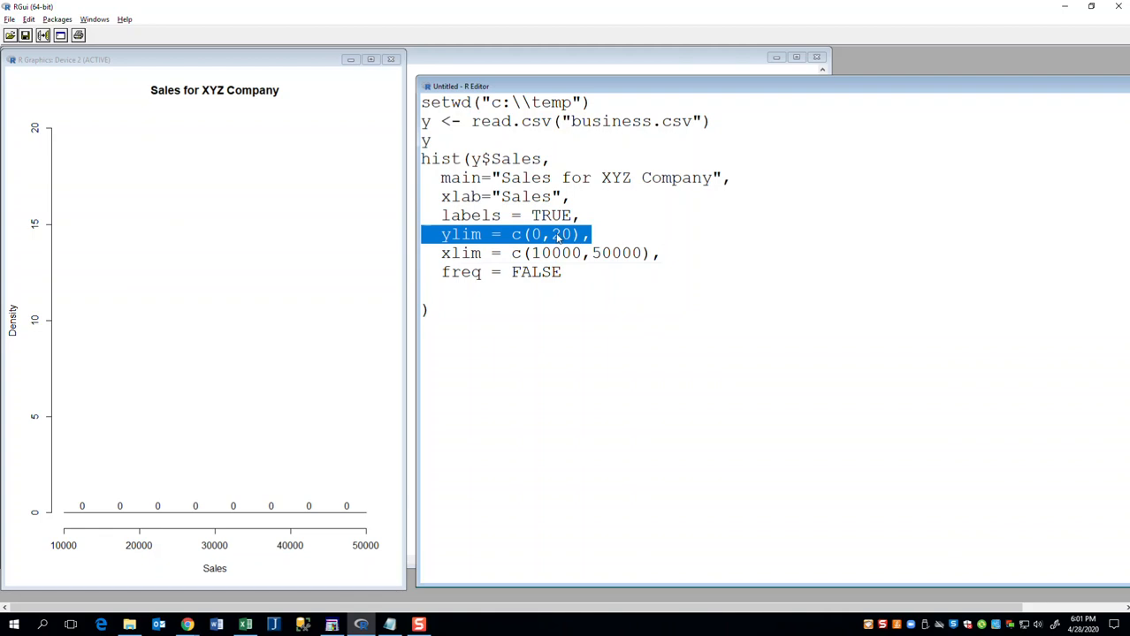
{"action": "double_click", "coordinate": [561, 234]}
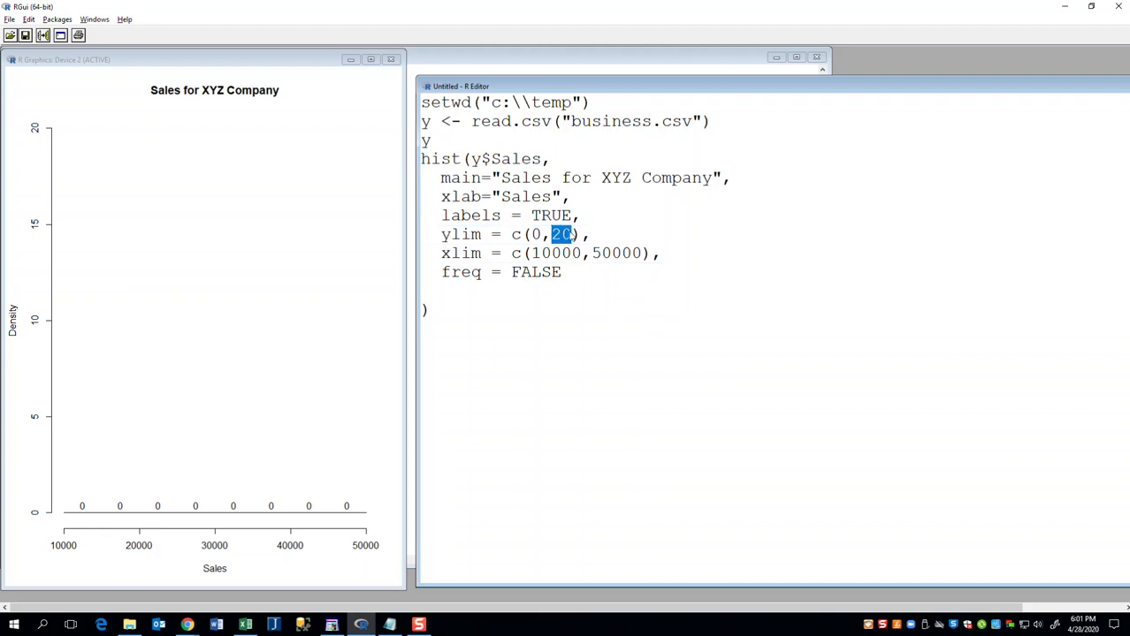
{"action": "left_click", "coordinate": [29, 19]}
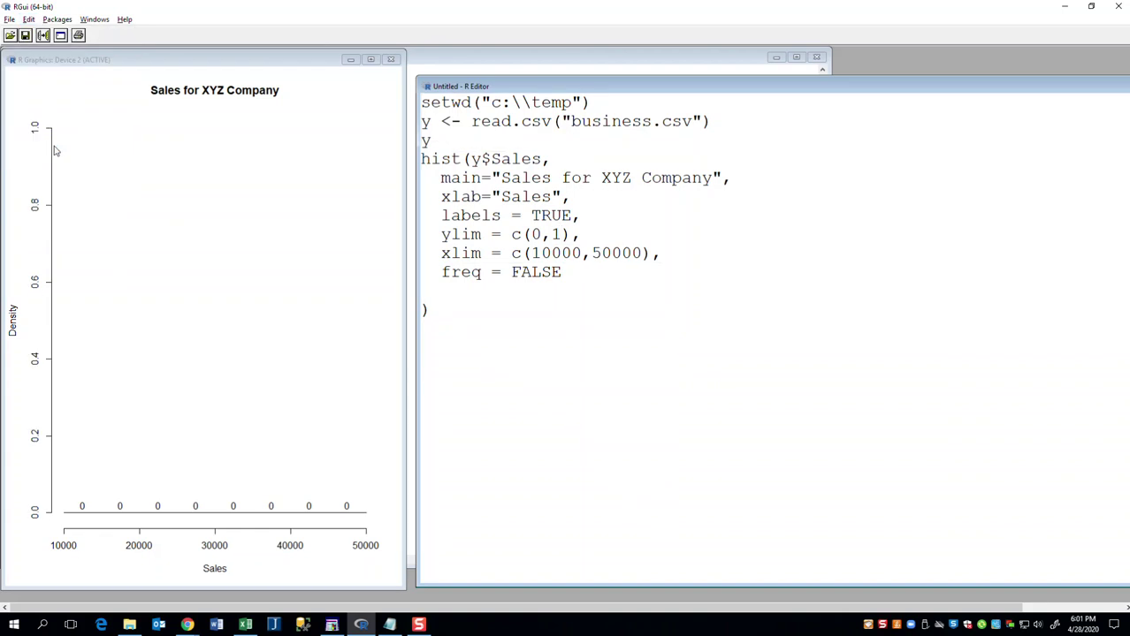
{"action": "left_click", "coordinate": [664, 252]}
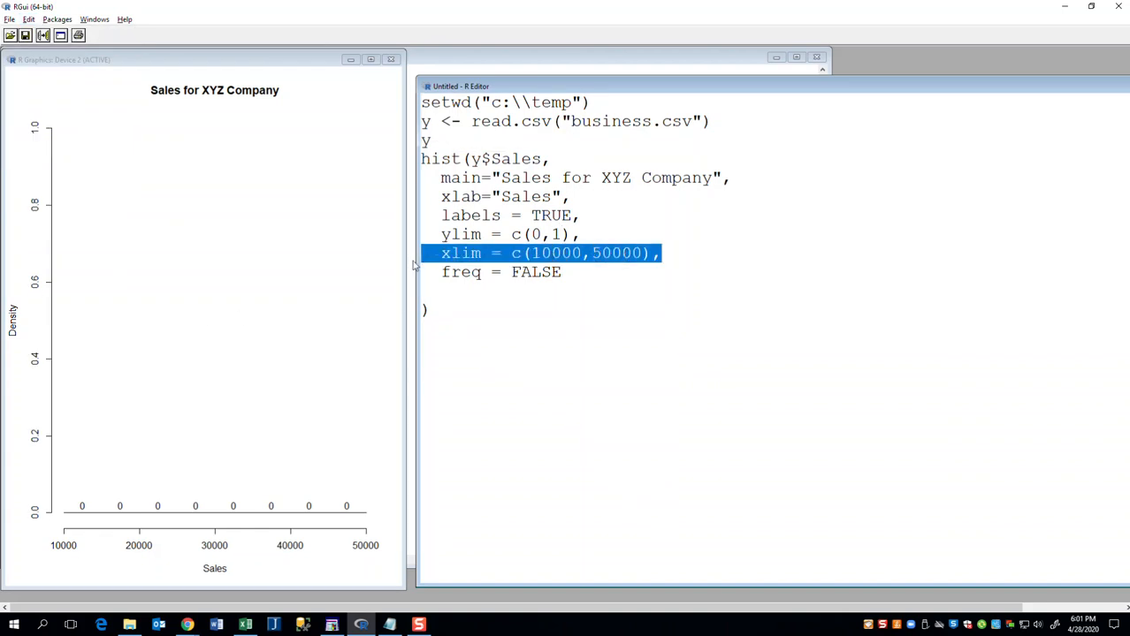
{"action": "key", "text": "Delete"}
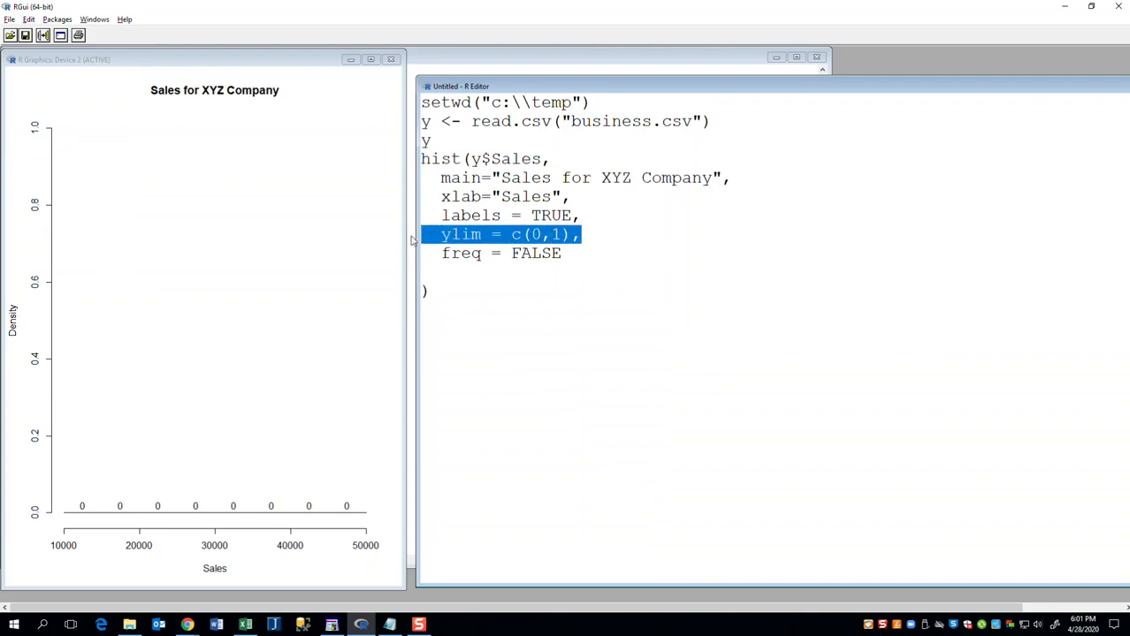
{"action": "key", "text": "Delete"}
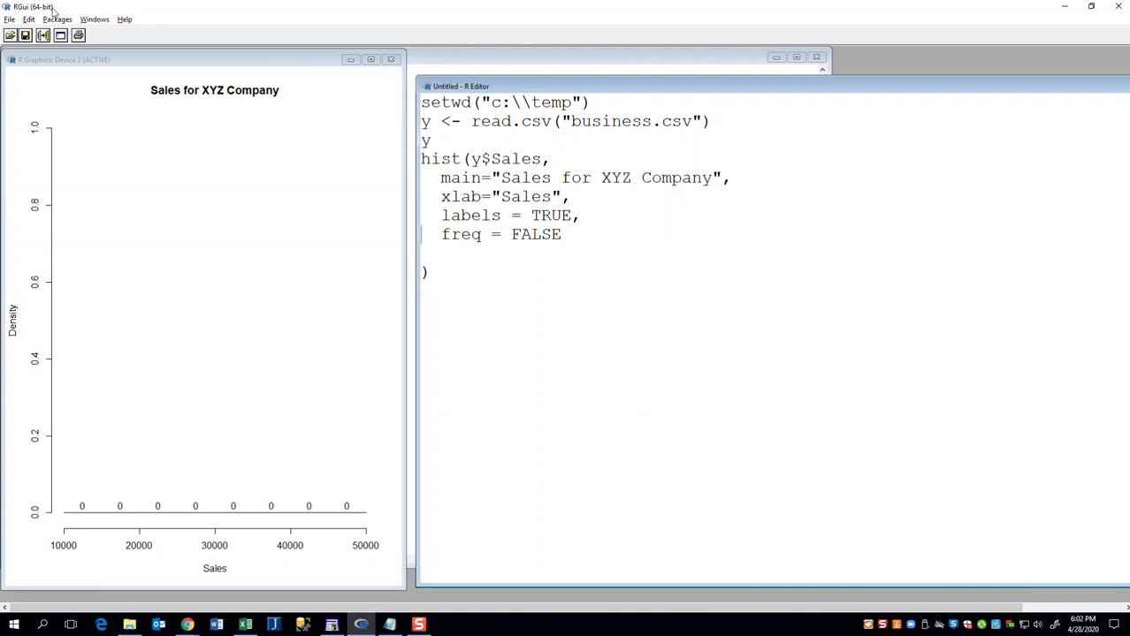
{"action": "left_click", "coordinate": [30, 18]}
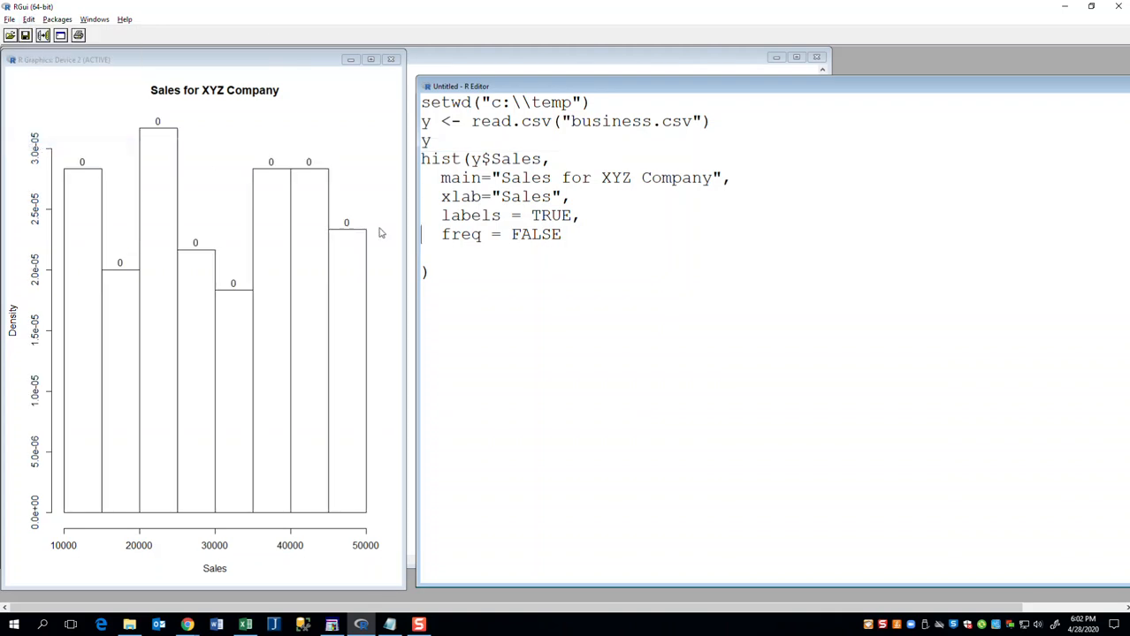
{"action": "mouse_move", "coordinate": [105, 184]}
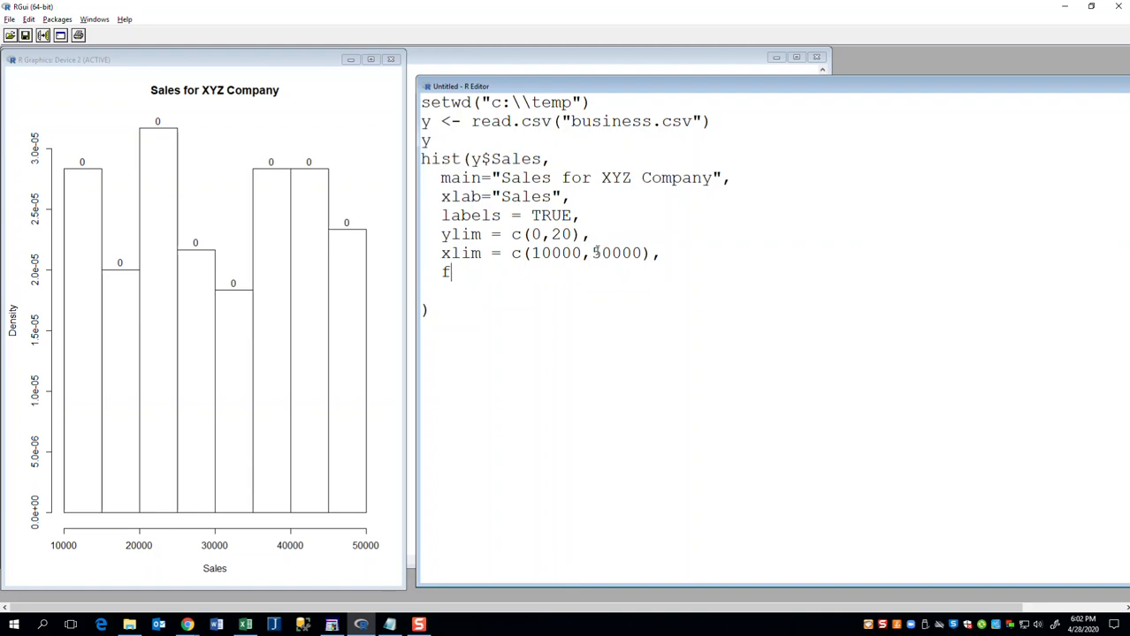
Step: Remove the freq argument and rerun, restoring frequency counts 11–19 on a 0–20 axis
{"action": "key", "text": "Backspace"}
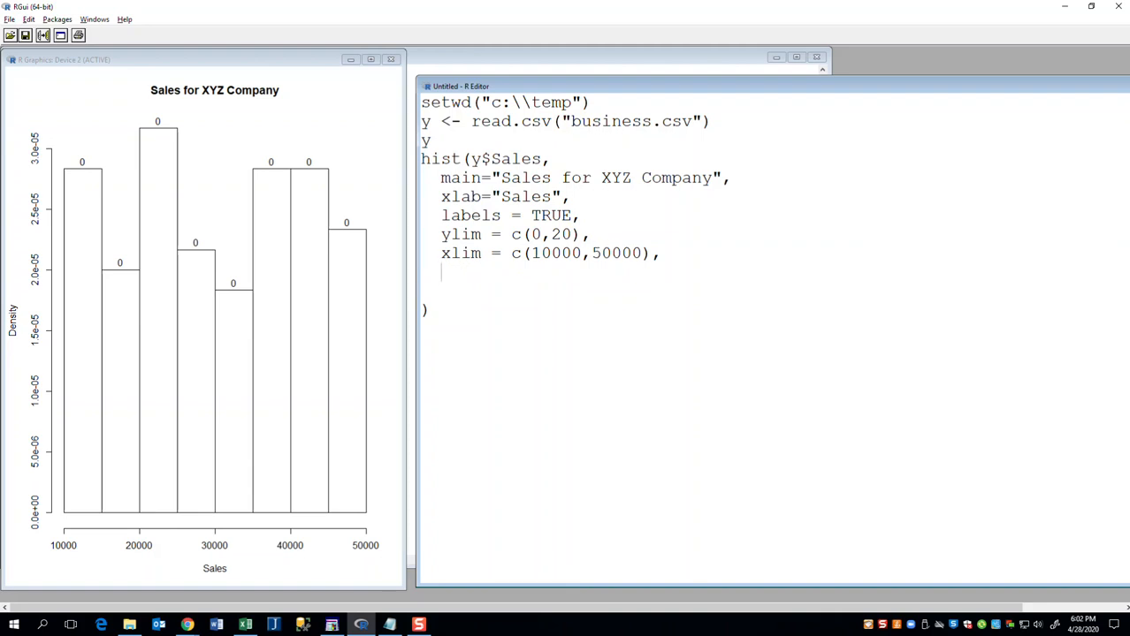
{"action": "left_click", "coordinate": [30, 18]}
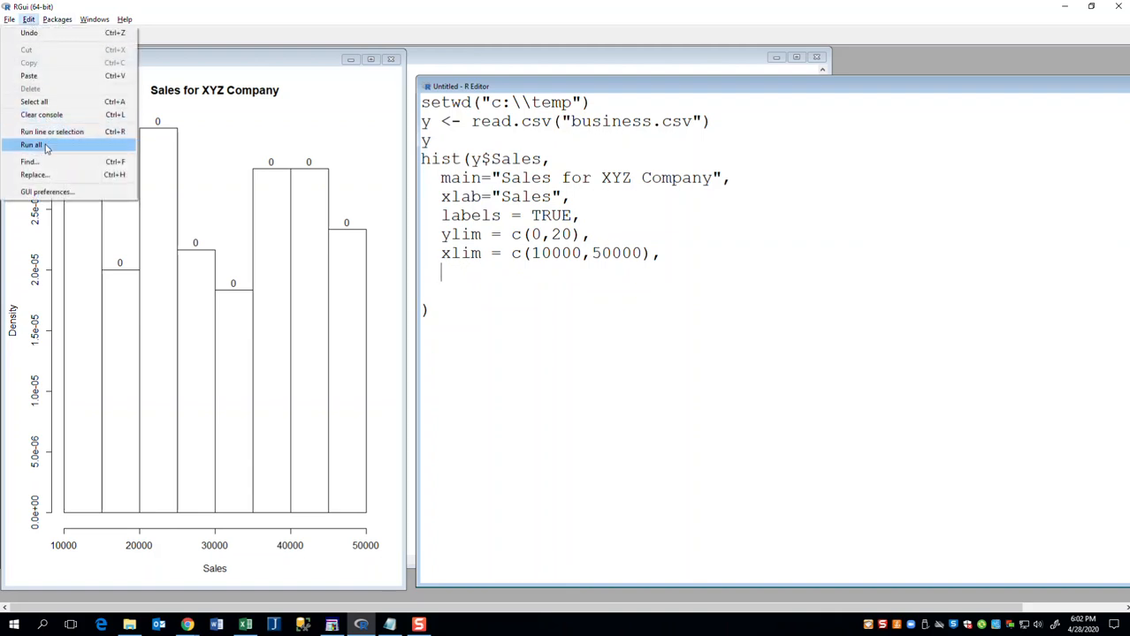
{"action": "left_click", "coordinate": [32, 144]}
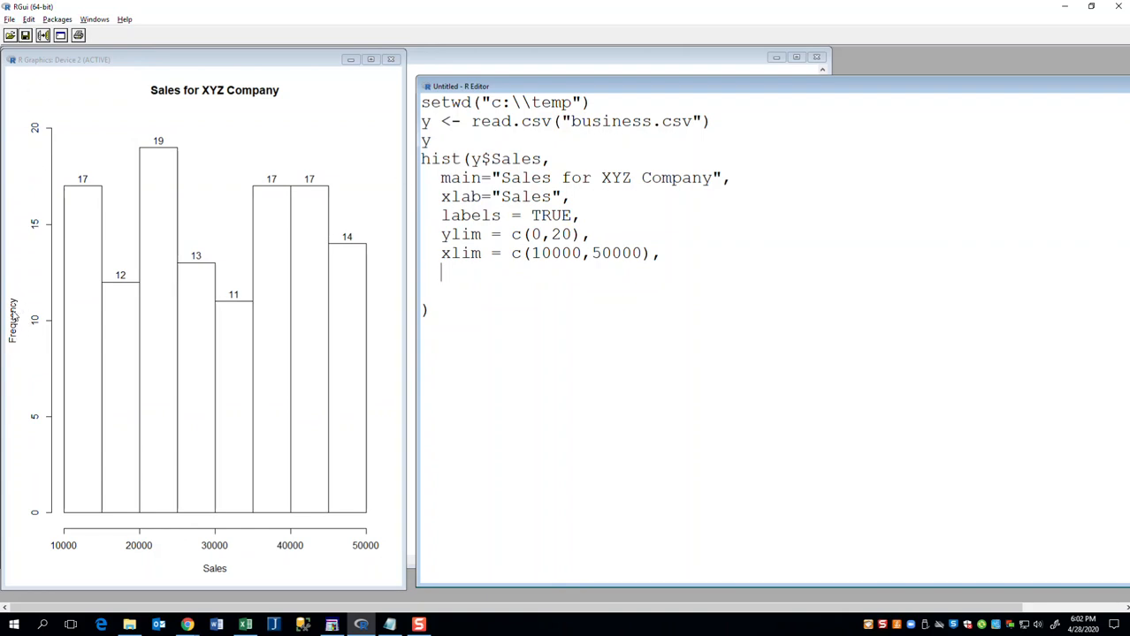
{"action": "mouse_move", "coordinate": [111, 291]}
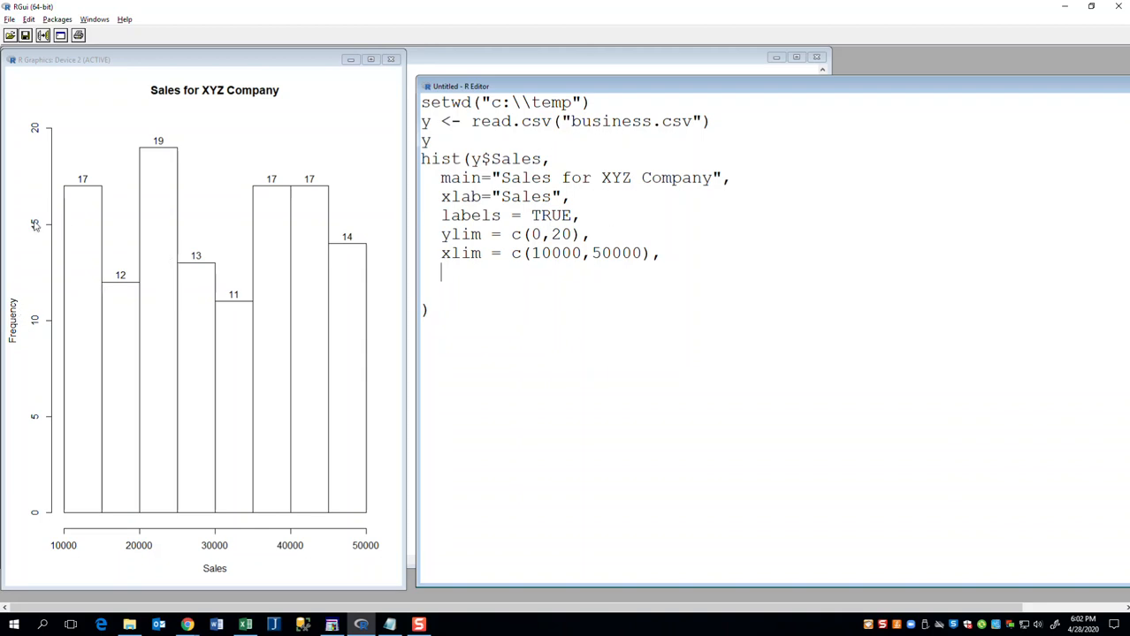
{"action": "mouse_move", "coordinate": [88, 184]}
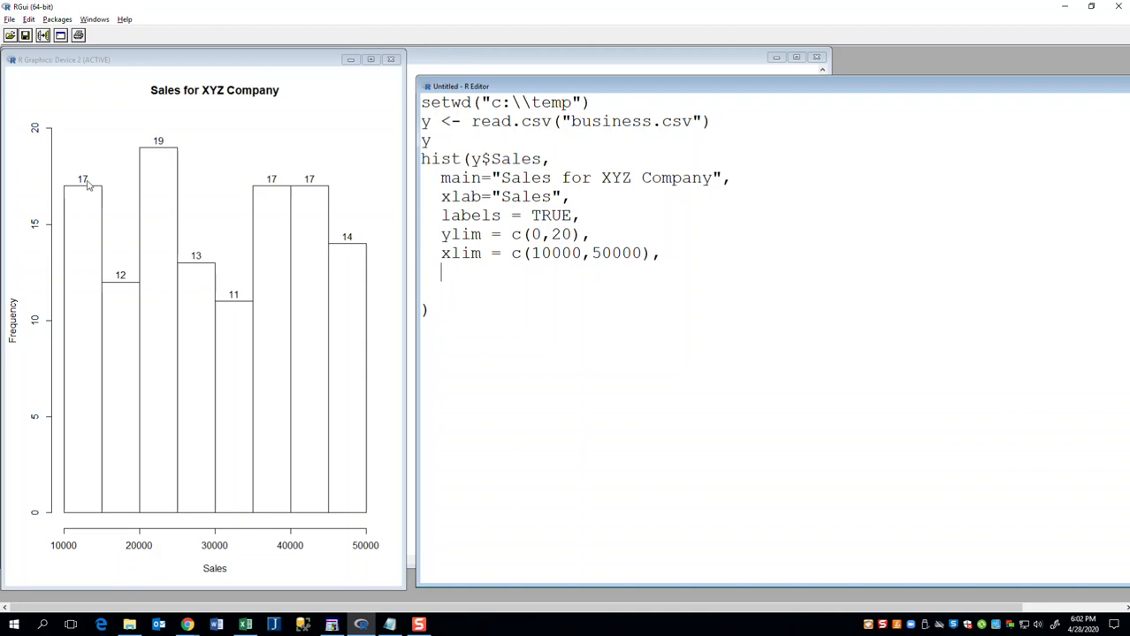
{"action": "mouse_move", "coordinate": [323, 210]}
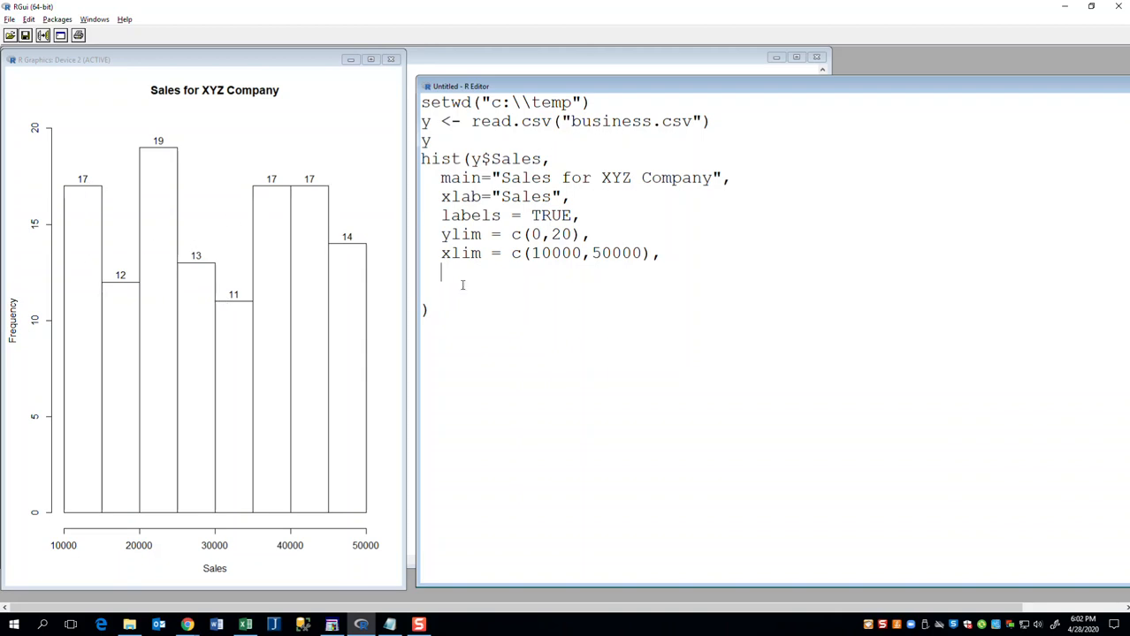
{"action": "mouse_move", "coordinate": [646, 298]}
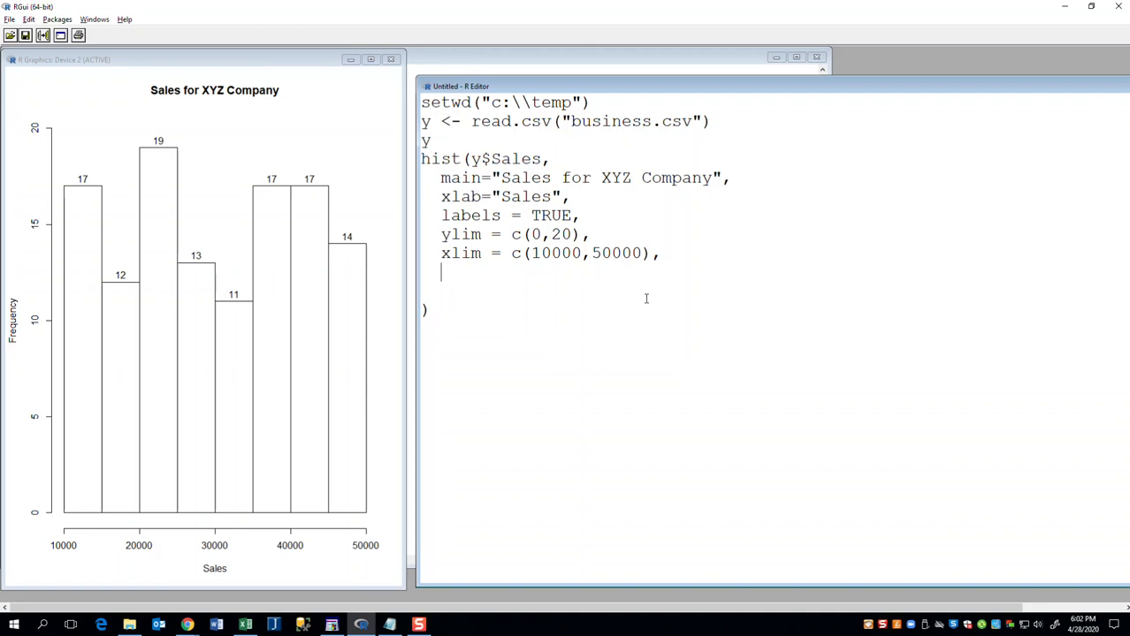
{"action": "mouse_move", "coordinate": [790, 149]}
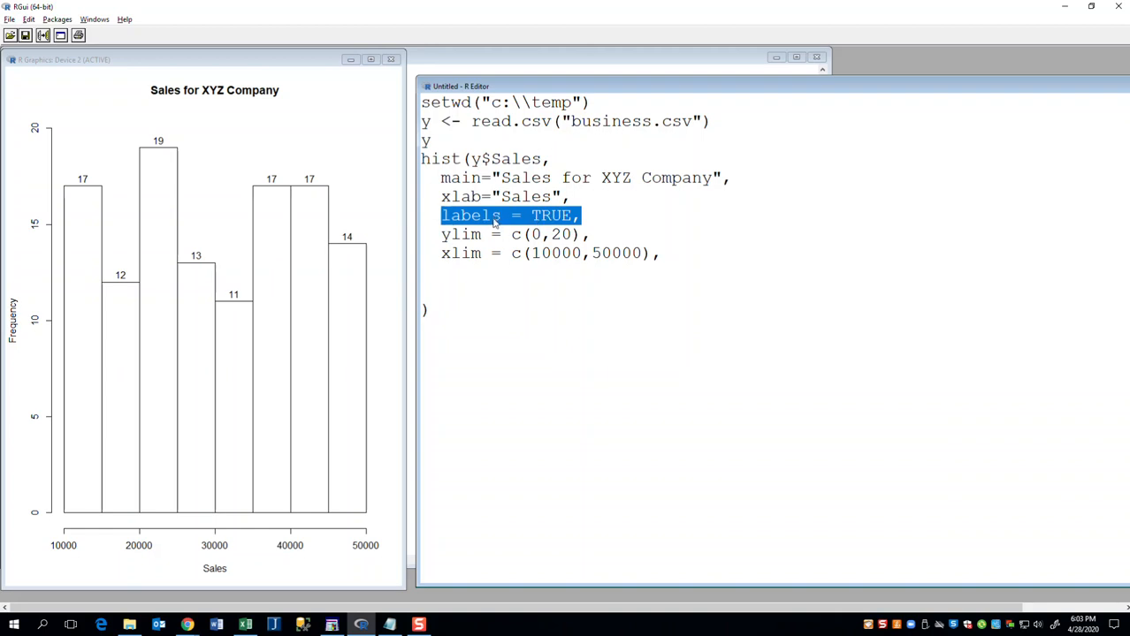
{"action": "mouse_move", "coordinate": [207, 264]}
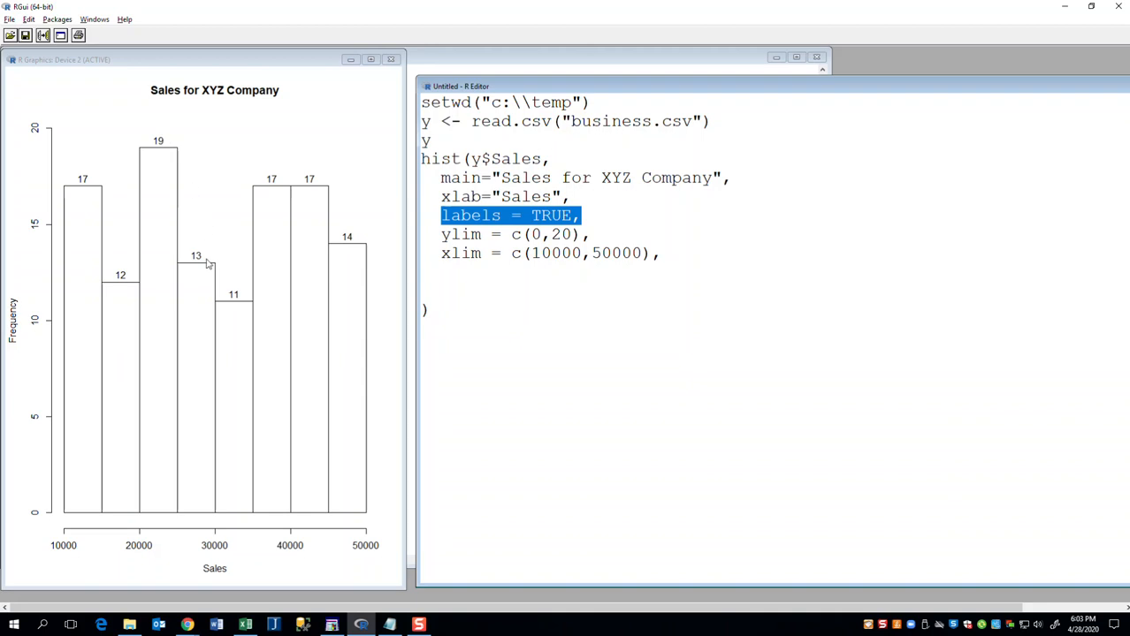
{"action": "mouse_move", "coordinate": [42, 320]}
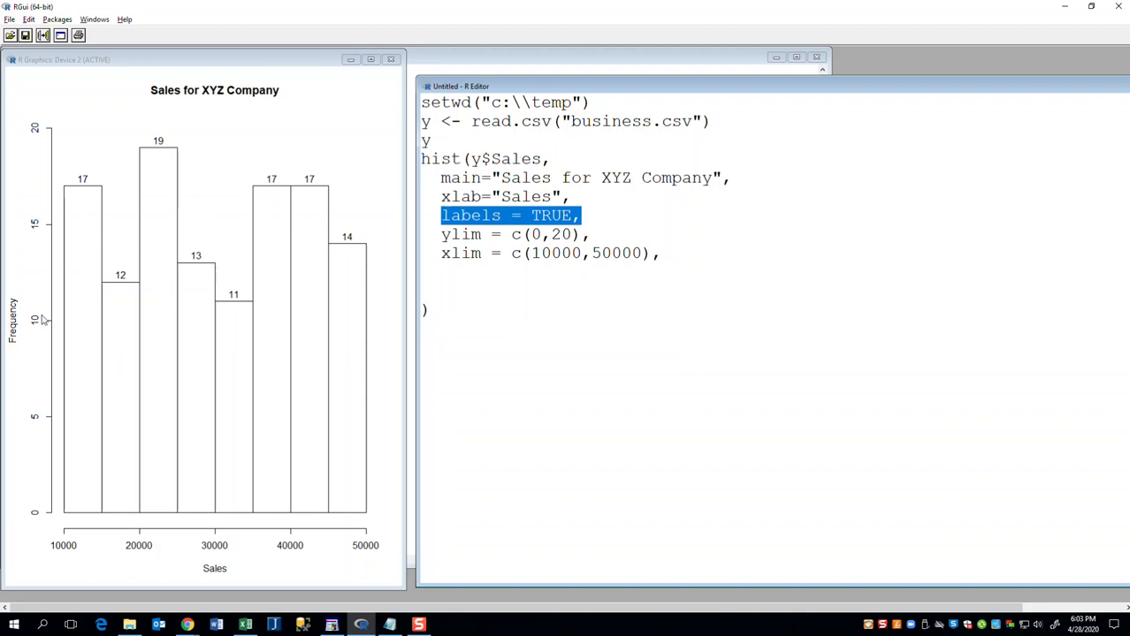
{"action": "mouse_move", "coordinate": [26, 302]}
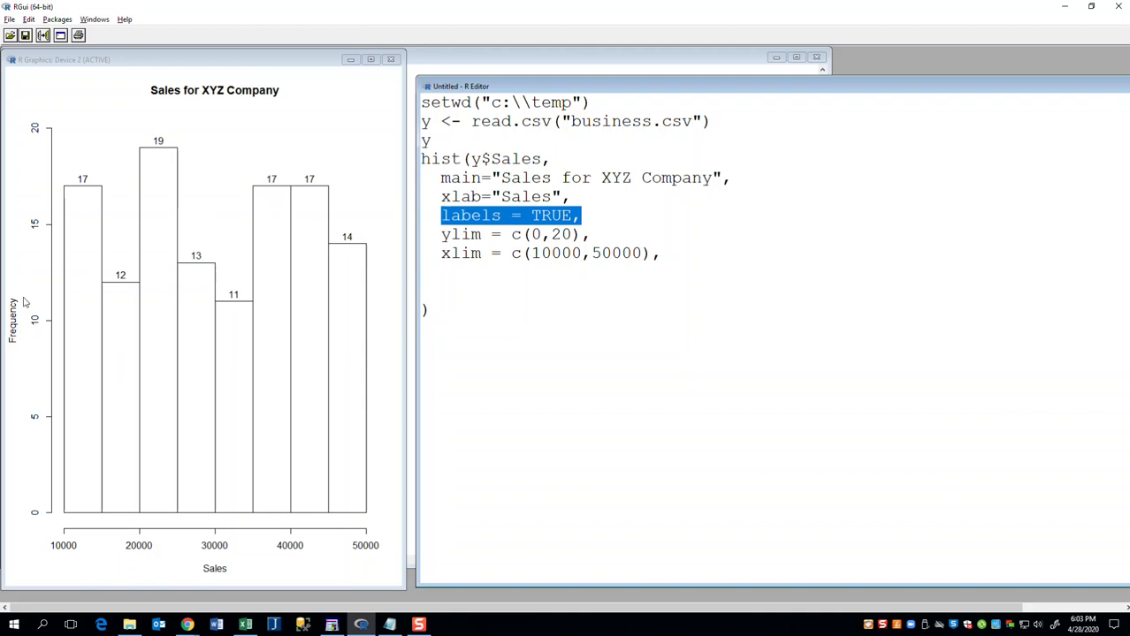
{"action": "mouse_move", "coordinate": [45, 296]}
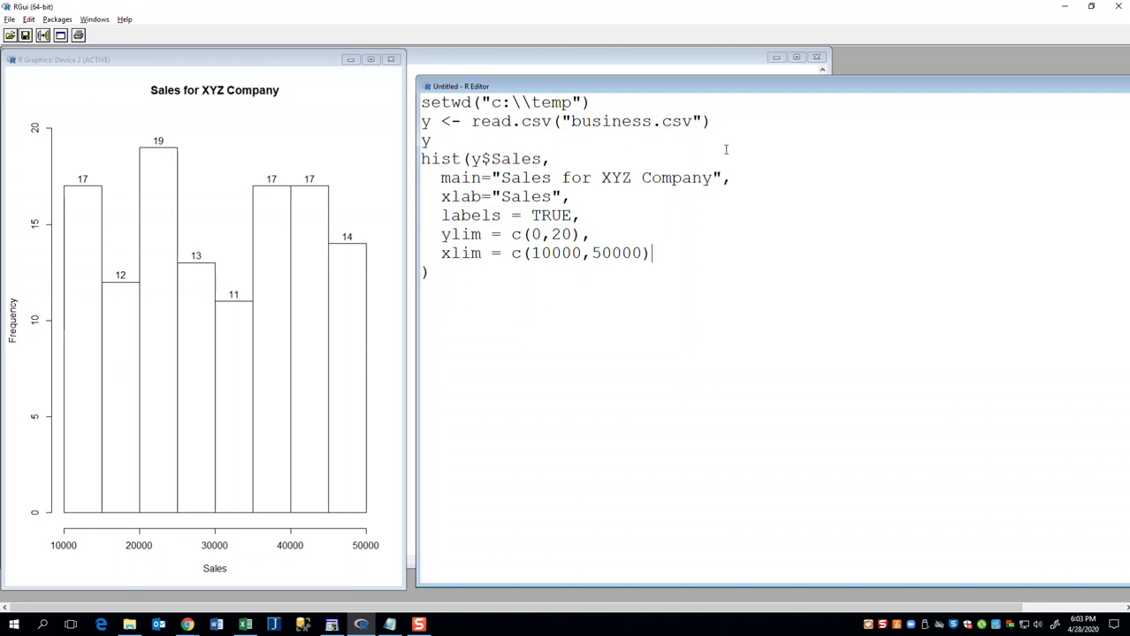
{"action": "mouse_move", "coordinate": [557, 215]}
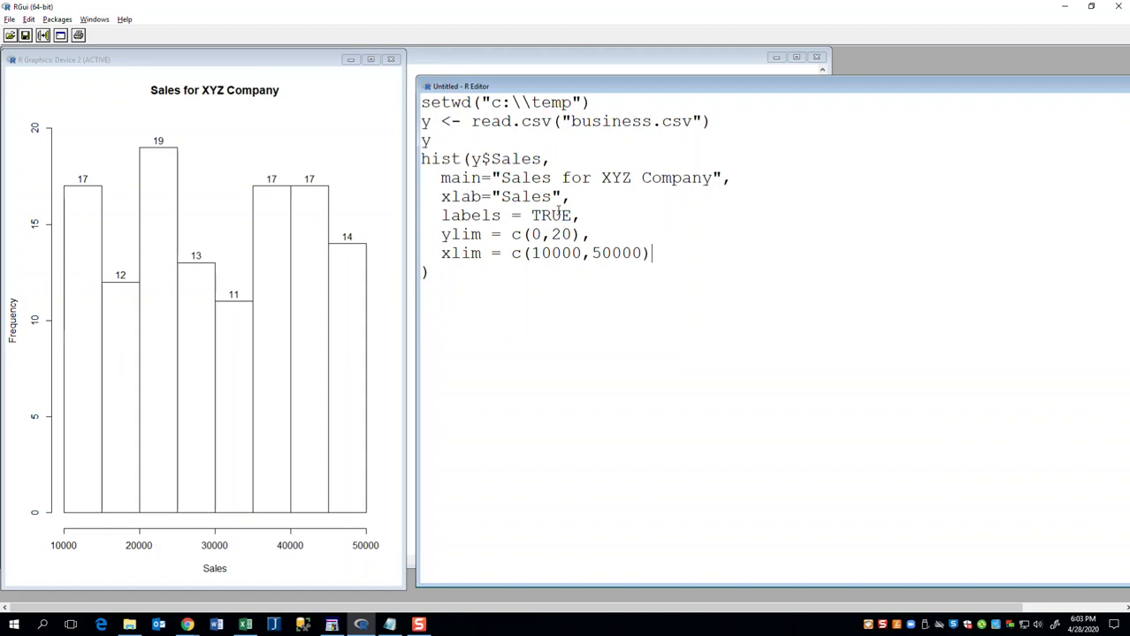